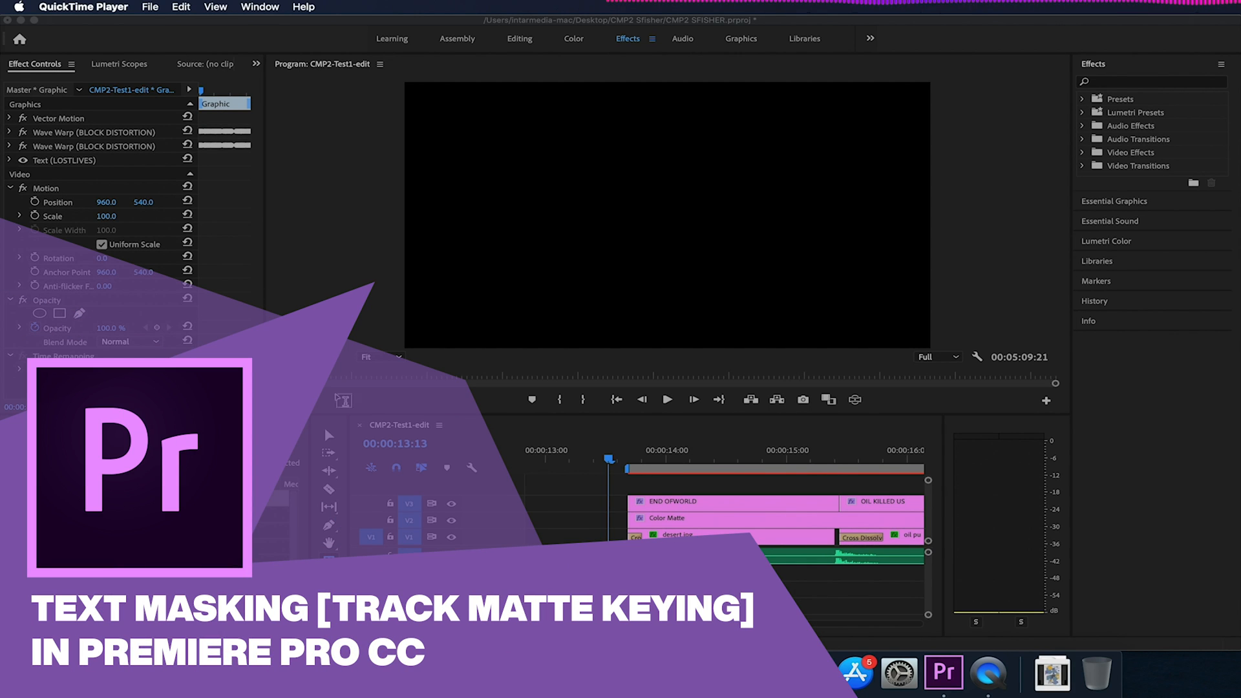
Step: Preview the finished masked titles (END OF WORLD, LOST LIVES) in the earlier project
{"action": "left_click", "coordinate": [312, 229]}
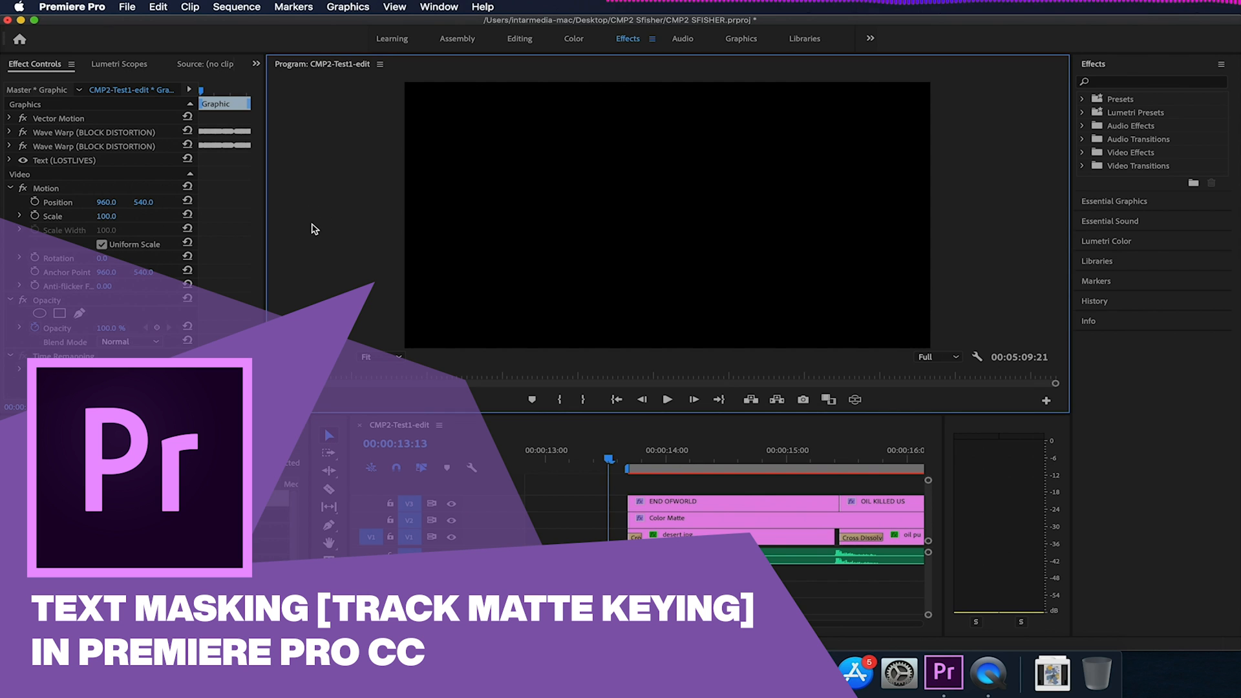
{"action": "left_click", "coordinate": [609, 459]}
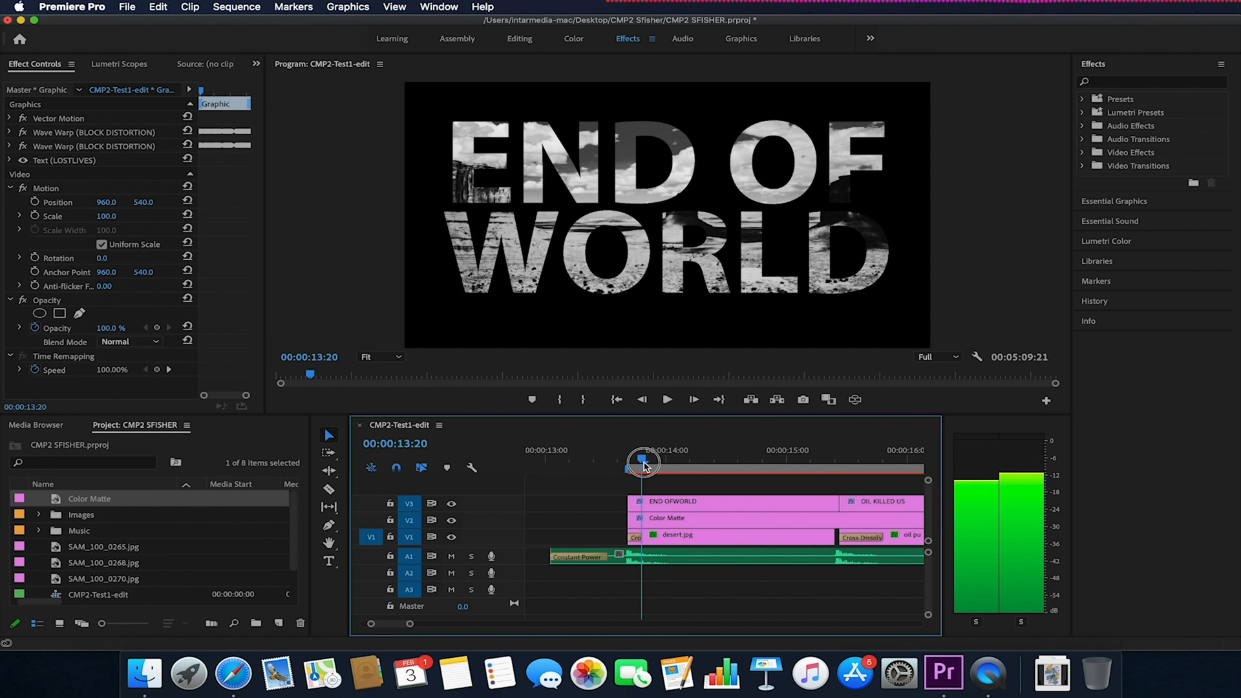
{"action": "left_click_drag", "start_coordinate": [643, 463], "coordinate": [629, 462]}
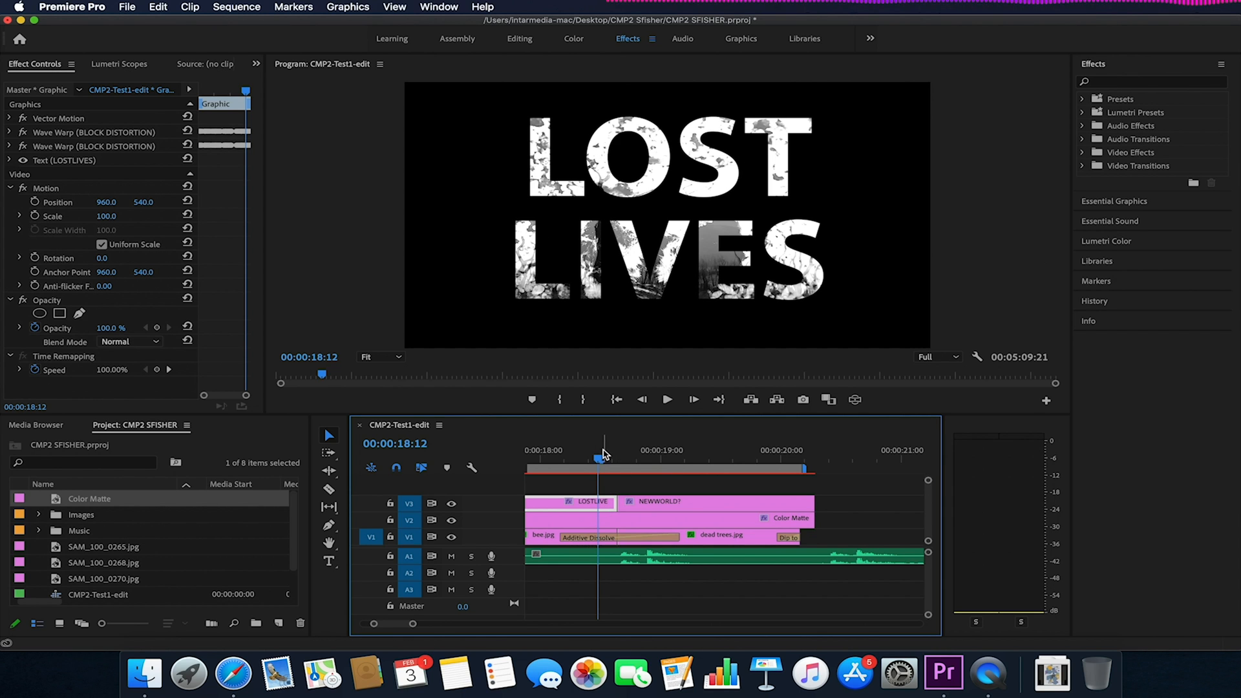
{"action": "left_click_drag", "start_coordinate": [604, 460], "coordinate": [563, 460]}
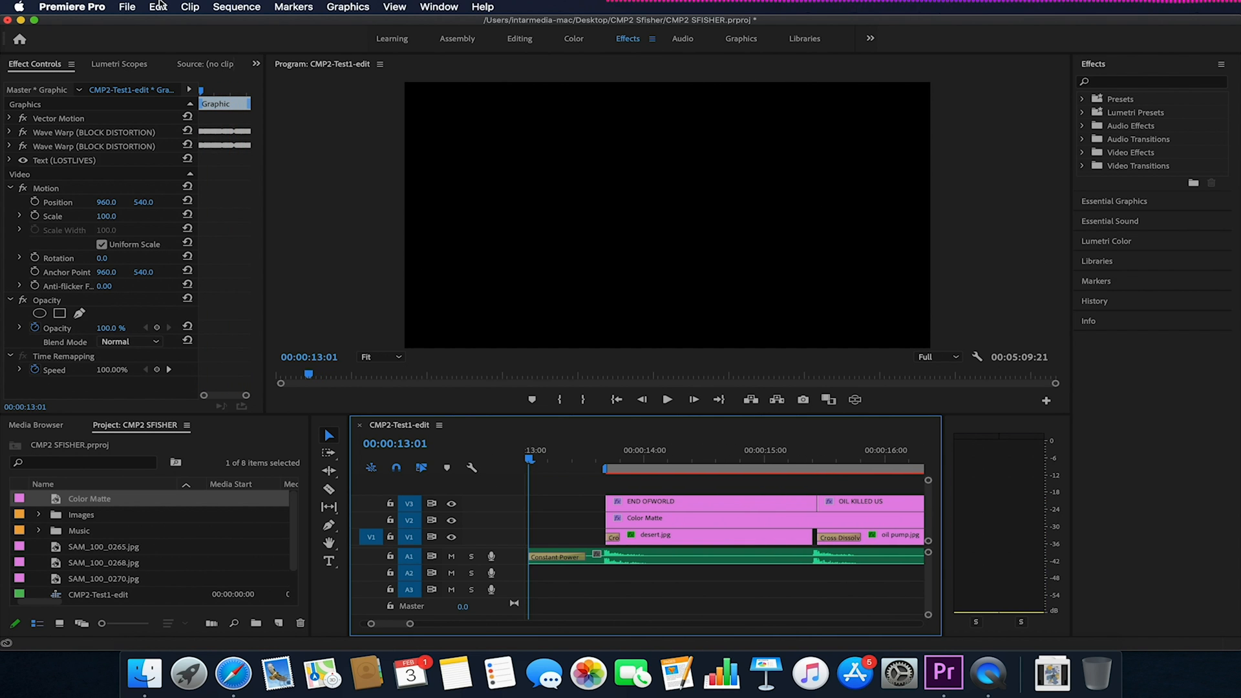
Step: Create a new project named Text_MaskTut
{"action": "left_click", "coordinate": [126, 6]}
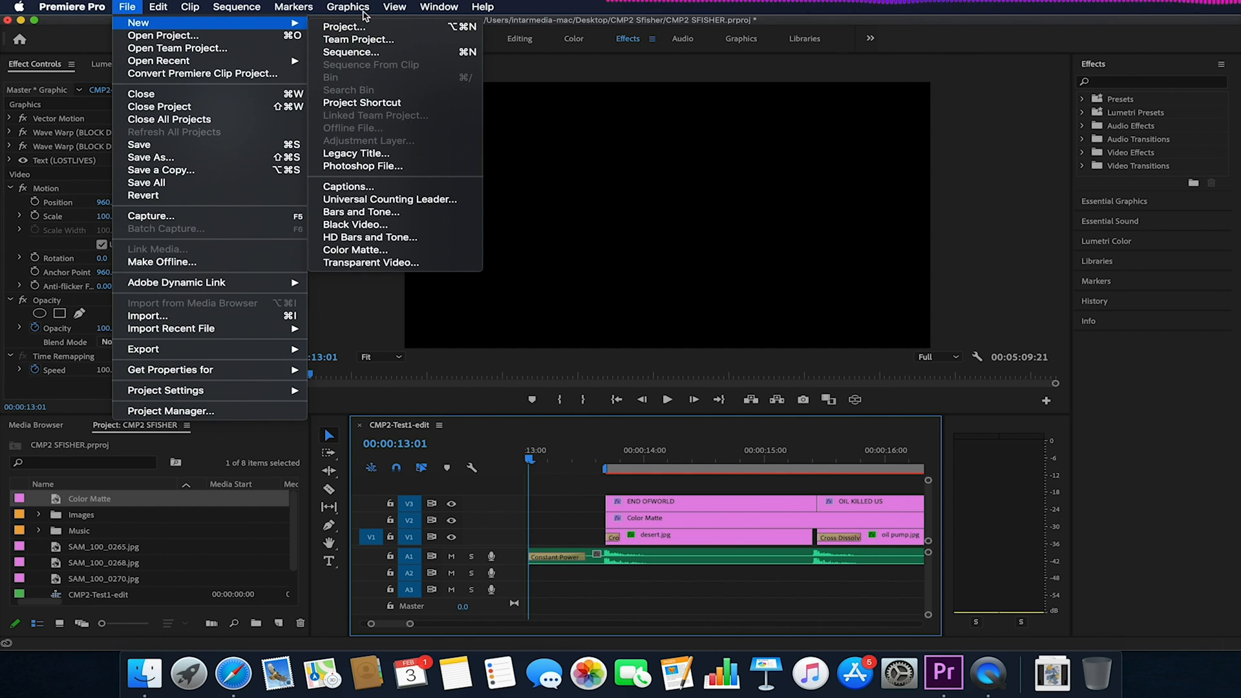
{"action": "left_click", "coordinate": [344, 25]}
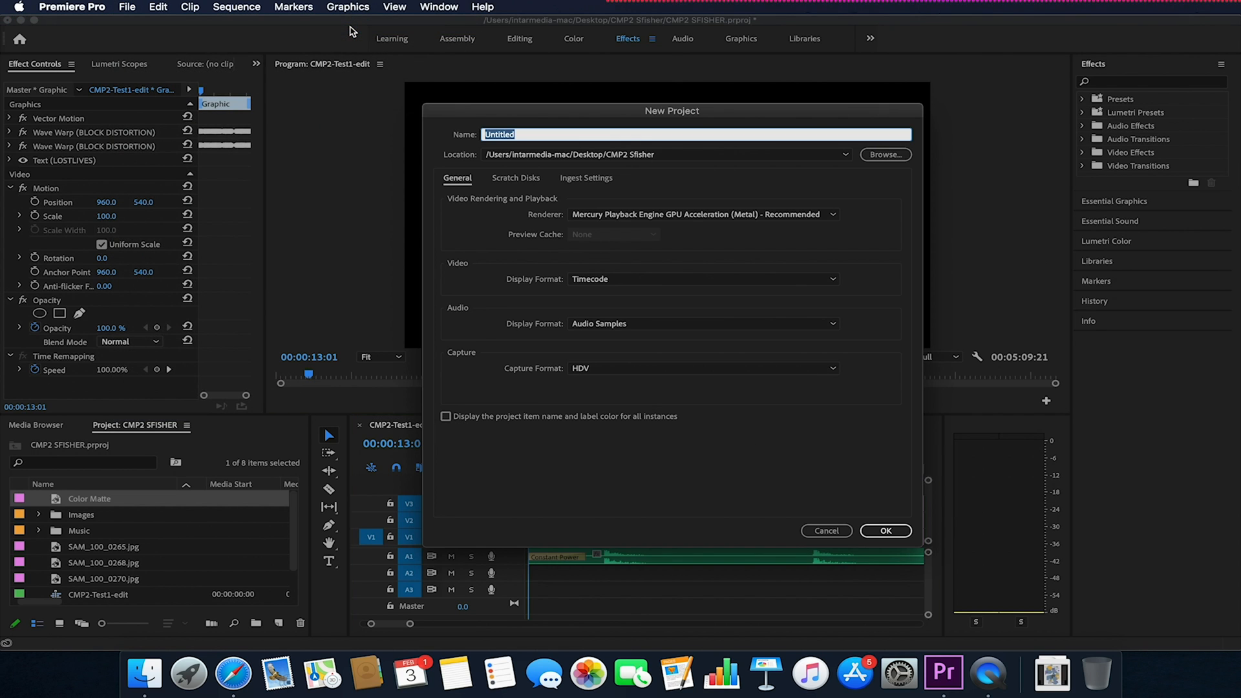
{"action": "type", "text": "Text_MaskTut"}
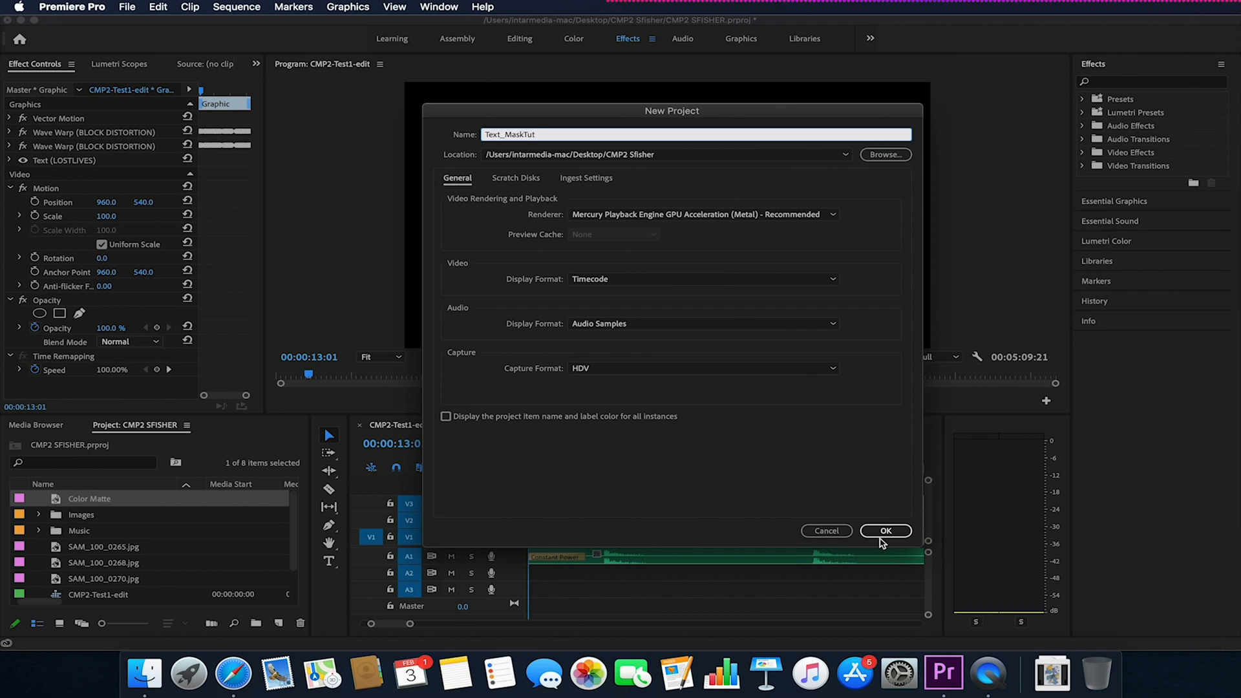
{"action": "left_click", "coordinate": [884, 530]}
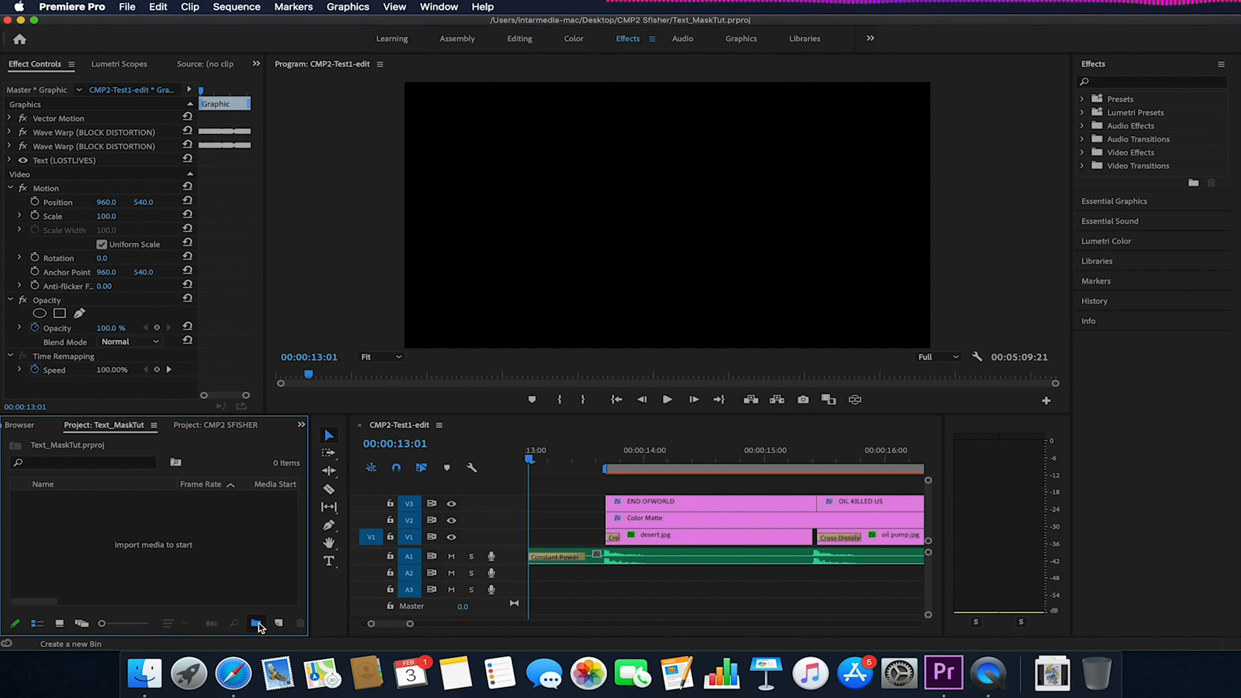
Step: Create an Images bin and remove the bin wrongly nested inside it
{"action": "left_click", "coordinate": [255, 623]}
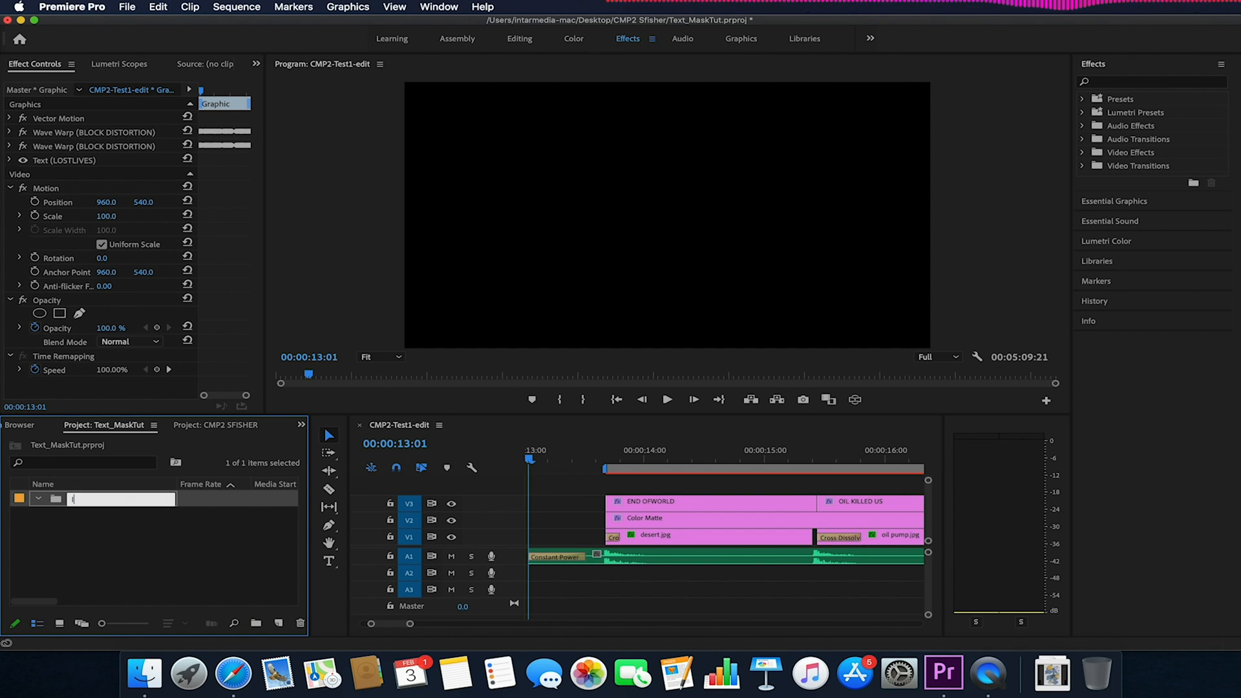
{"action": "type", "text": "Images"}
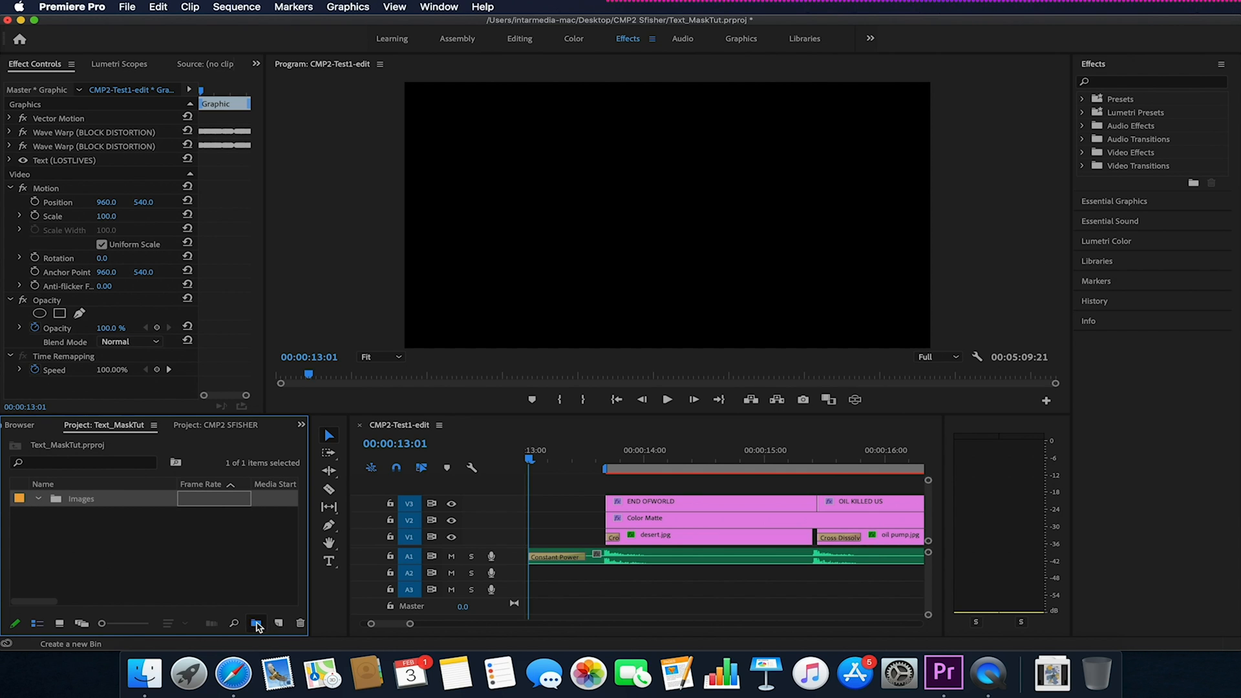
{"action": "left_click", "coordinate": [256, 623]}
{"action": "type", "text": "Sequences"}
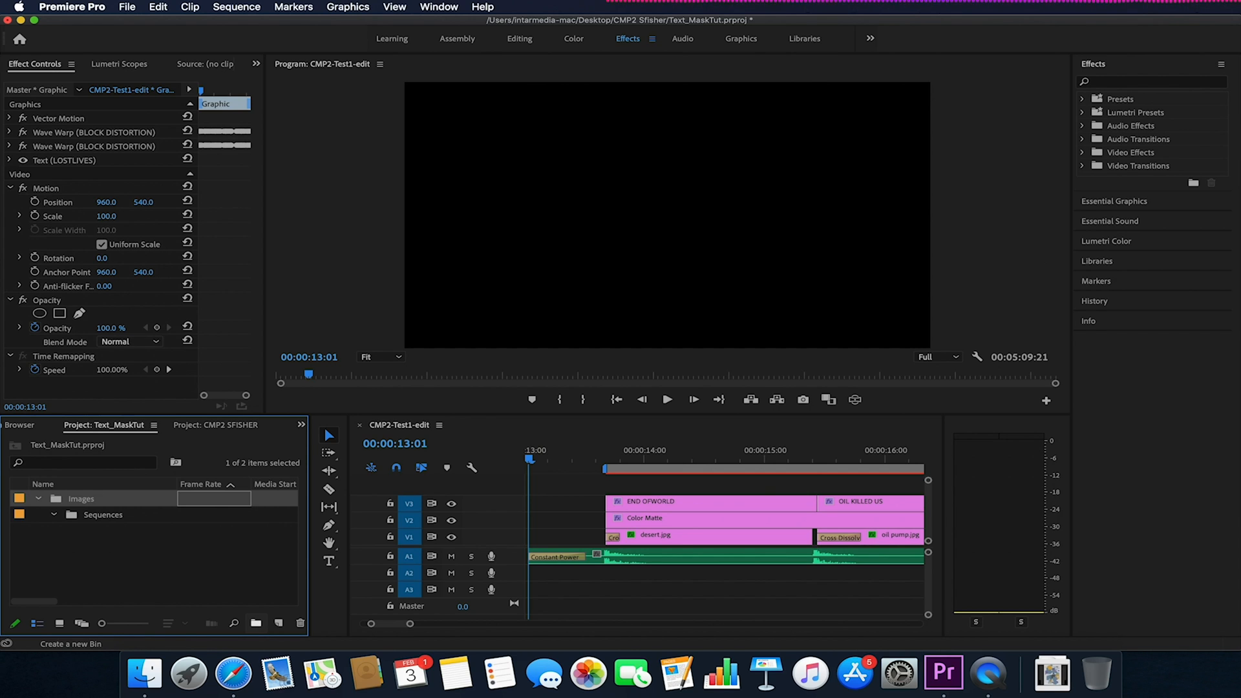
{"action": "left_click", "coordinate": [103, 514]}
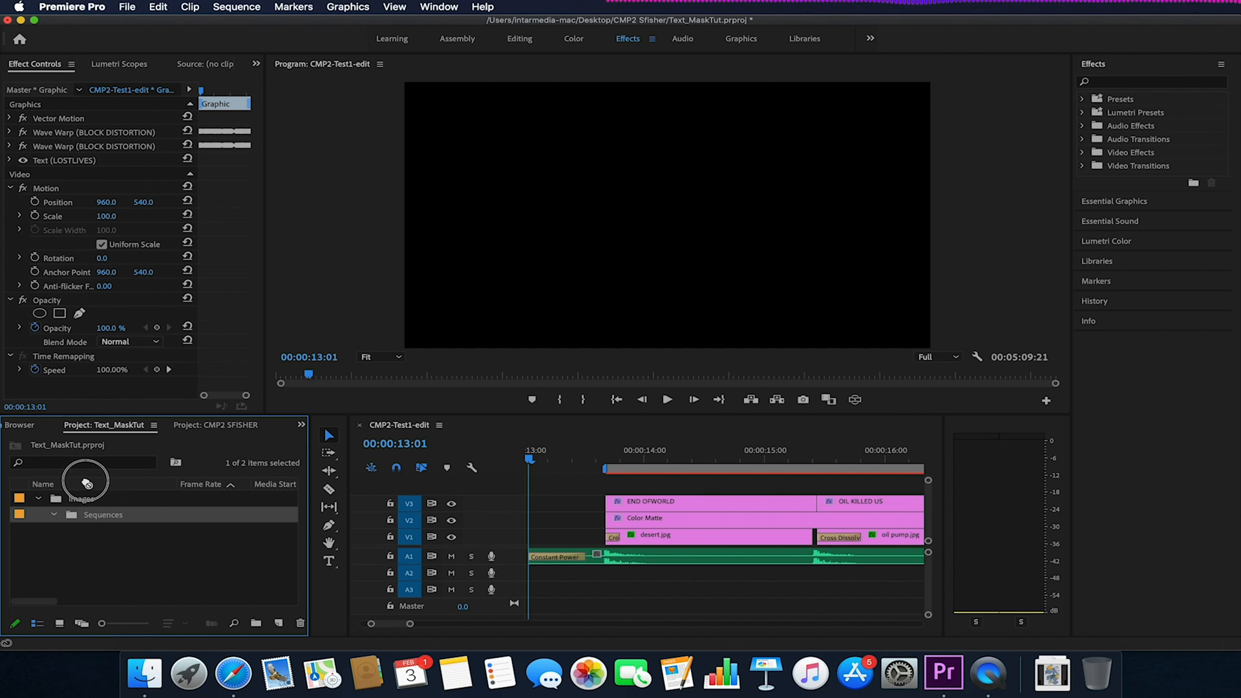
{"action": "double_click", "coordinate": [103, 514]}
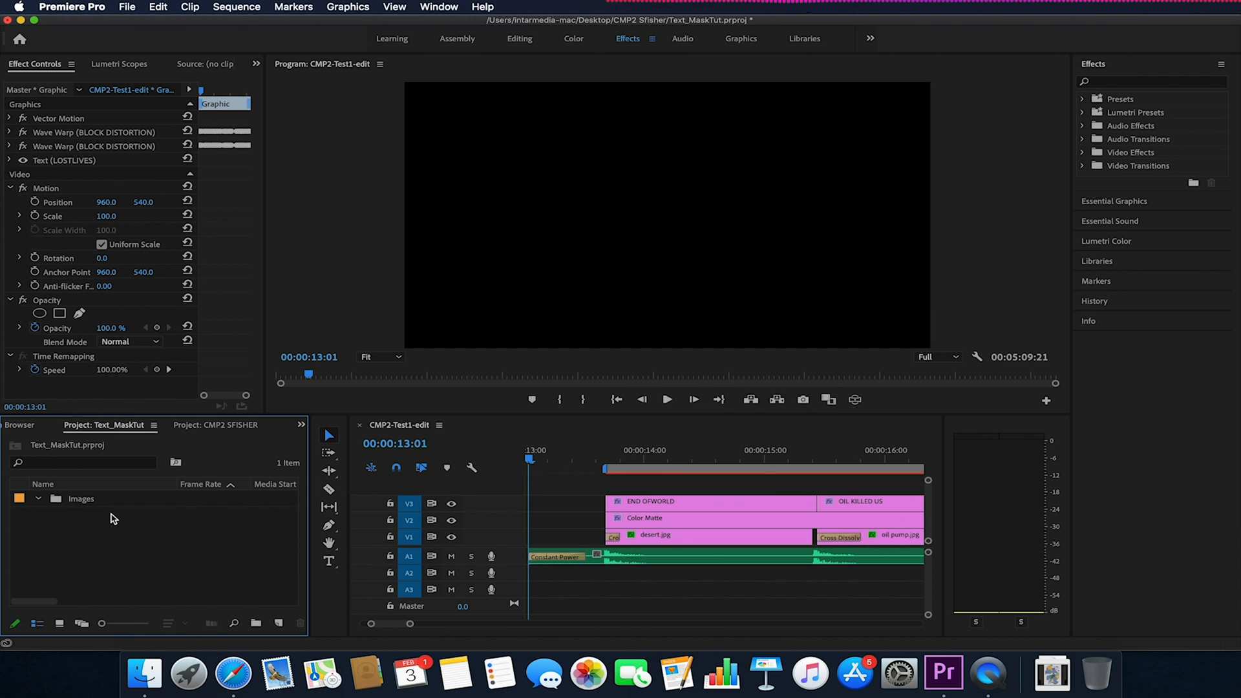
Step: Create a top-level Sequences bin and select the Images bin to receive files
{"action": "left_click", "coordinate": [256, 625]}
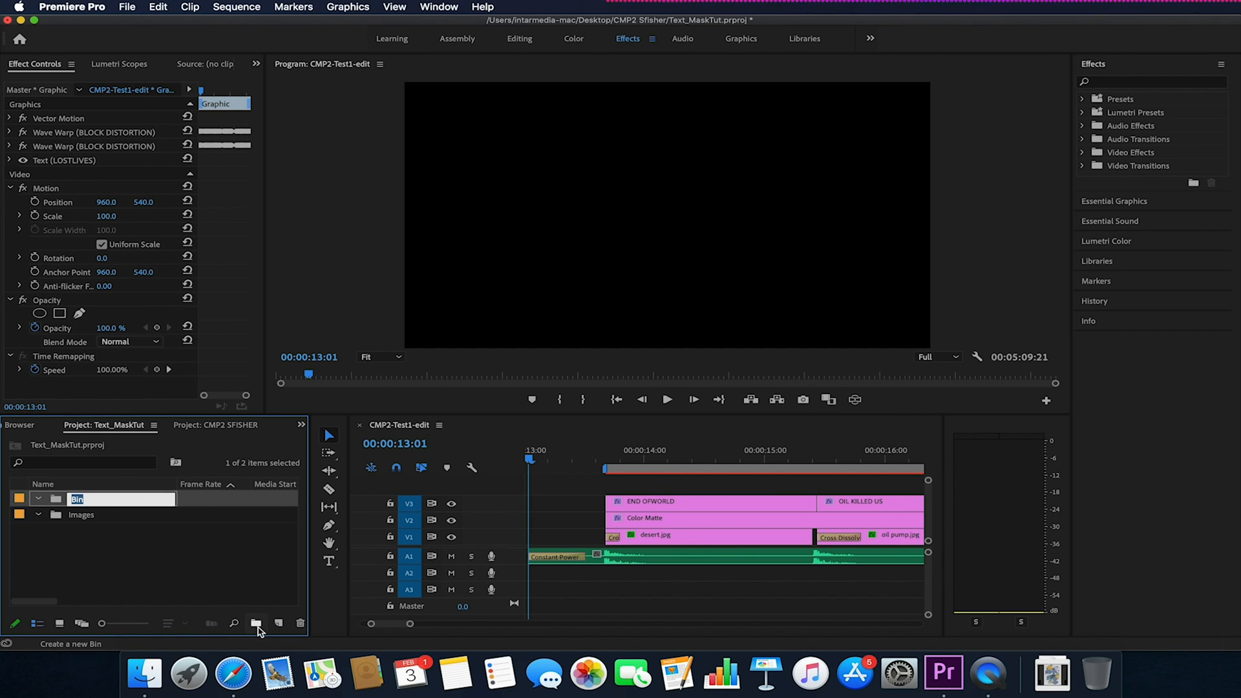
{"action": "type", "text": "Sequences"}
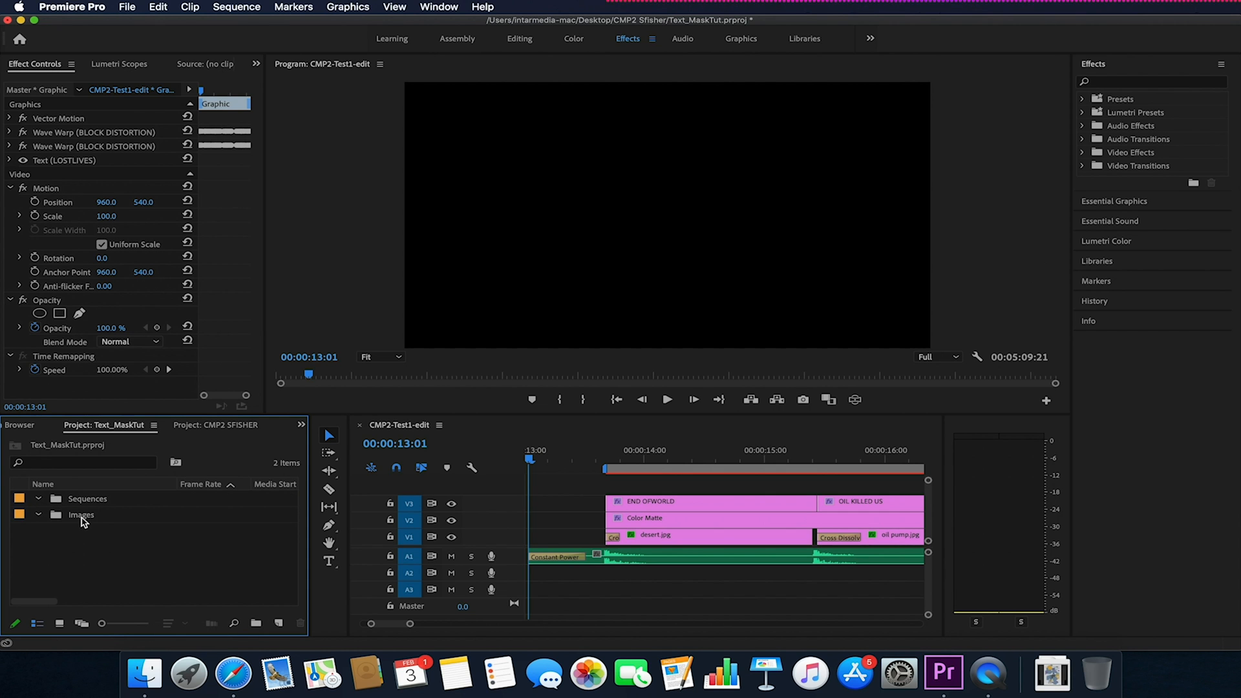
{"action": "left_click", "coordinate": [144, 673]}
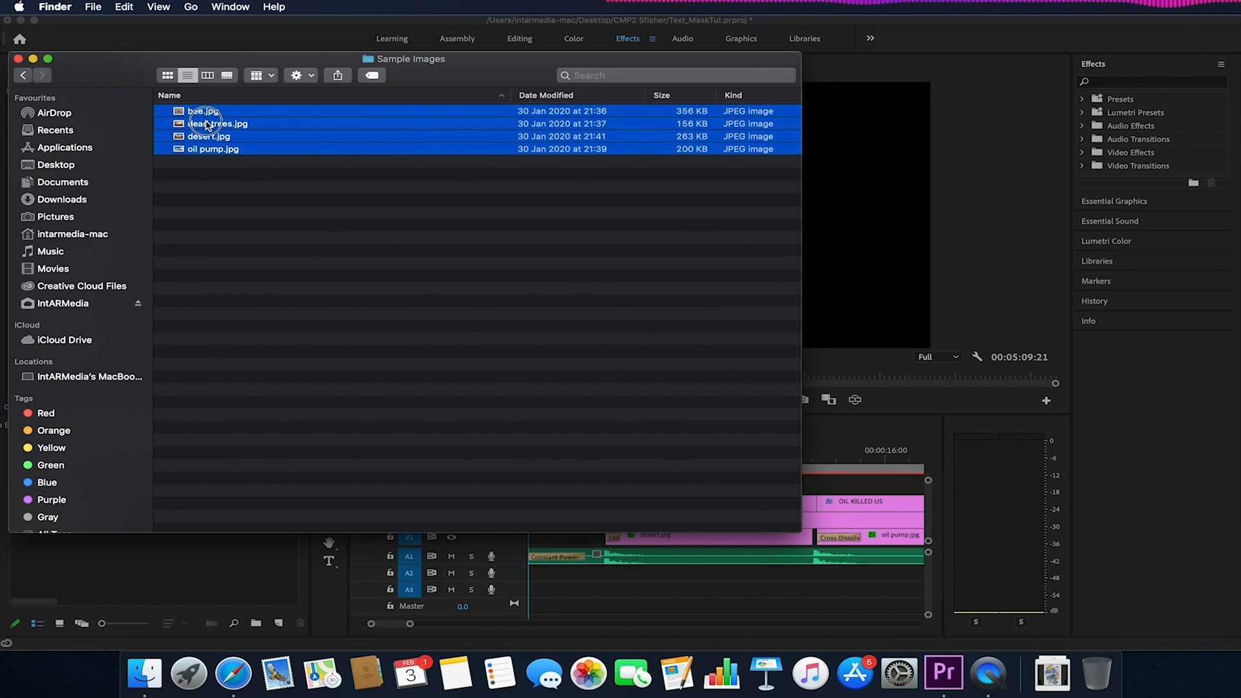
Step: Select the bee, dead trees, desert and oil pump JPEGs in Finder for import into Images
{"action": "left_click", "coordinate": [944, 675]}
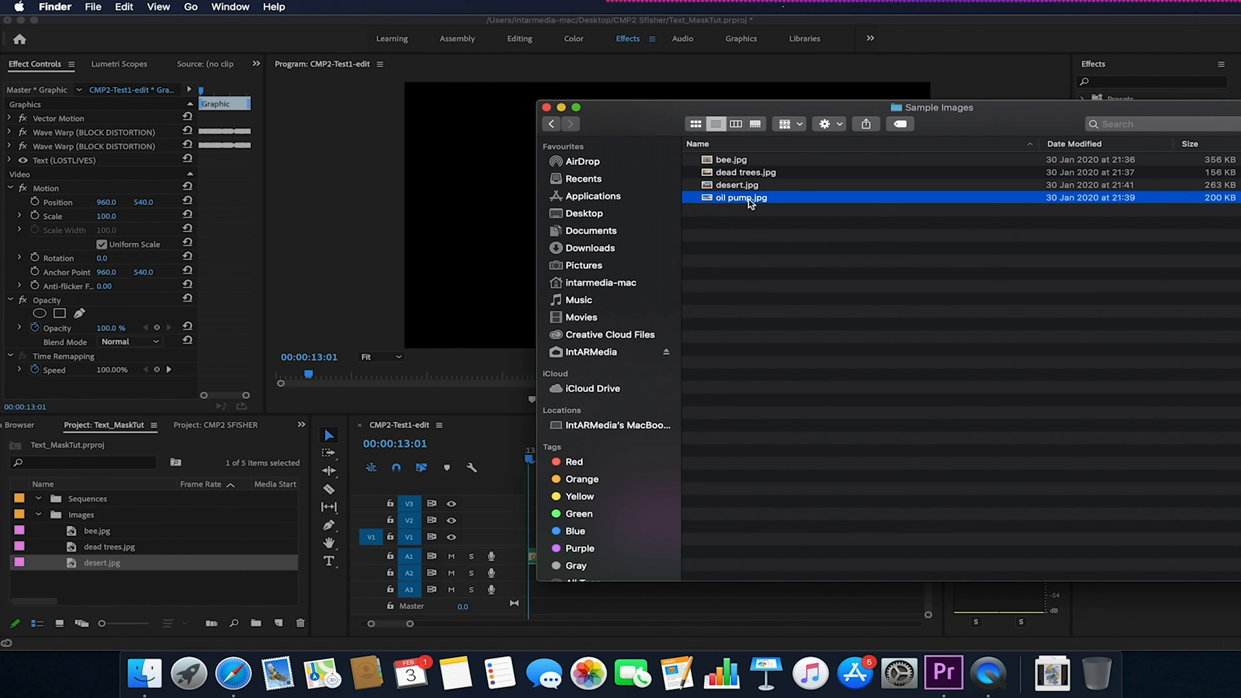
{"action": "mouse_move", "coordinate": [559, 245]}
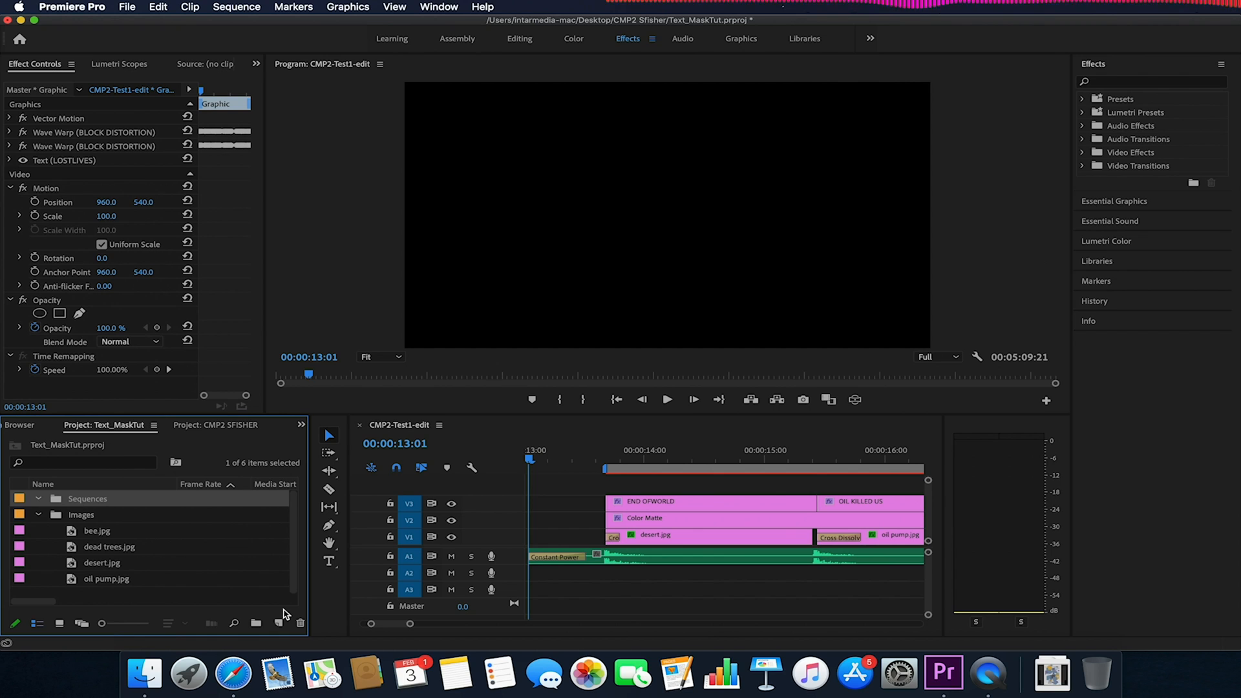
Step: Create a DSLR 1080p25 sequence named Text_MaskTut1 in the Sequences bin
{"action": "left_click", "coordinate": [279, 624]}
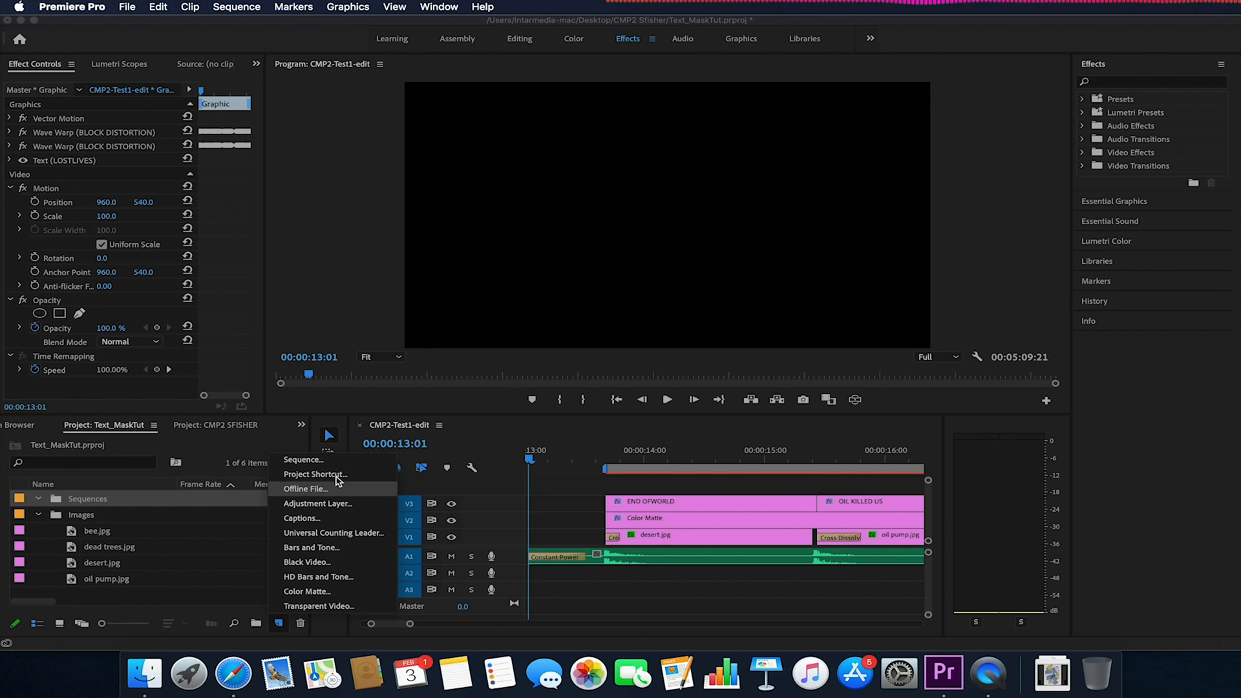
{"action": "left_click", "coordinate": [303, 461]}
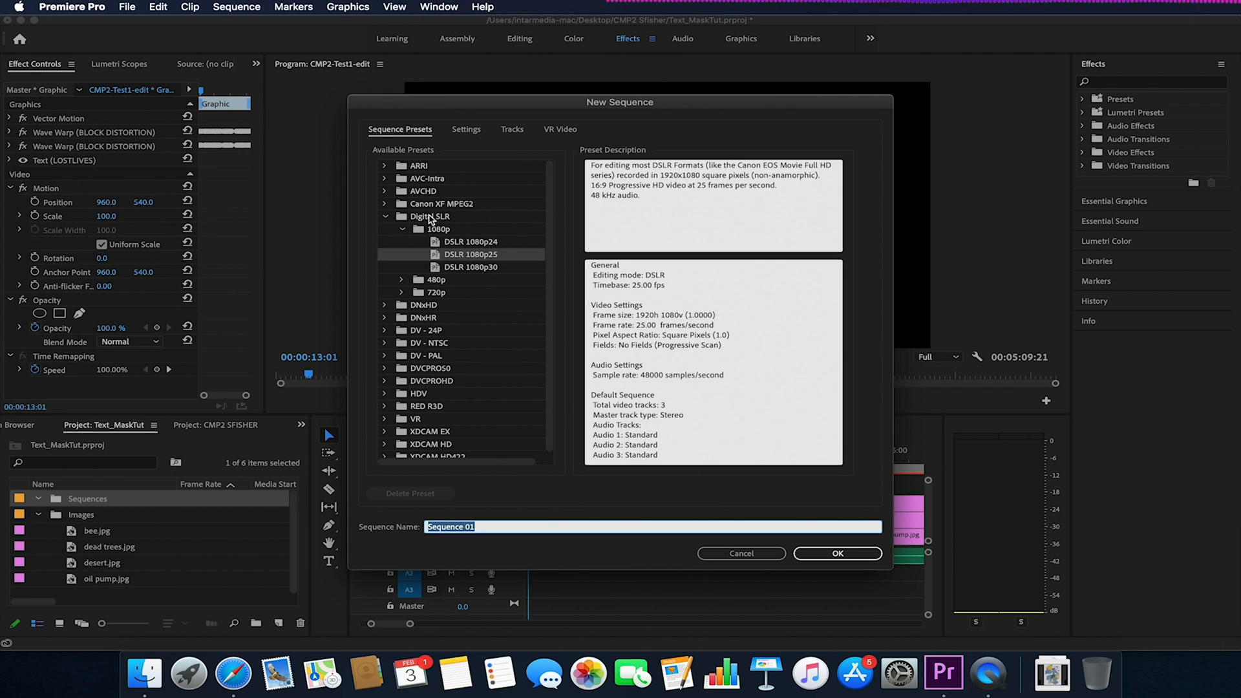
{"action": "mouse_move", "coordinate": [500, 266]}
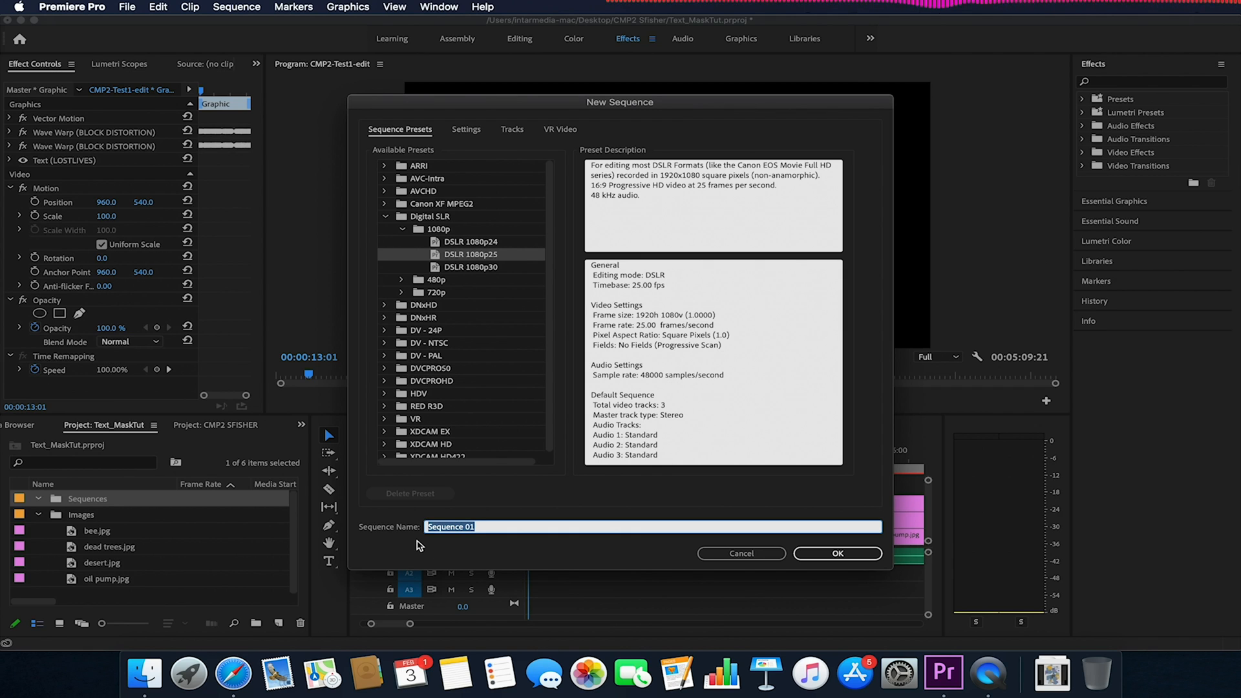
{"action": "type", "text": "Text_MaskTut1"}
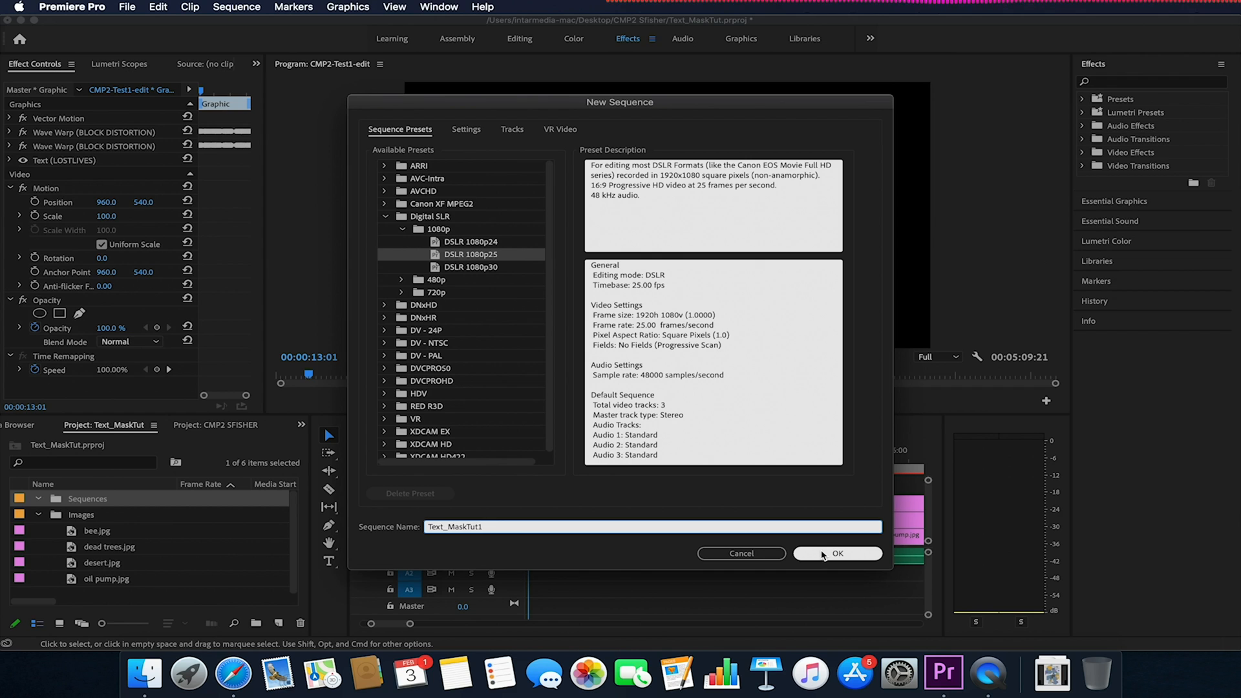
{"action": "left_click", "coordinate": [837, 553]}
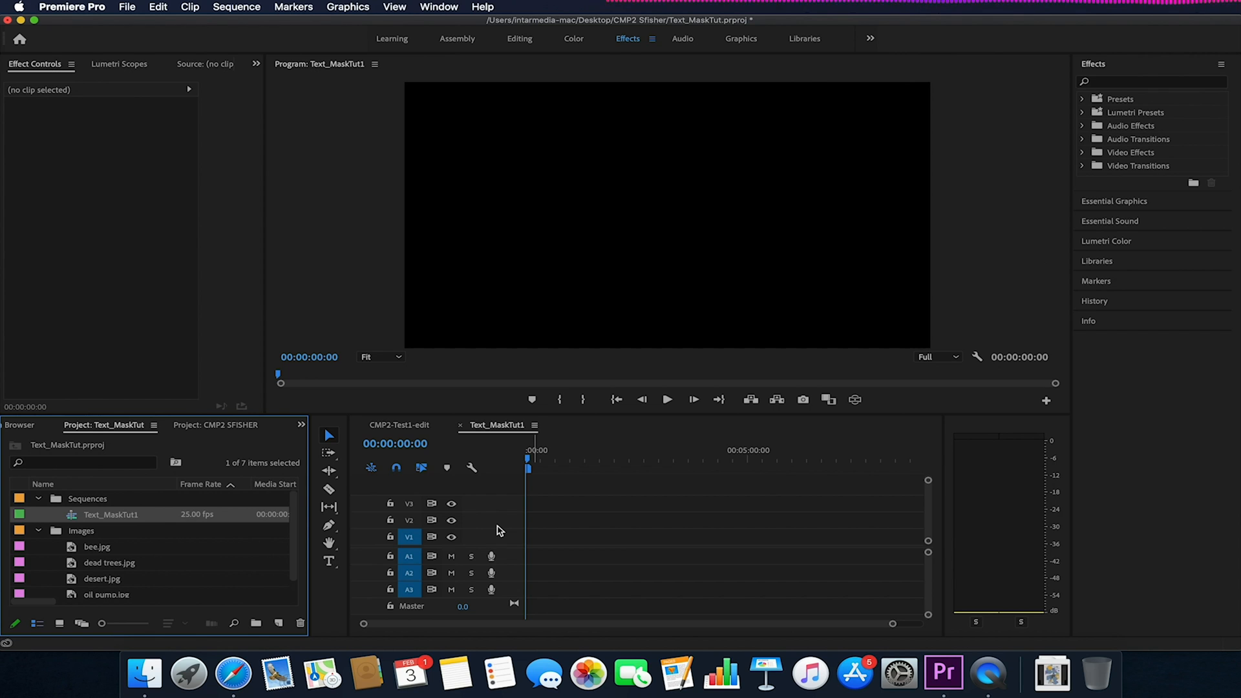
{"action": "mouse_move", "coordinate": [94, 558]}
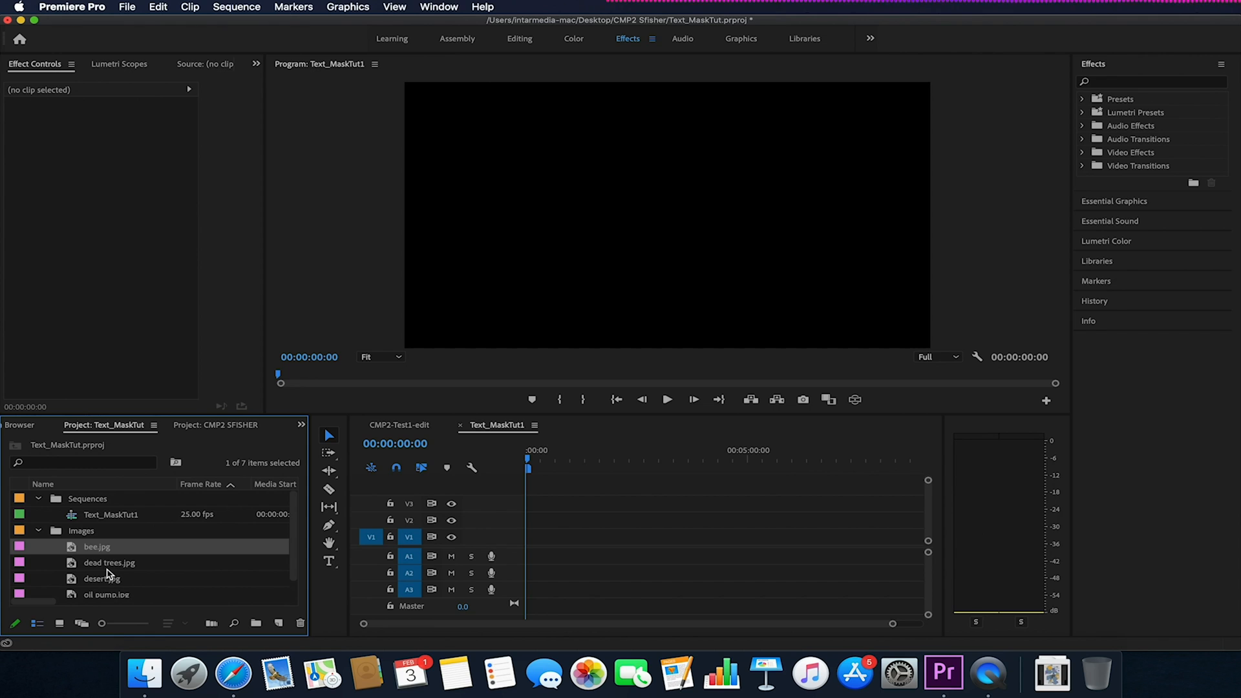
{"action": "mouse_move", "coordinate": [100, 579]}
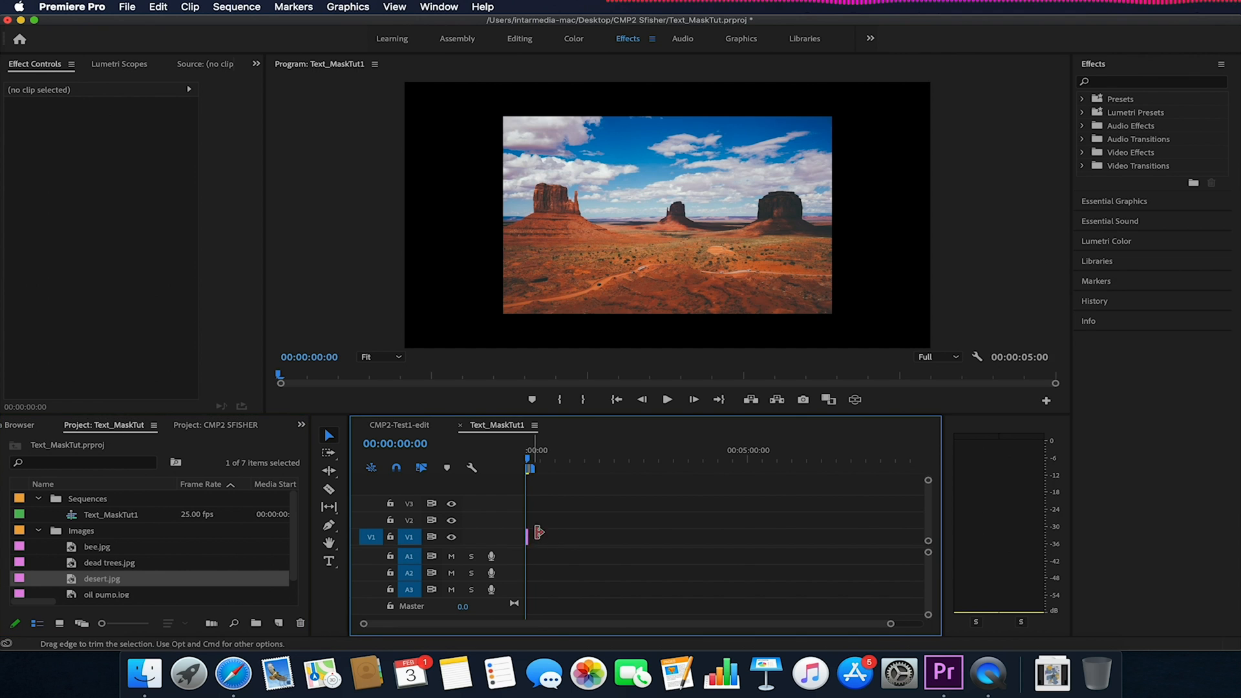
Step: Add the dead trees image to the timeline and scale it up to fill the frame
{"action": "left_click", "coordinate": [529, 536]}
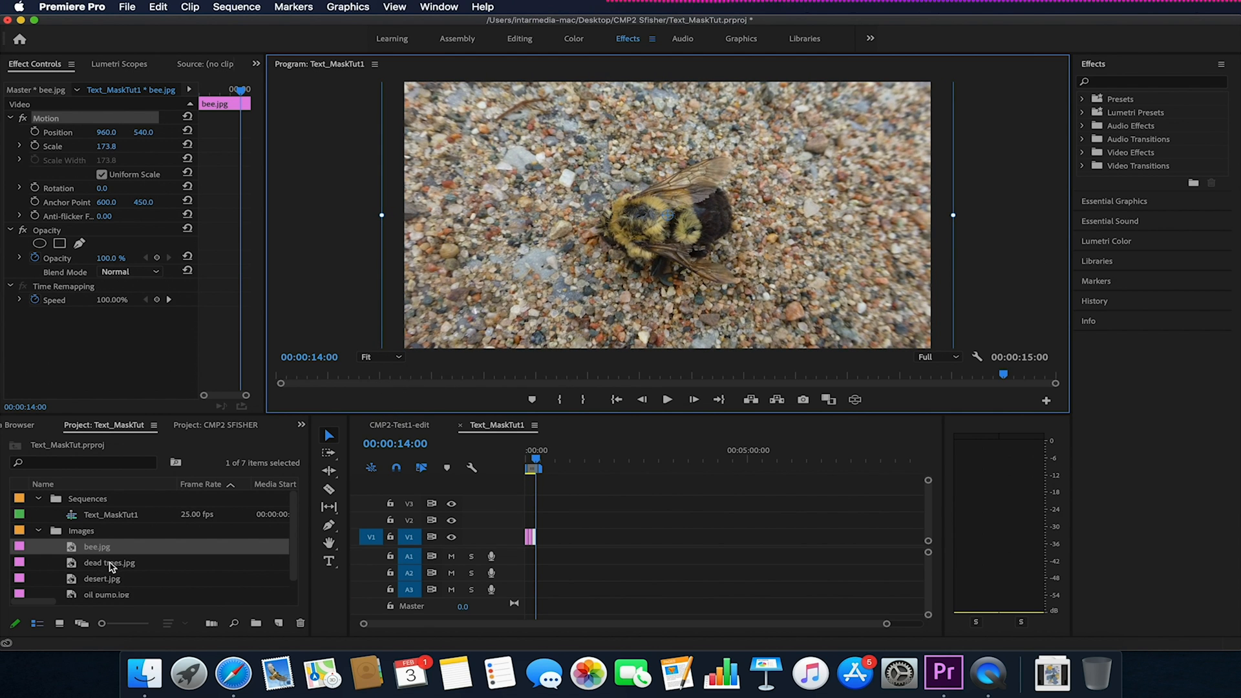
{"action": "left_click_drag", "start_coordinate": [96, 547], "coordinate": [535, 537]}
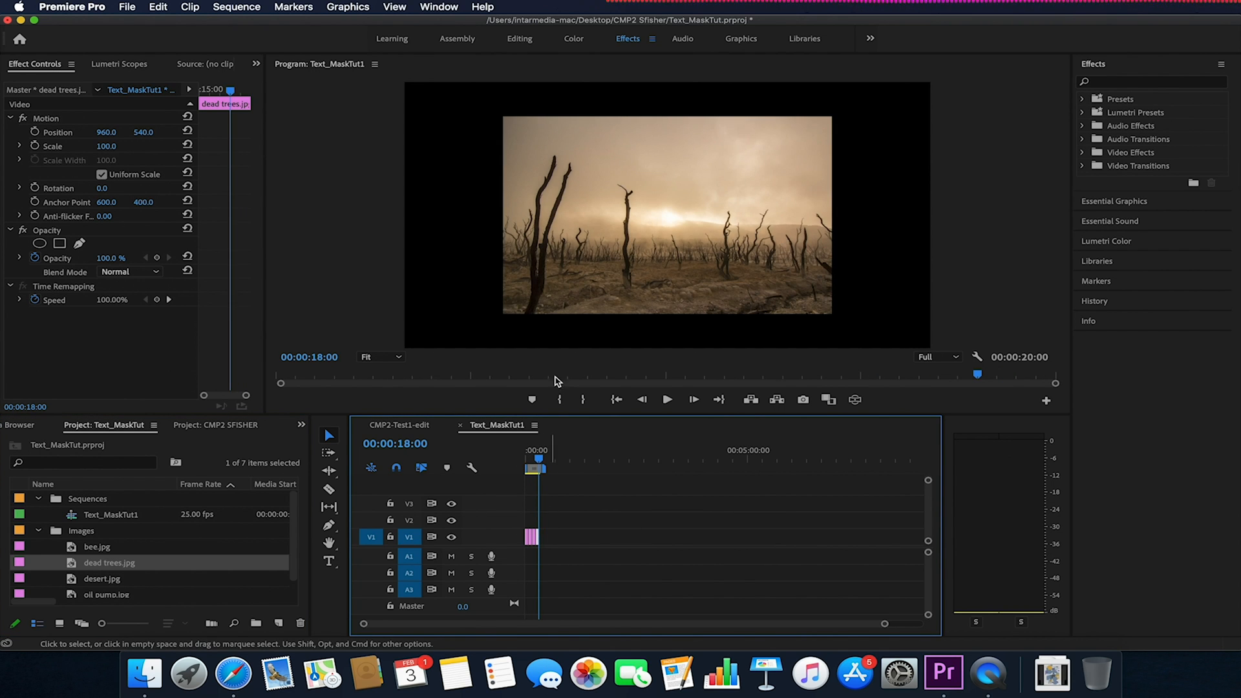
{"action": "left_click_drag", "start_coordinate": [503, 316], "coordinate": [503, 316]}
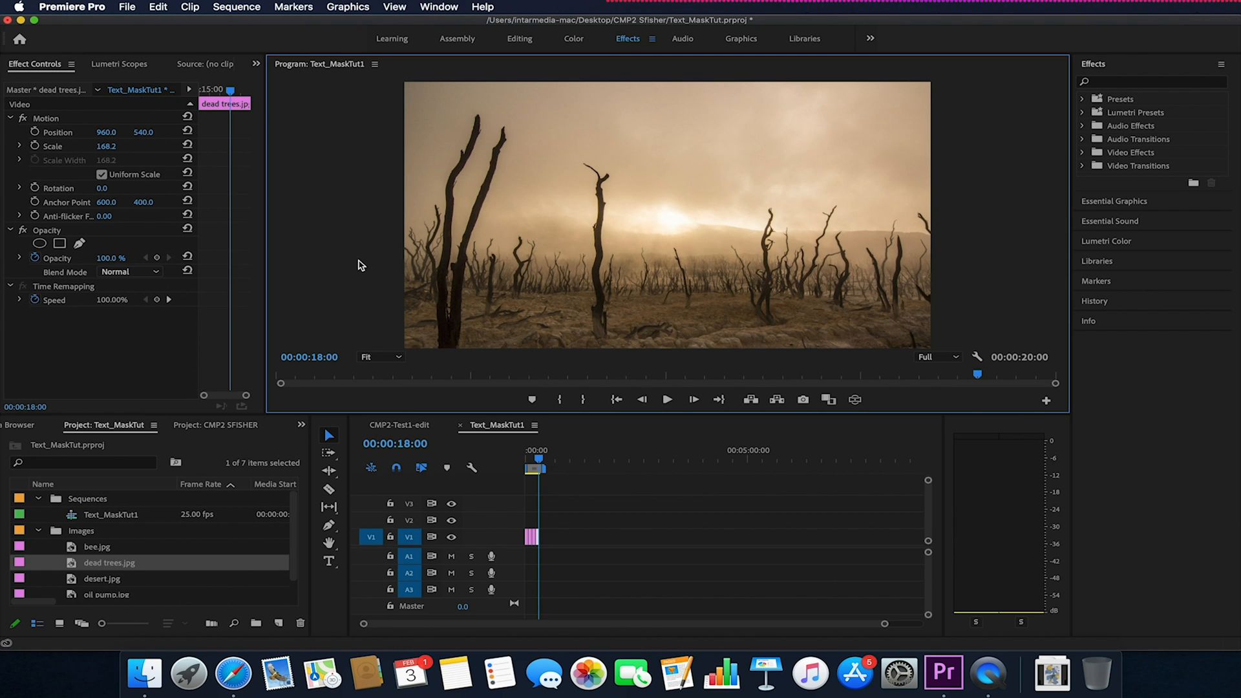
{"action": "mouse_move", "coordinate": [520, 485]}
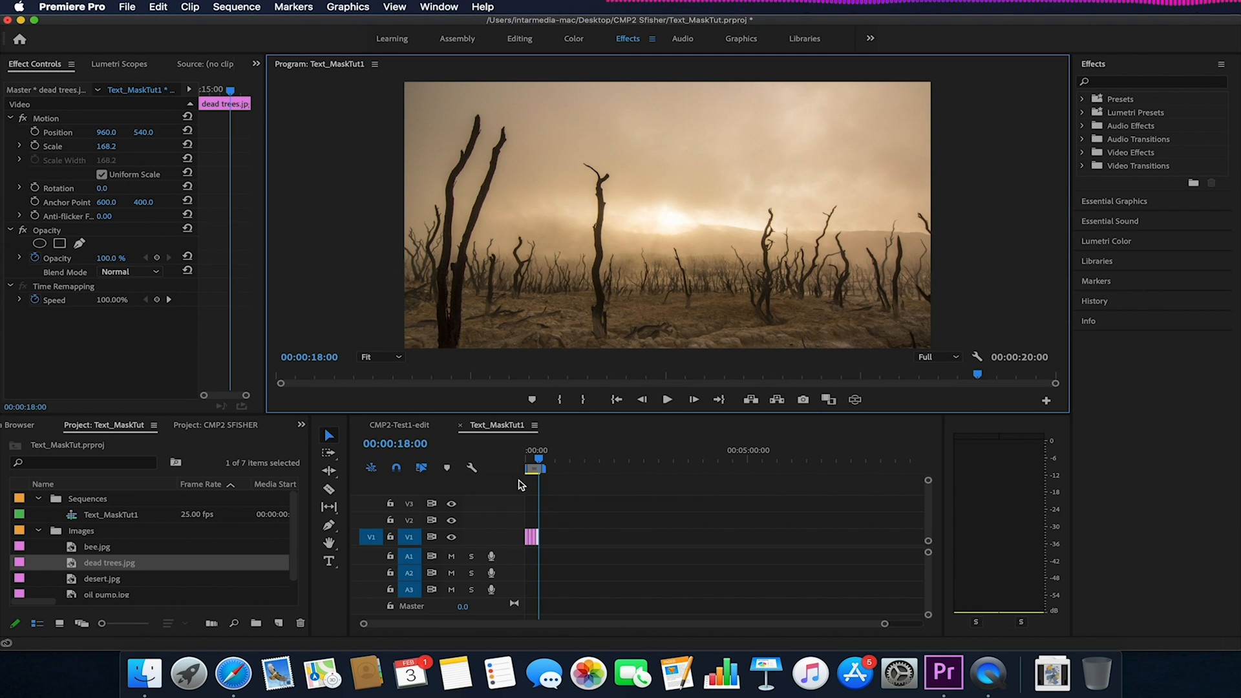
{"action": "left_click_drag", "start_coordinate": [534, 460], "coordinate": [530, 460]}
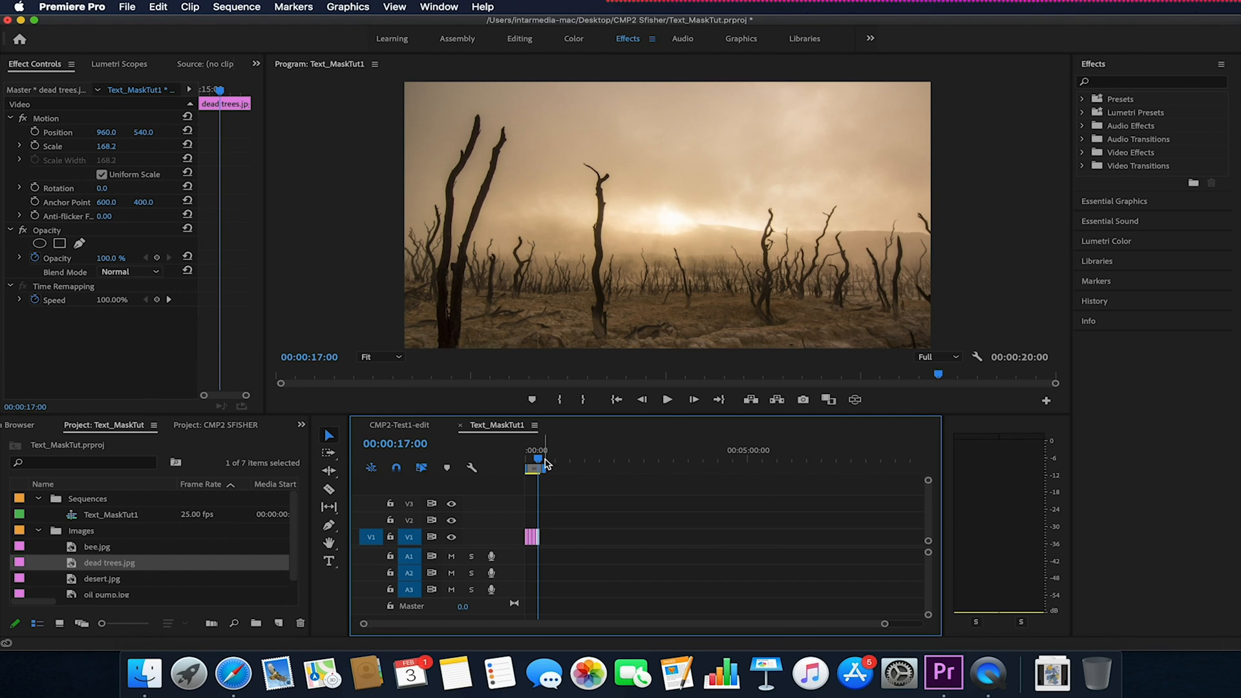
{"action": "mouse_move", "coordinate": [550, 588]}
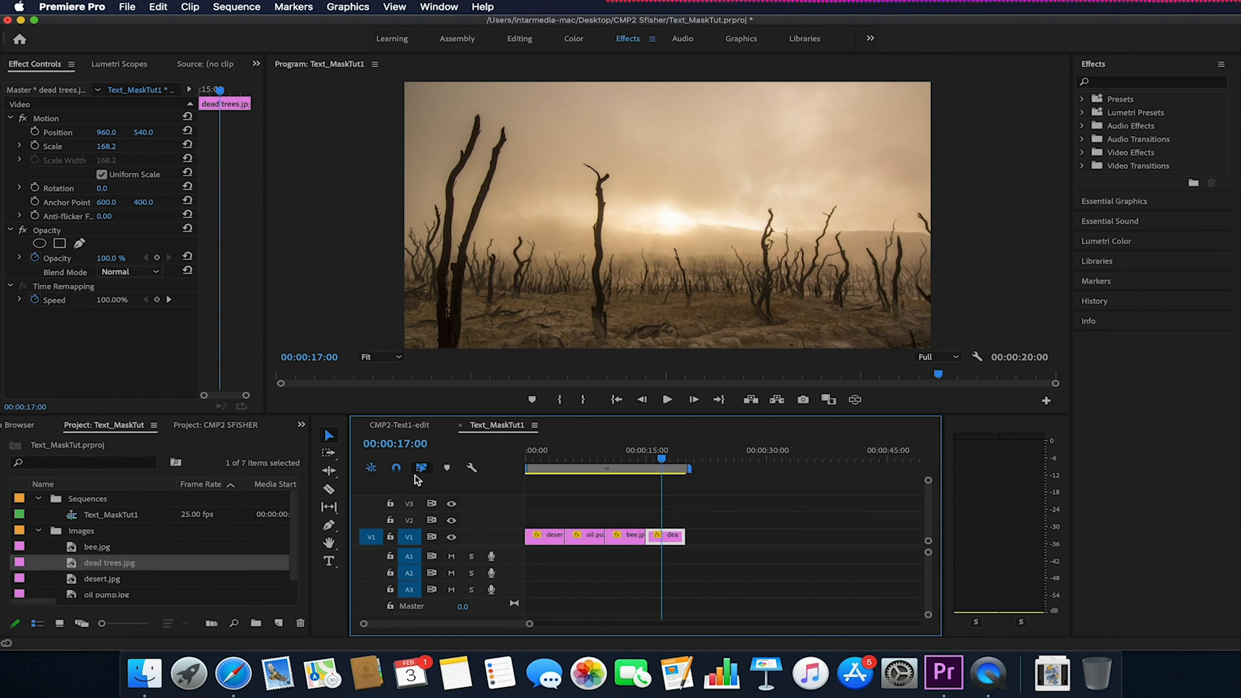
{"action": "mouse_move", "coordinate": [298, 545]}
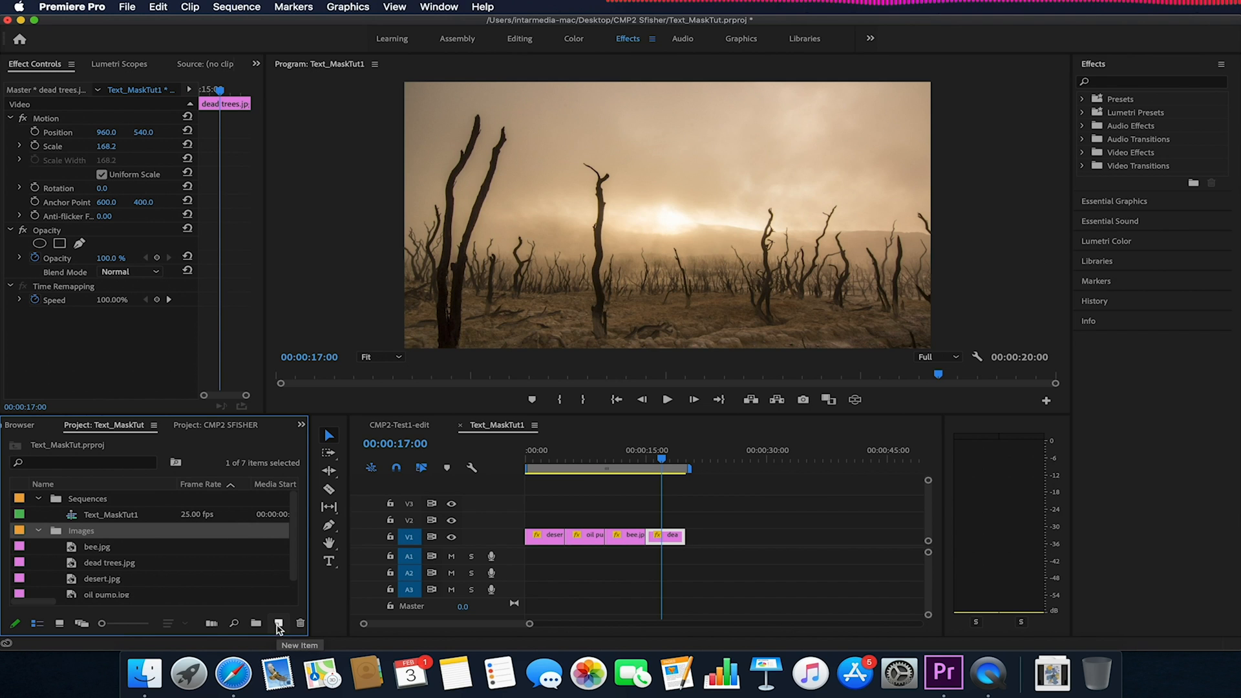
Step: Create a 1920×1080 colour matte and set its colour to teal 258A7C
{"action": "left_click", "coordinate": [278, 624]}
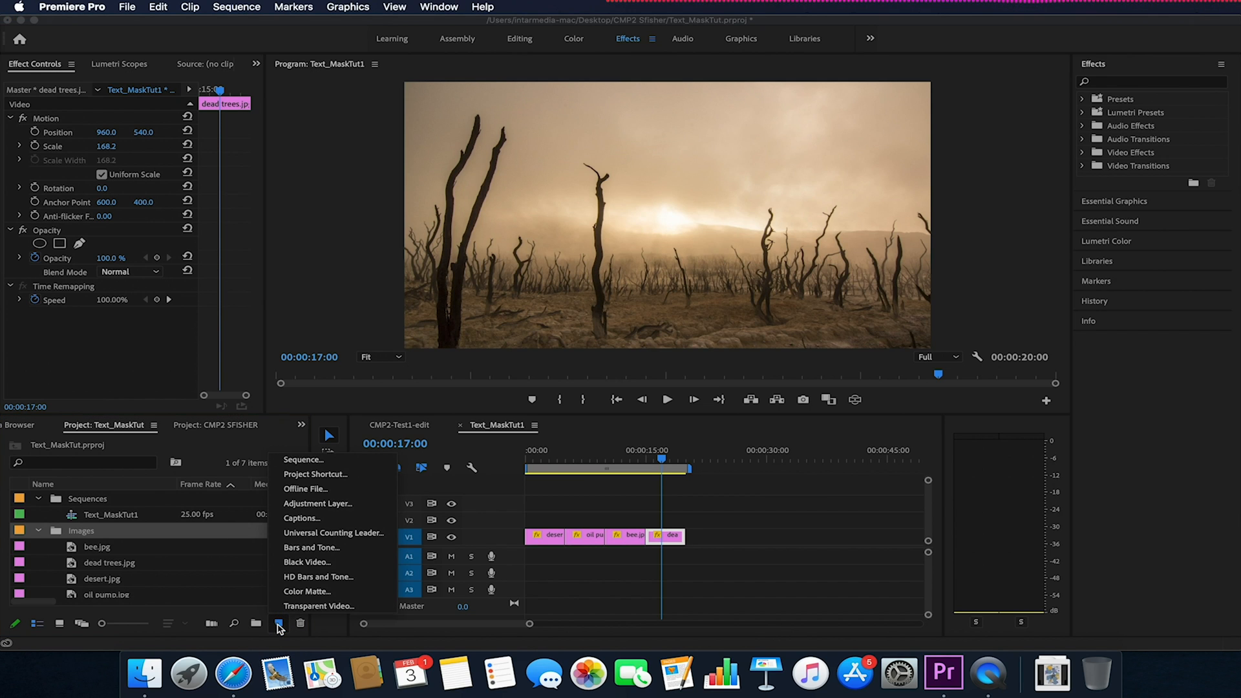
{"action": "left_click", "coordinate": [308, 591]}
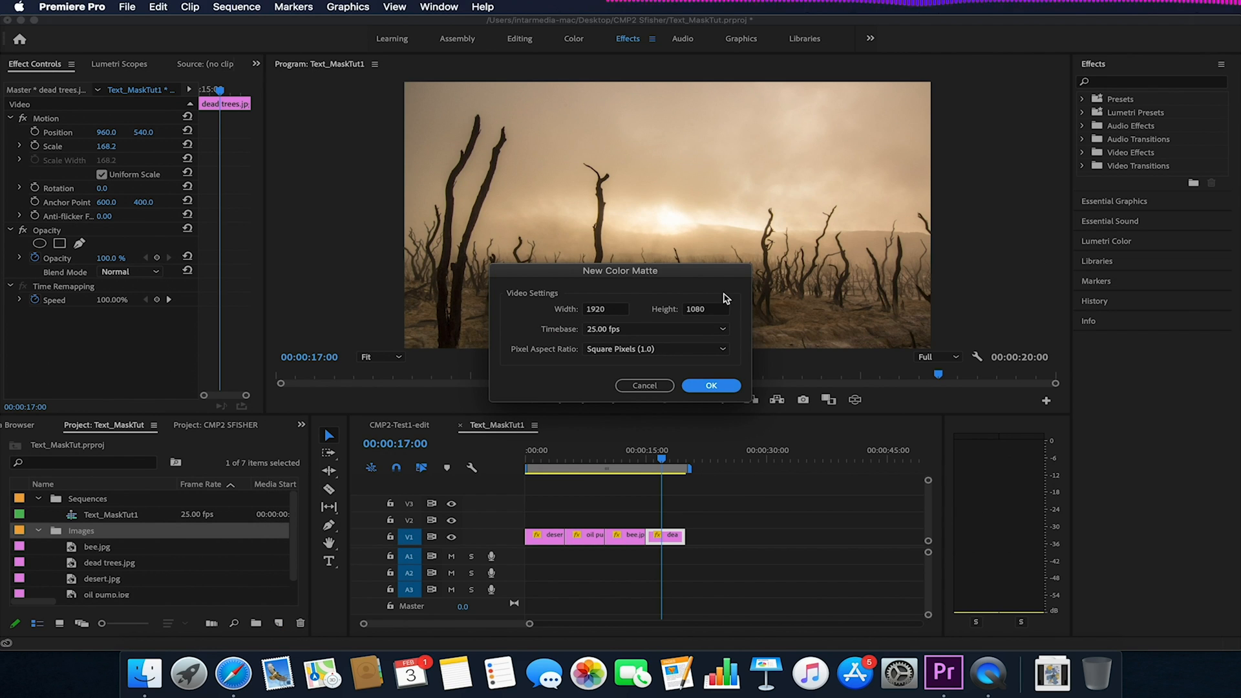
{"action": "mouse_move", "coordinate": [707, 209]}
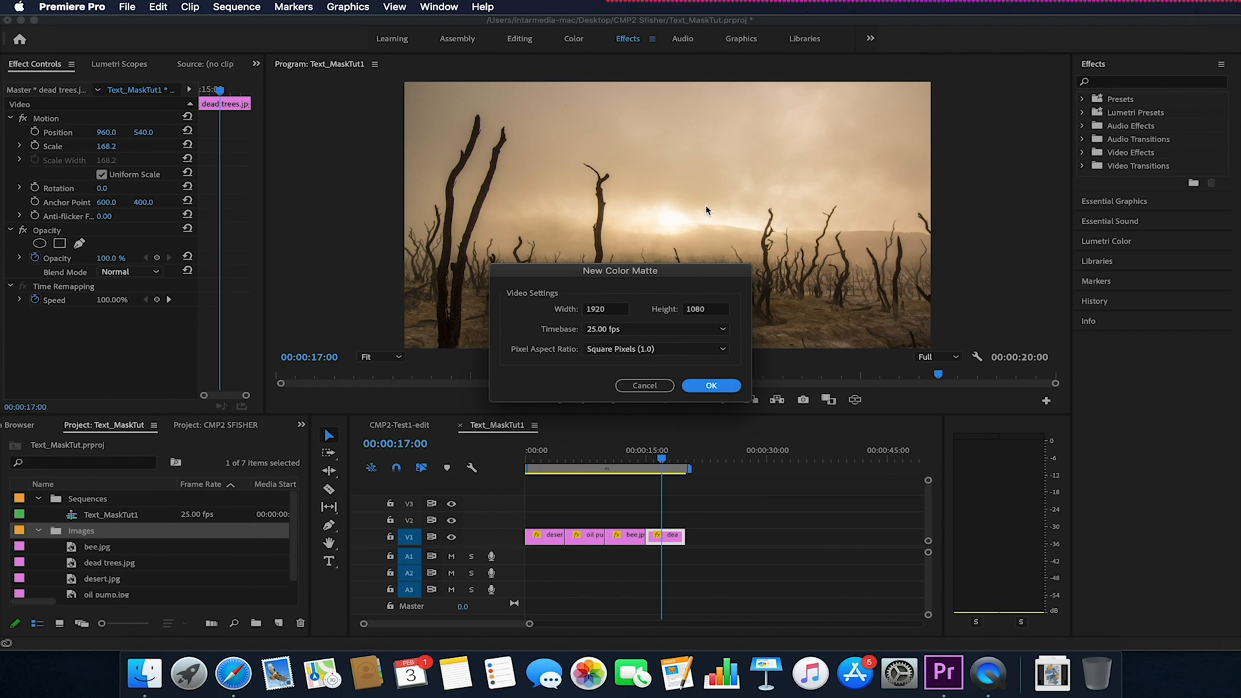
{"action": "mouse_move", "coordinate": [615, 334]}
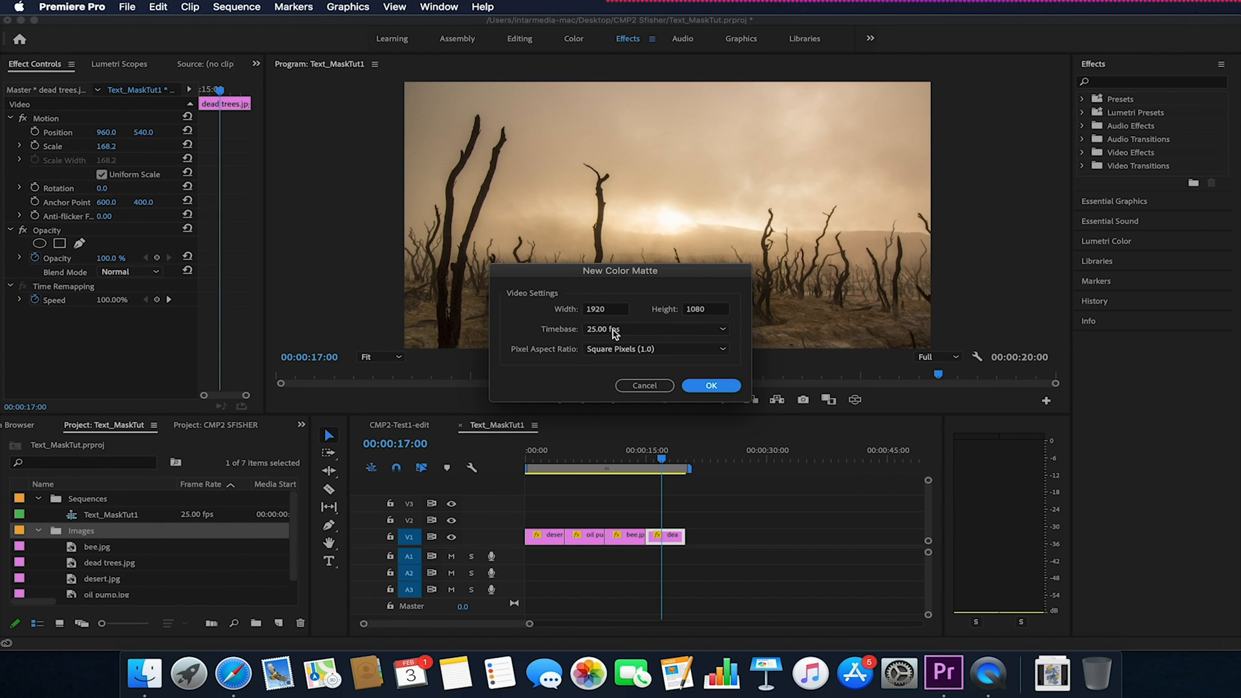
{"action": "mouse_move", "coordinate": [685, 344]}
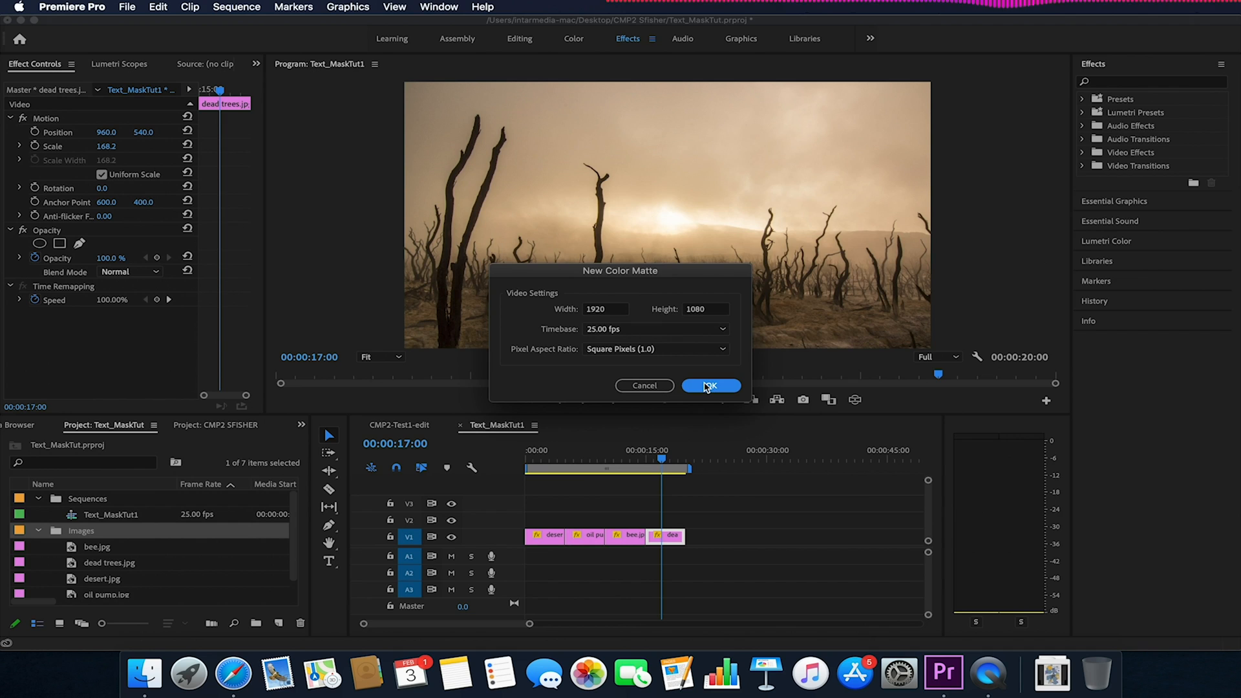
{"action": "left_click", "coordinate": [708, 386]}
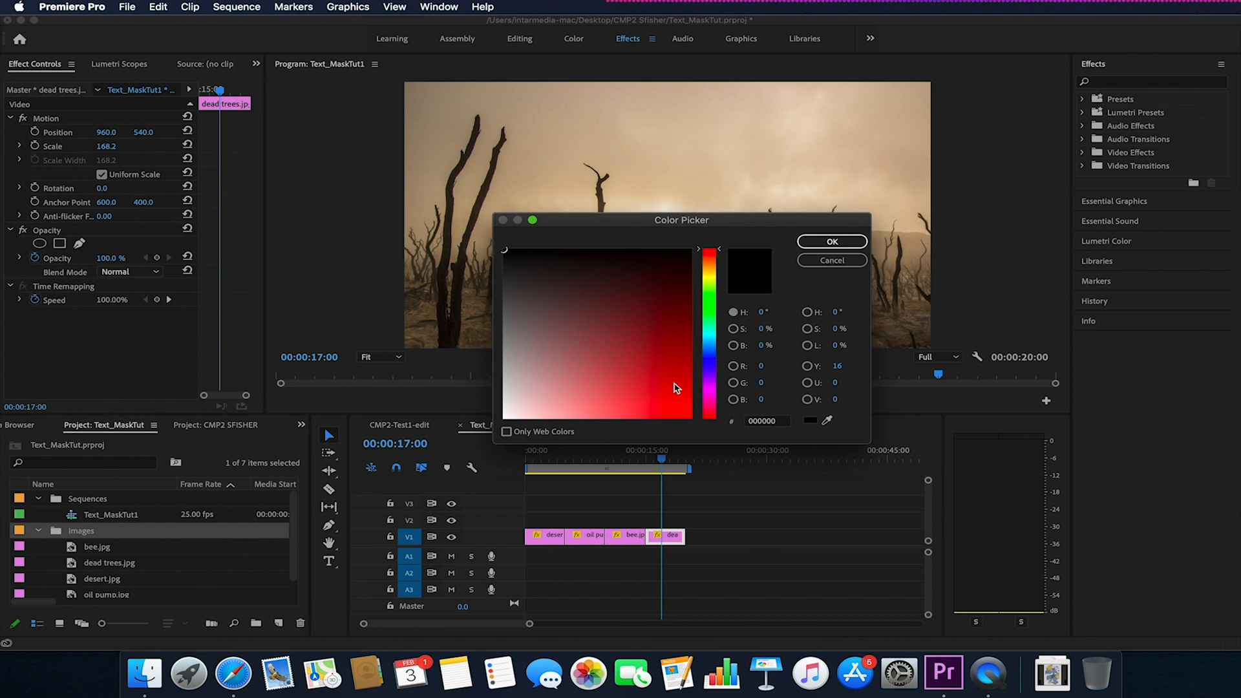
{"action": "mouse_move", "coordinate": [594, 360]}
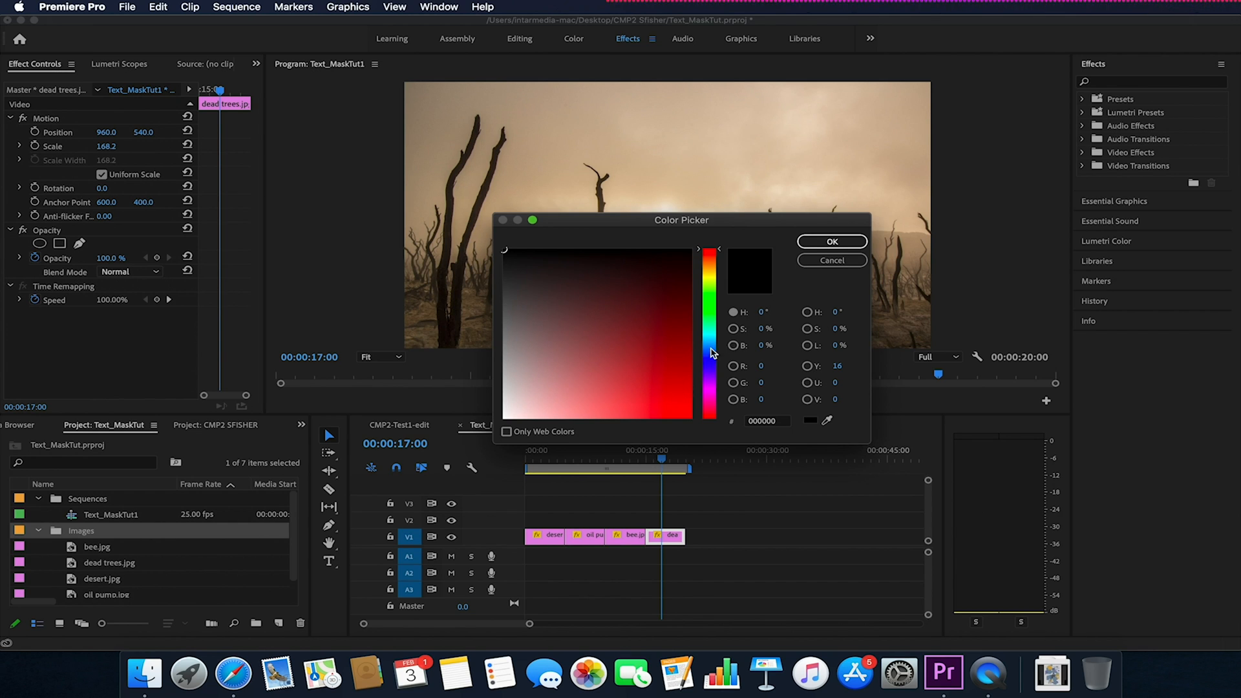
{"action": "left_click", "coordinate": [619, 320]}
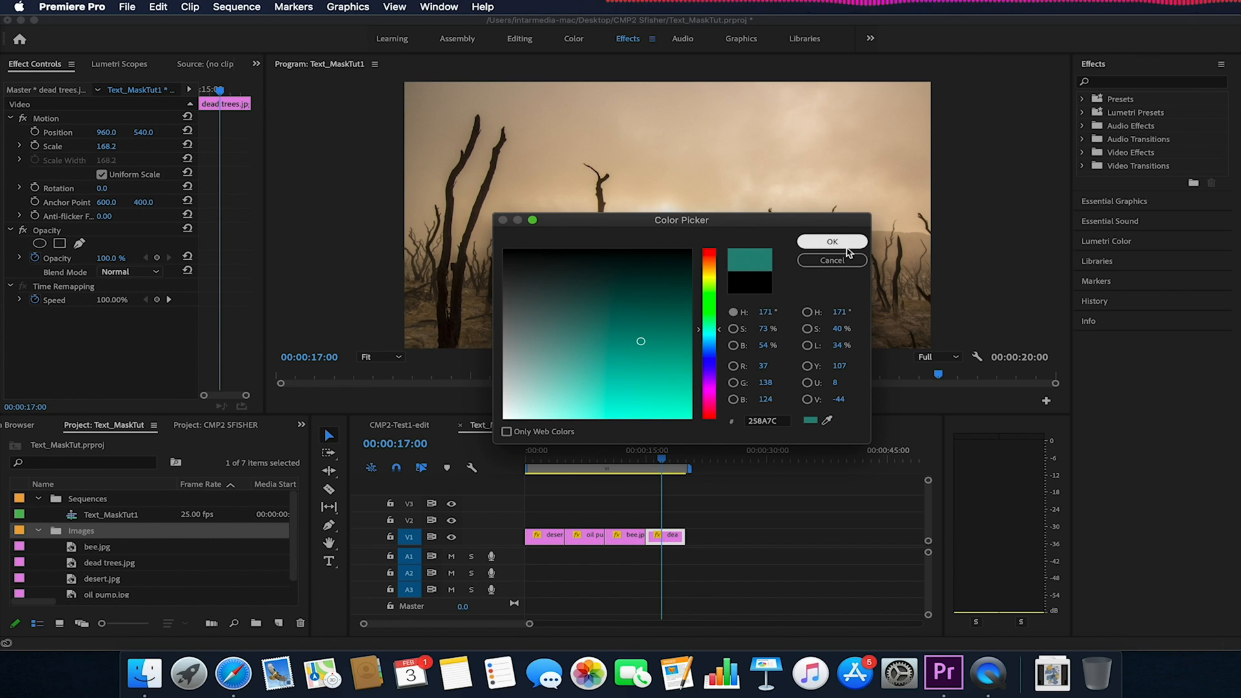
{"action": "left_click", "coordinate": [831, 242]}
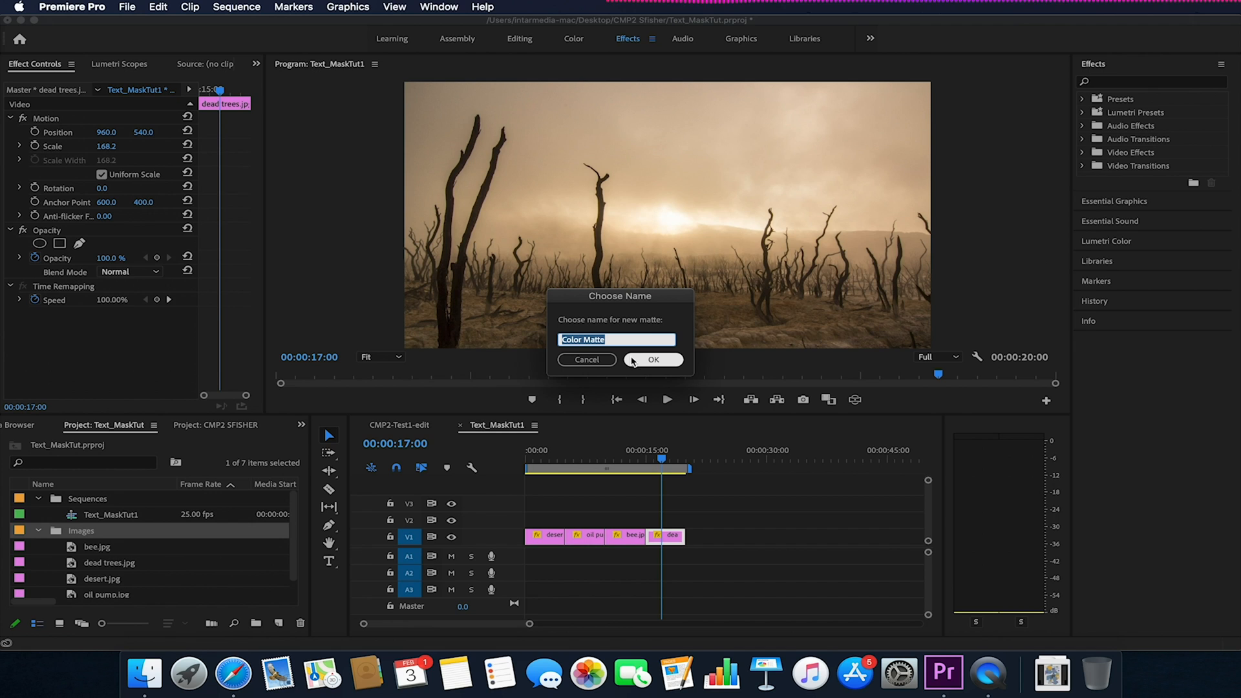
Step: Place the Color Matte on V2 spanning all four images and lock its track
{"action": "left_click", "coordinate": [653, 359]}
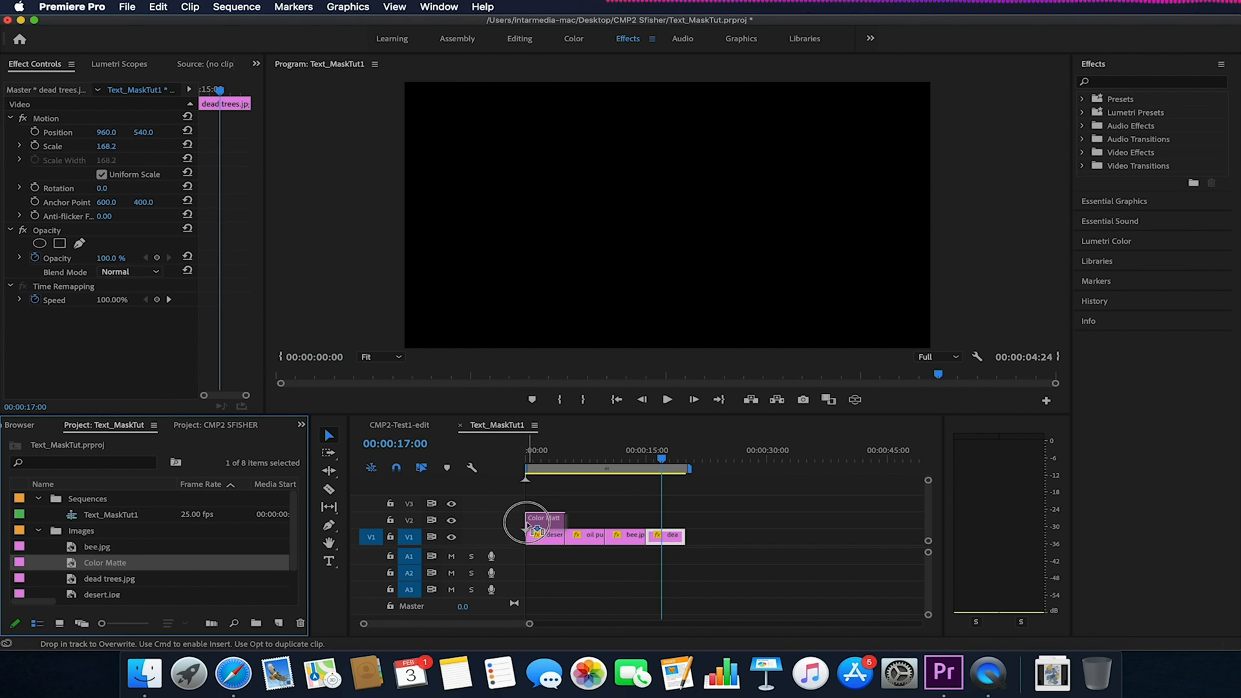
{"action": "left_click_drag", "start_coordinate": [541, 518], "coordinate": [637, 518]}
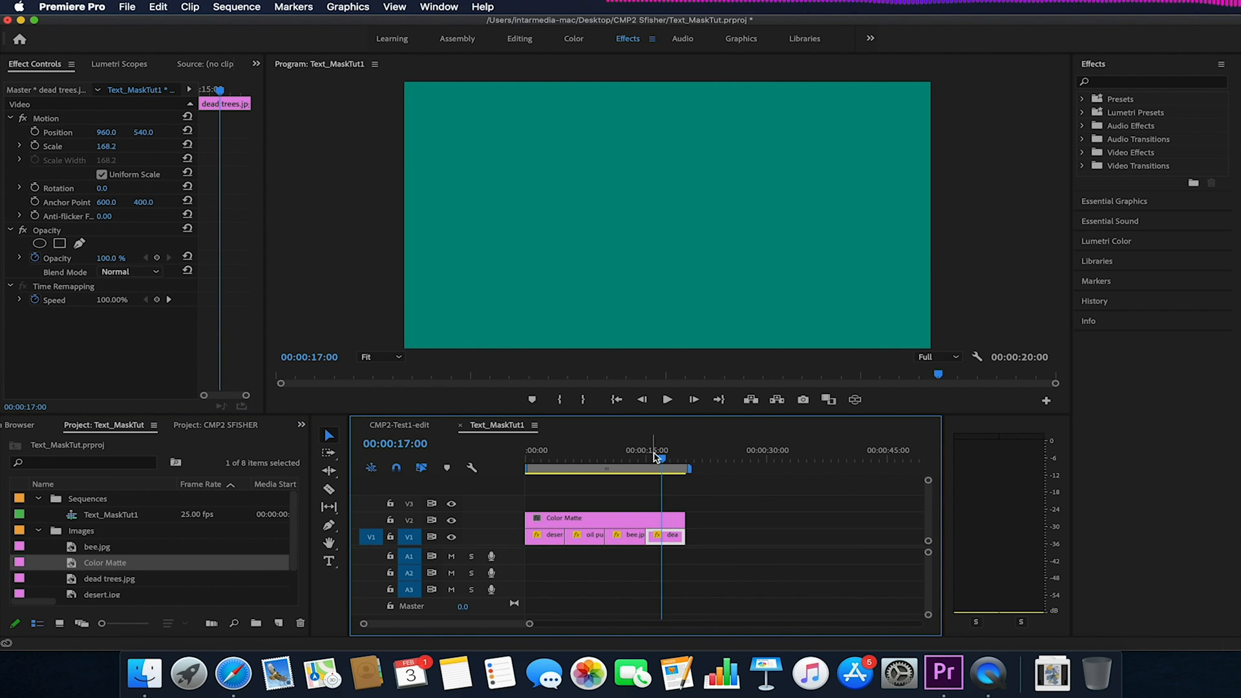
{"action": "left_click_drag", "start_coordinate": [663, 459], "coordinate": [618, 479]}
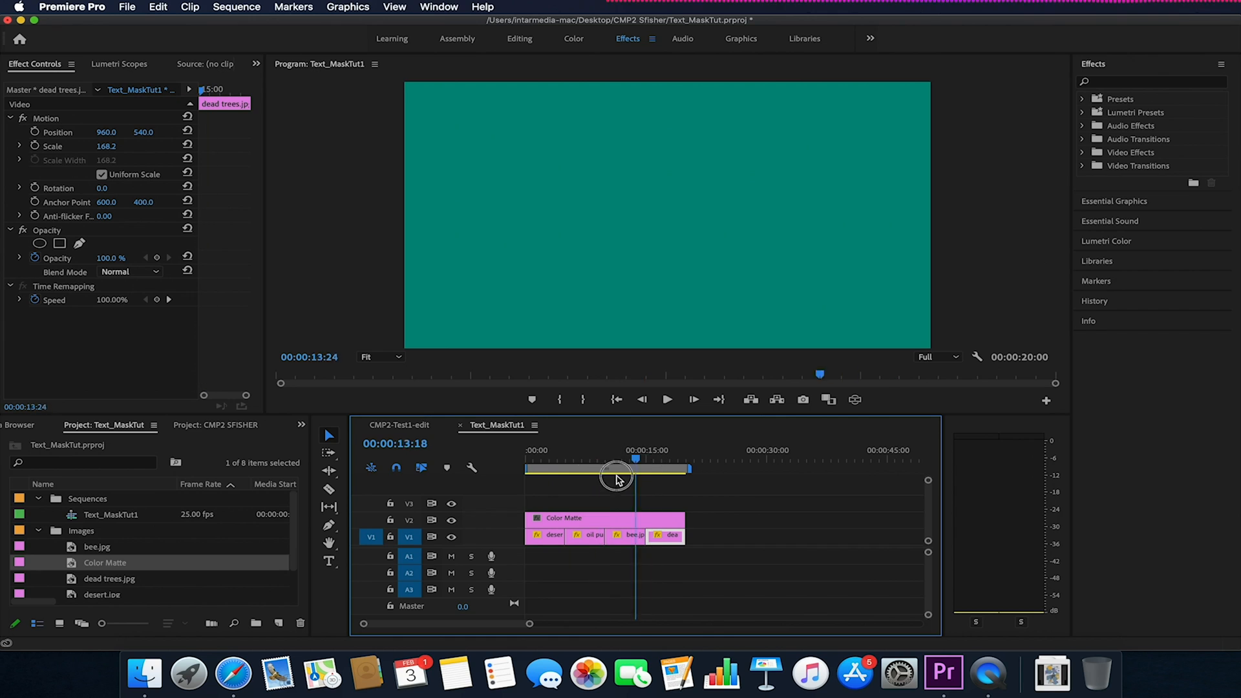
{"action": "left_click", "coordinate": [546, 450]}
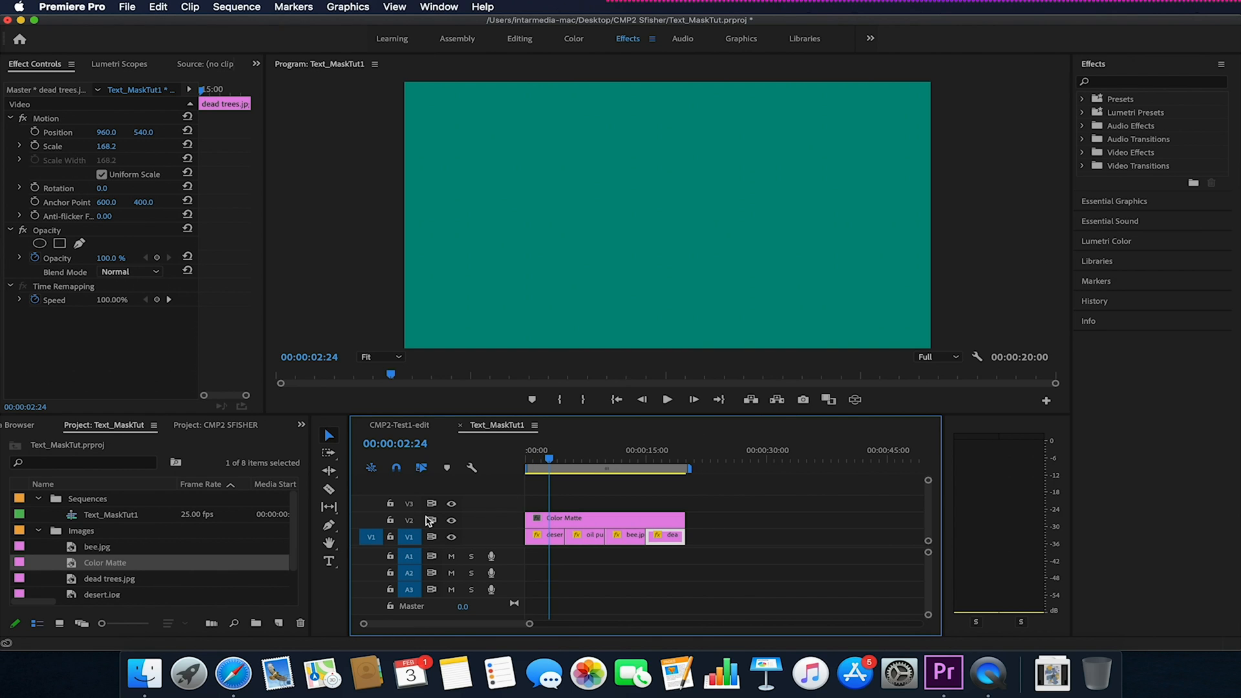
{"action": "left_click", "coordinate": [389, 519]}
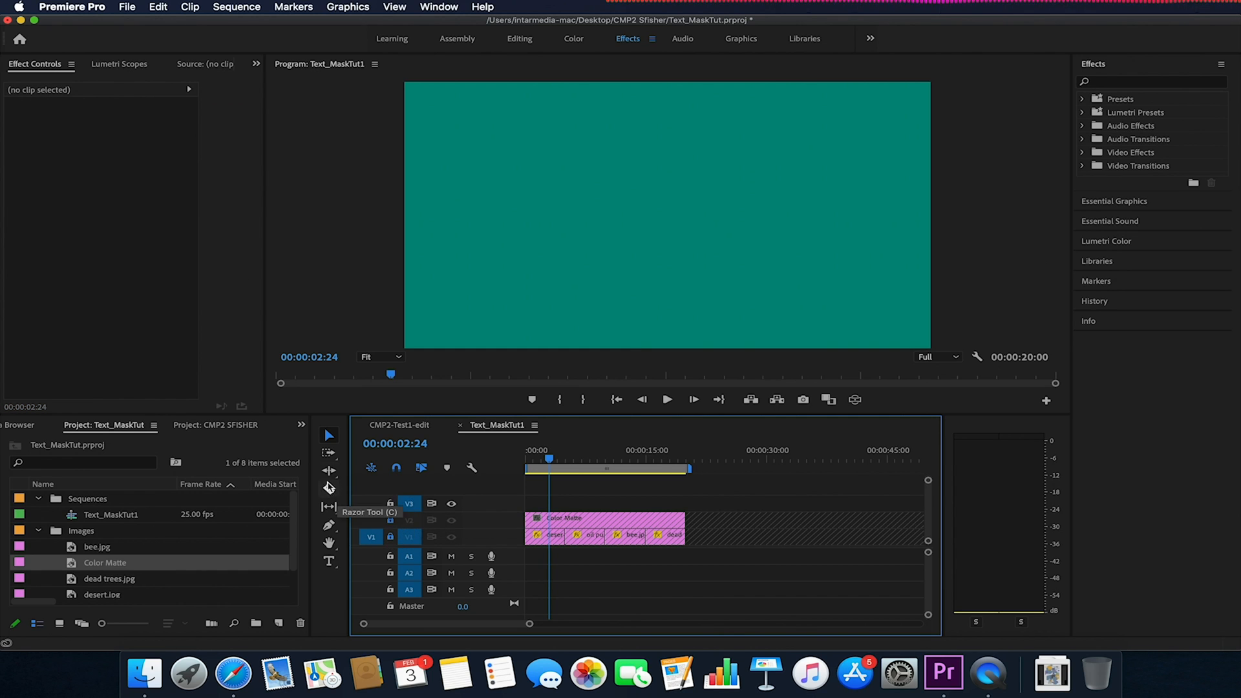
{"action": "mouse_move", "coordinate": [329, 561]}
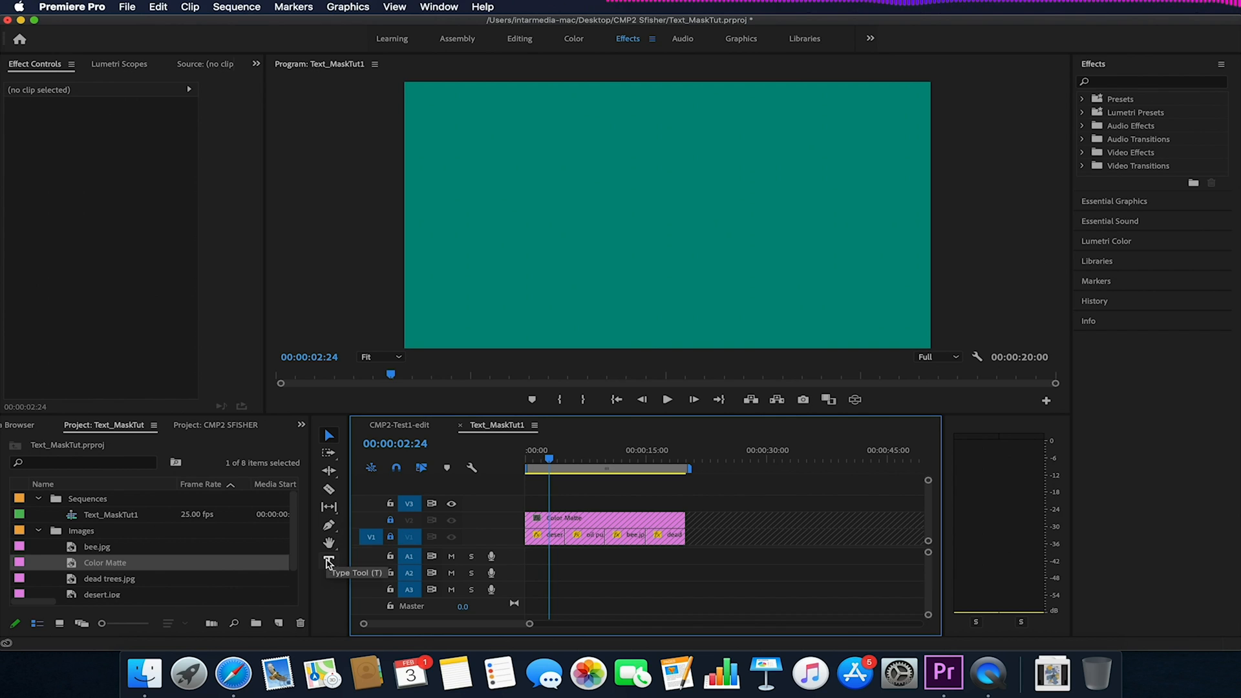
Step: Add the title text THE WORLD WAS ALIVE with the Type tool
{"action": "left_click", "coordinate": [328, 563]}
{"action": "type", "text": "THE"}
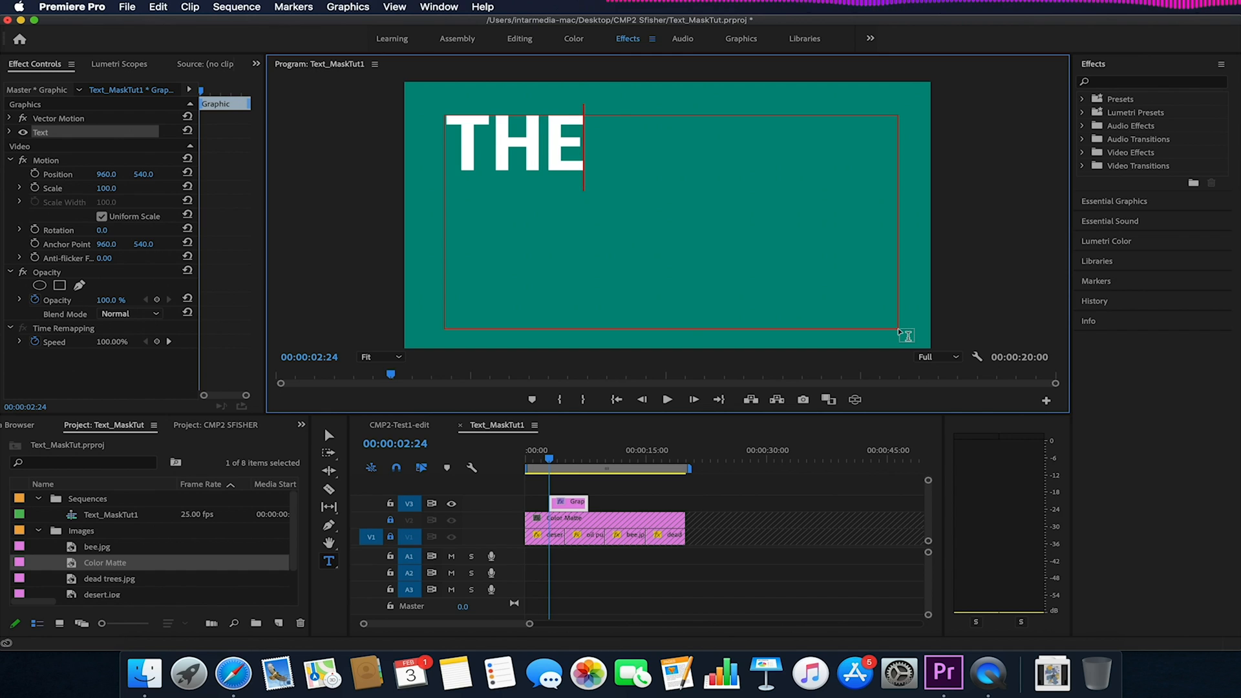
{"action": "type", "text": "WORLD"}
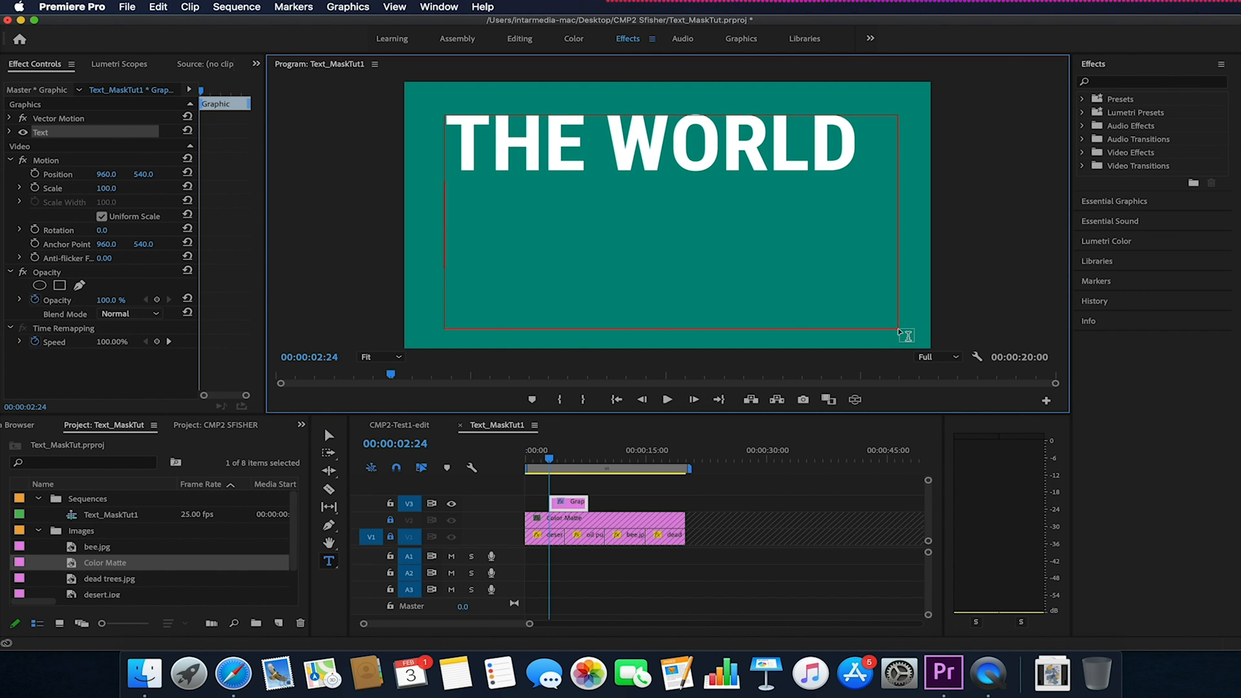
{"action": "type", "text": "WAS ALIVE"}
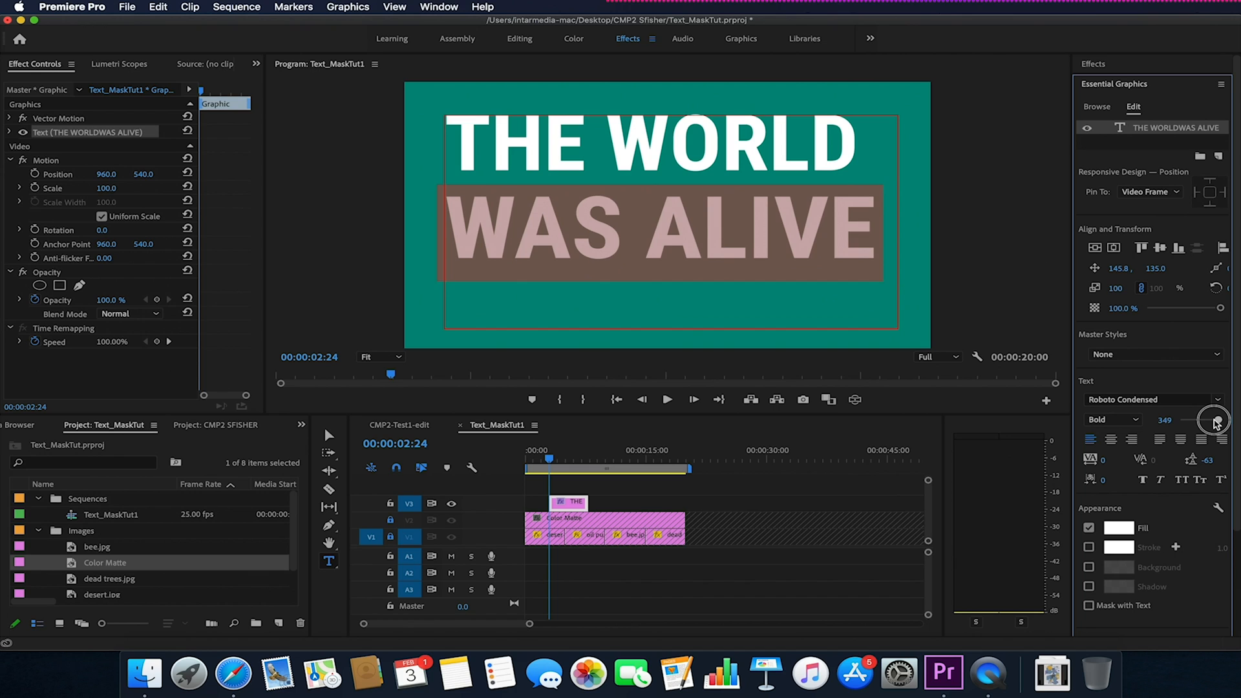
Step: Enlarge the title and tighten its leading to -131 so it fills two lines
{"action": "left_click_drag", "start_coordinate": [1215, 420], "coordinate": [1220, 420]}
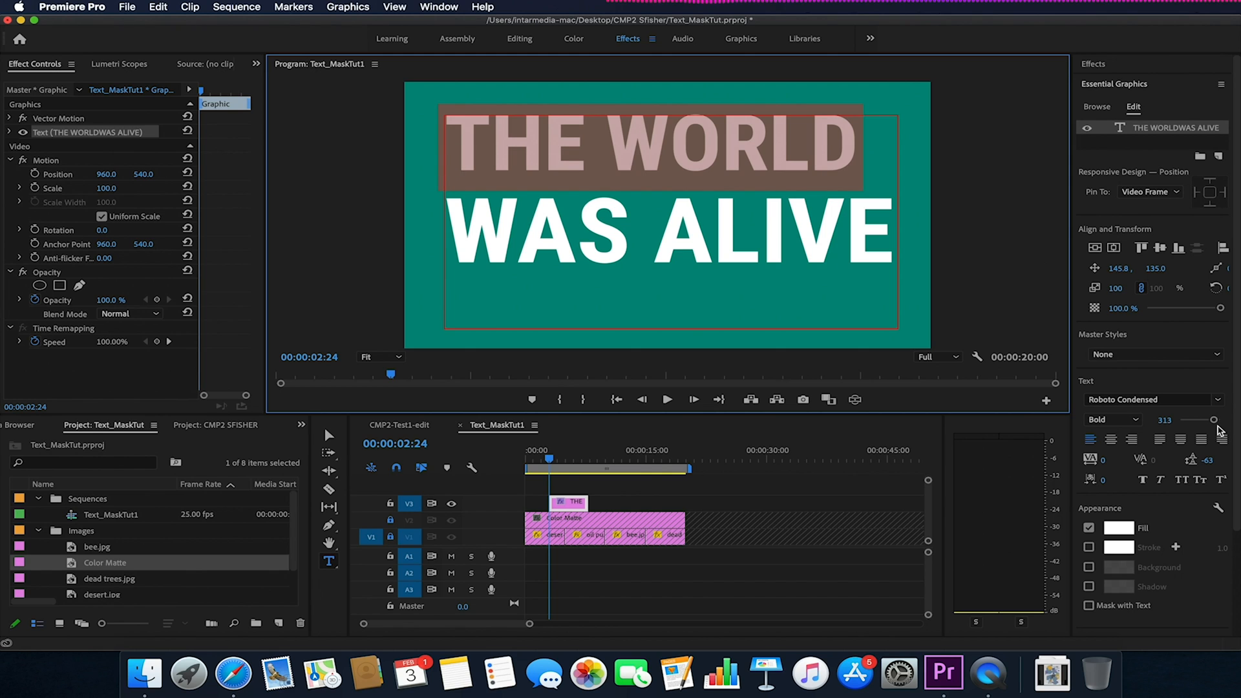
{"action": "left_click_drag", "start_coordinate": [1209, 419], "coordinate": [1213, 419]}
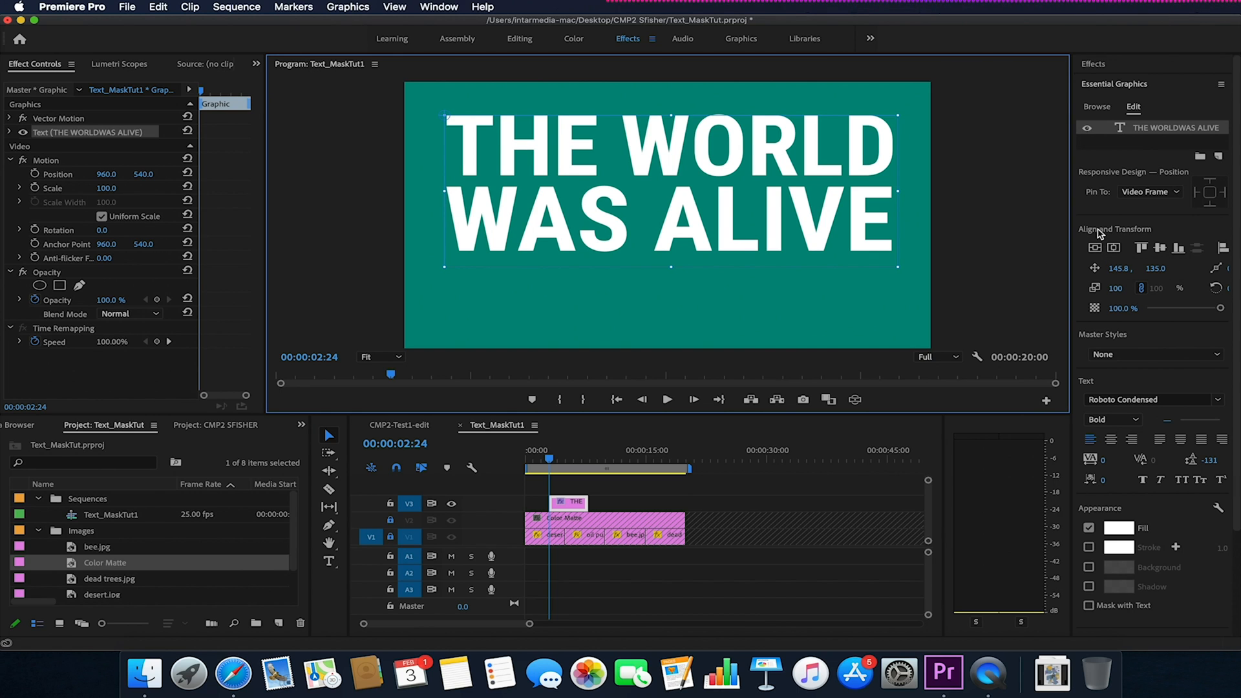
{"action": "left_click", "coordinate": [1095, 247]}
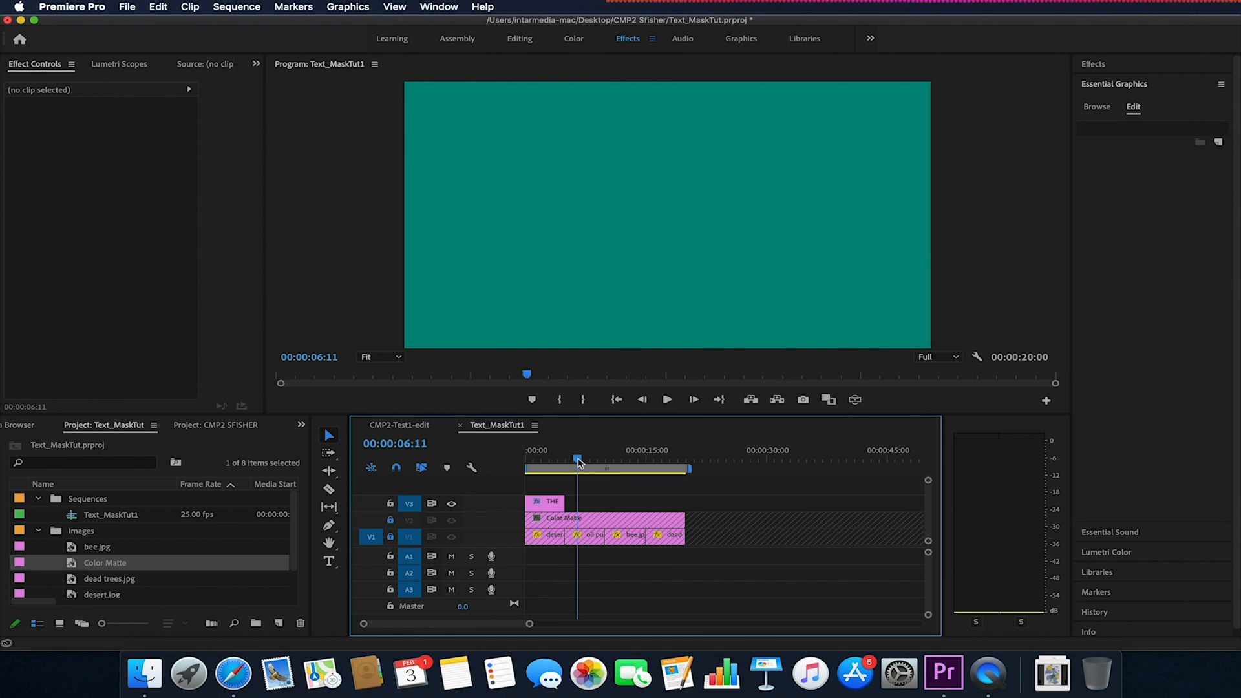
Step: Retype duplicated titles as UNTIL THE OIL DRILLS and LIVES WERE LOST
{"action": "left_click", "coordinate": [546, 502]}
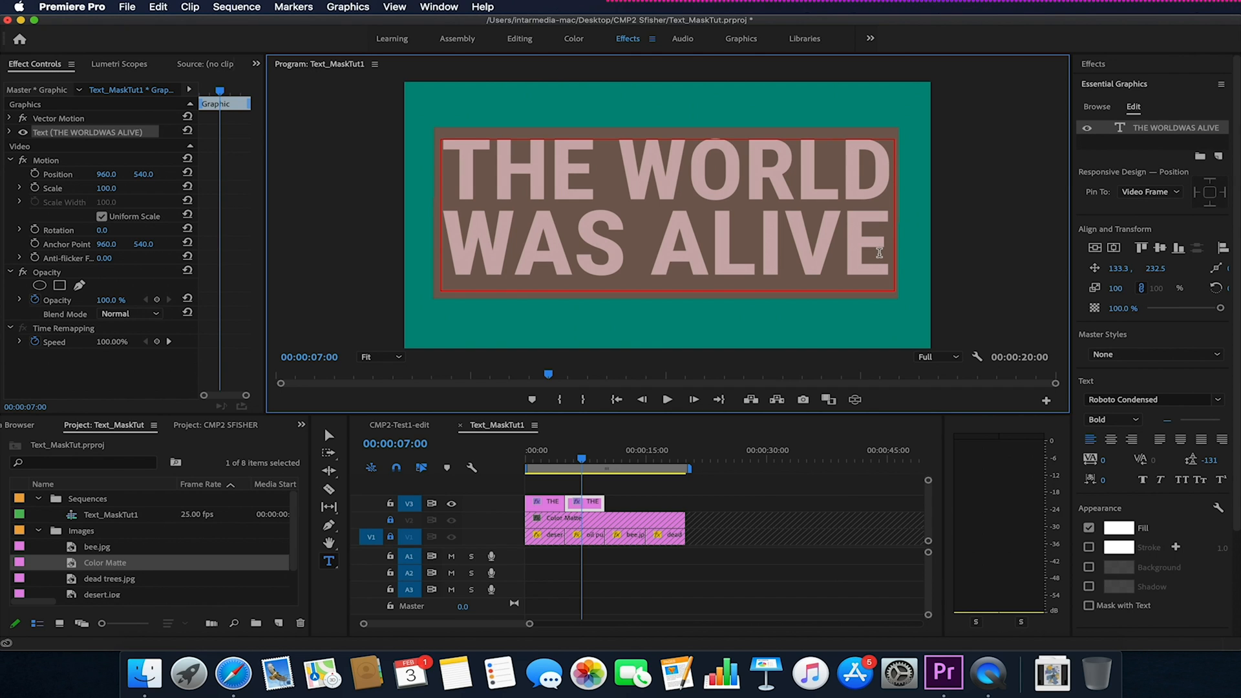
{"action": "type", "text": "UNTIL THE"}
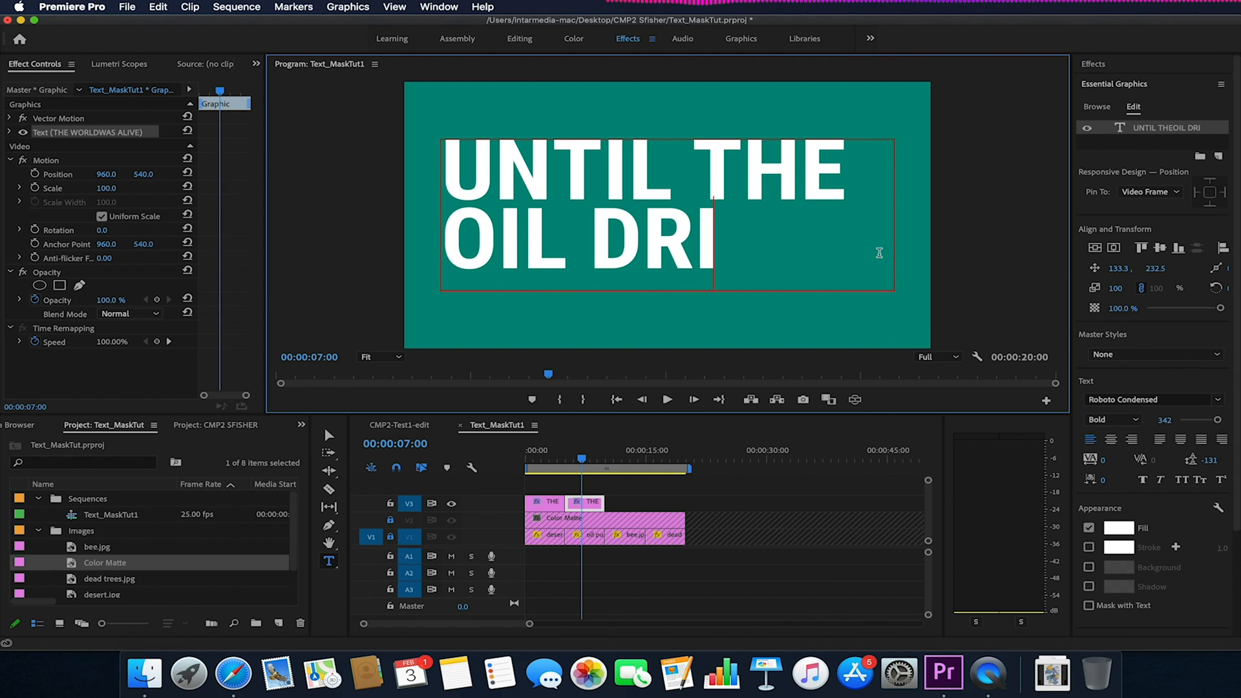
{"action": "type", "text": "LLS"}
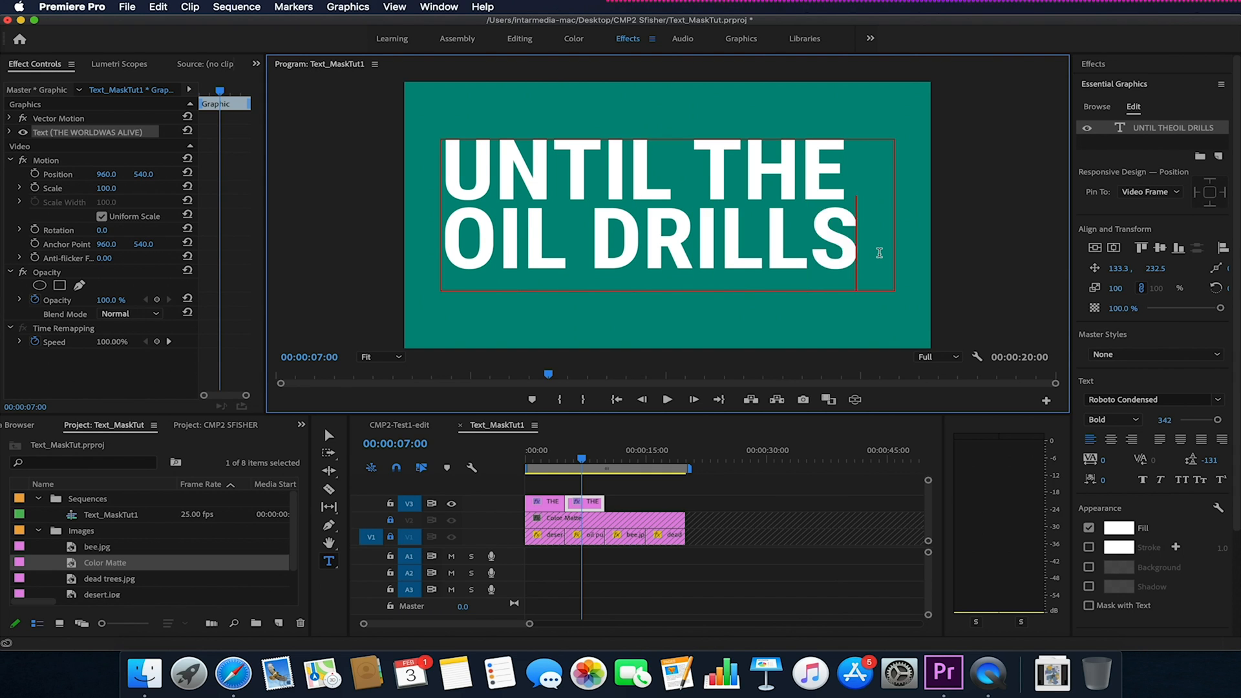
{"action": "mouse_move", "coordinate": [1003, 291]}
{"action": "type", "text": "L"}
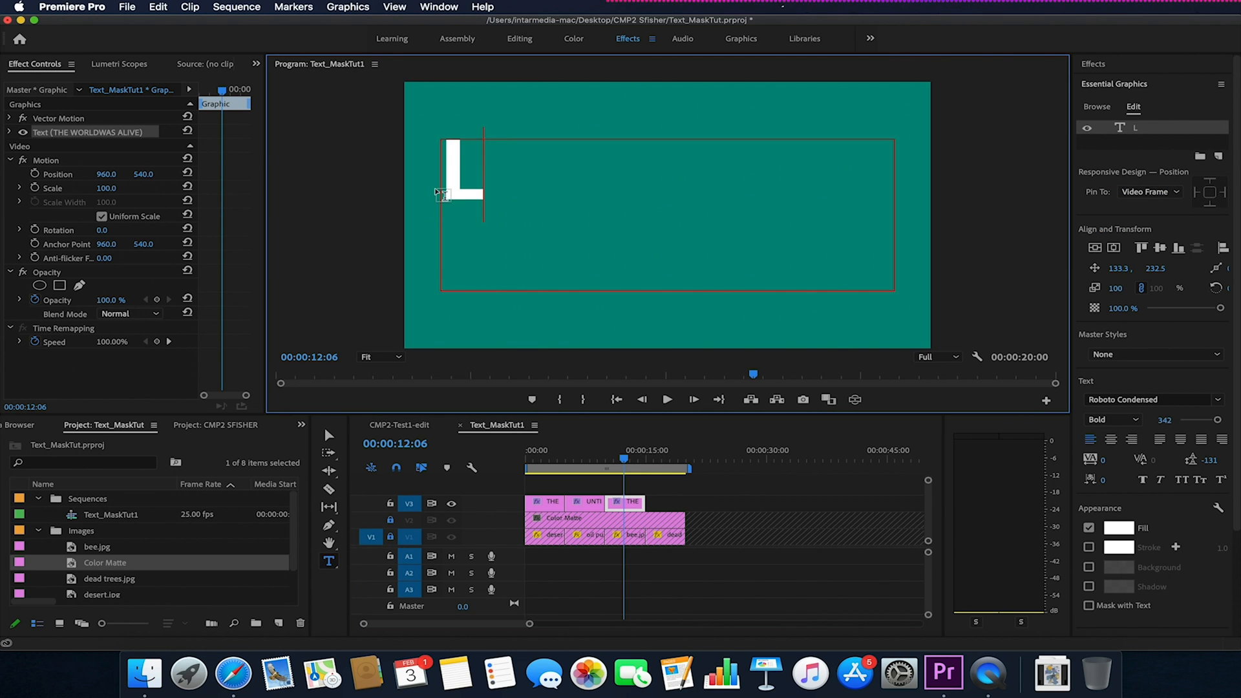
{"action": "type", "text": "IVES"}
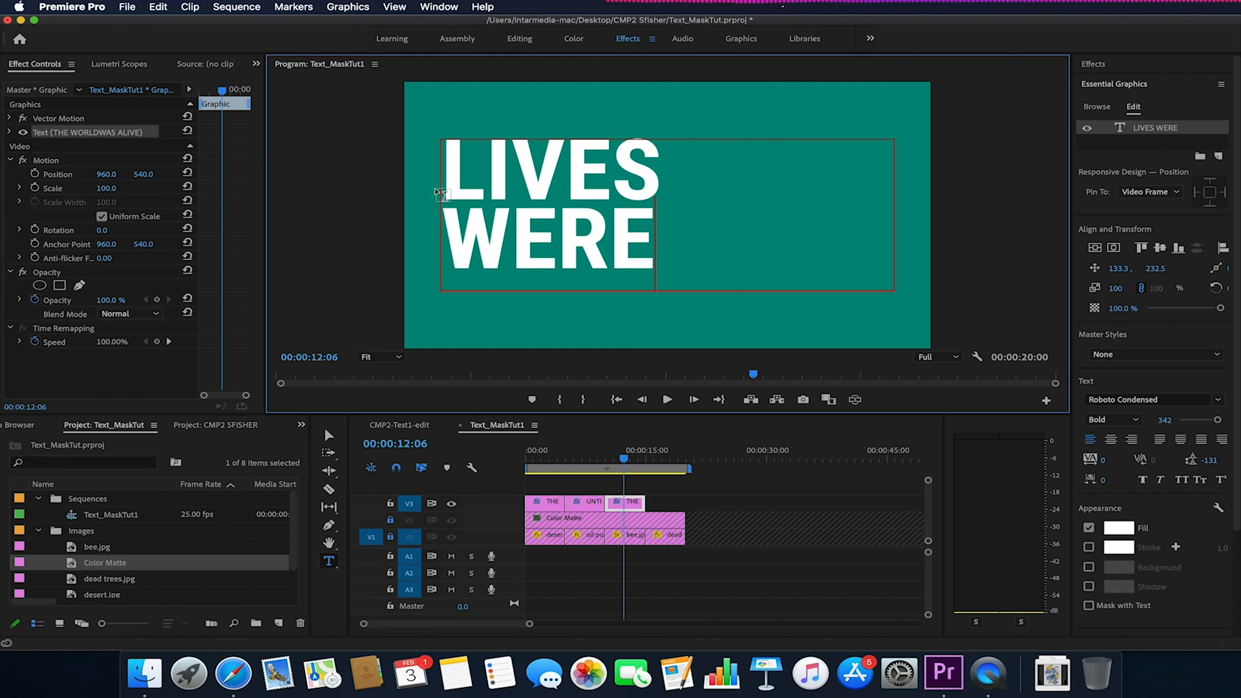
{"action": "type", "text": "LOST"}
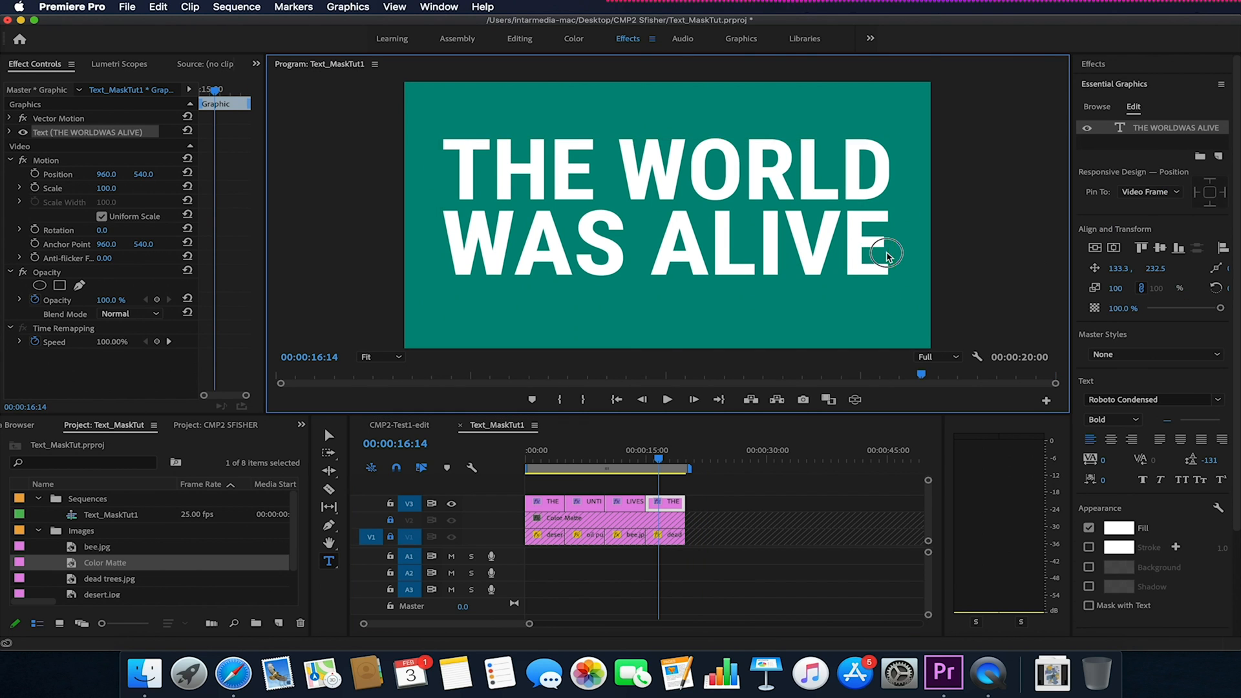
Step: Retype the fourth title as NEW WORLD? and enlarge it to size 400
{"action": "left_click", "coordinate": [887, 253]}
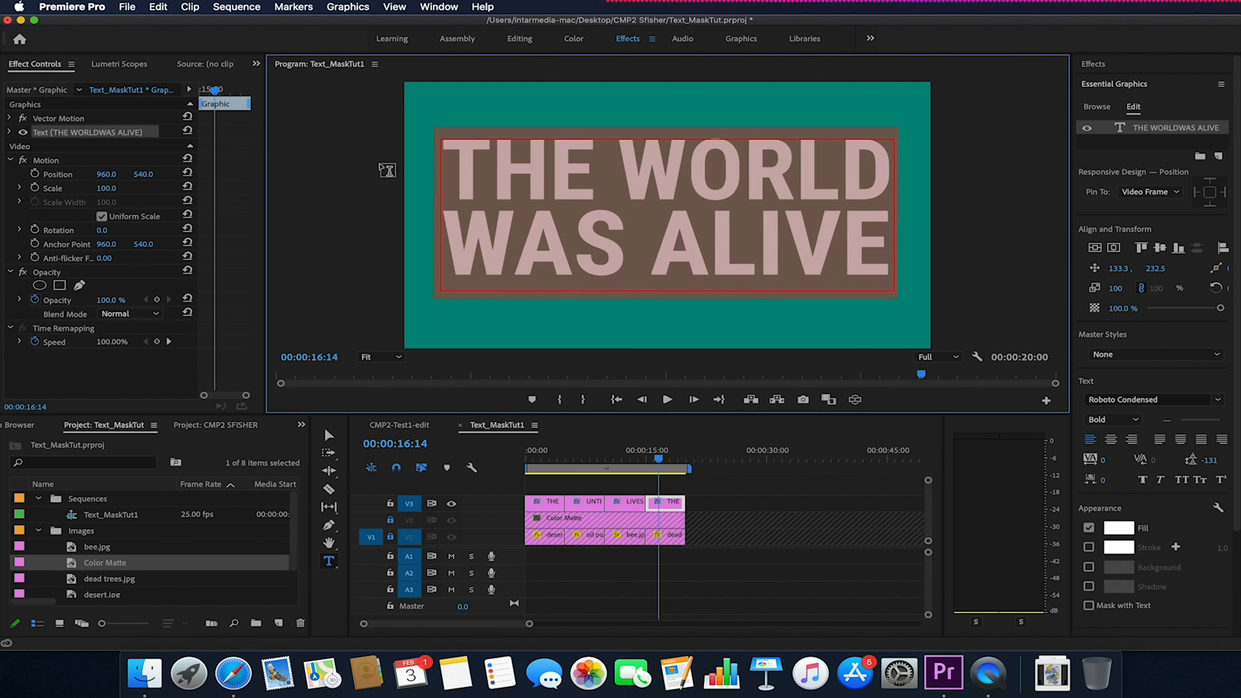
{"action": "type", "text": "NEW WORLD"}
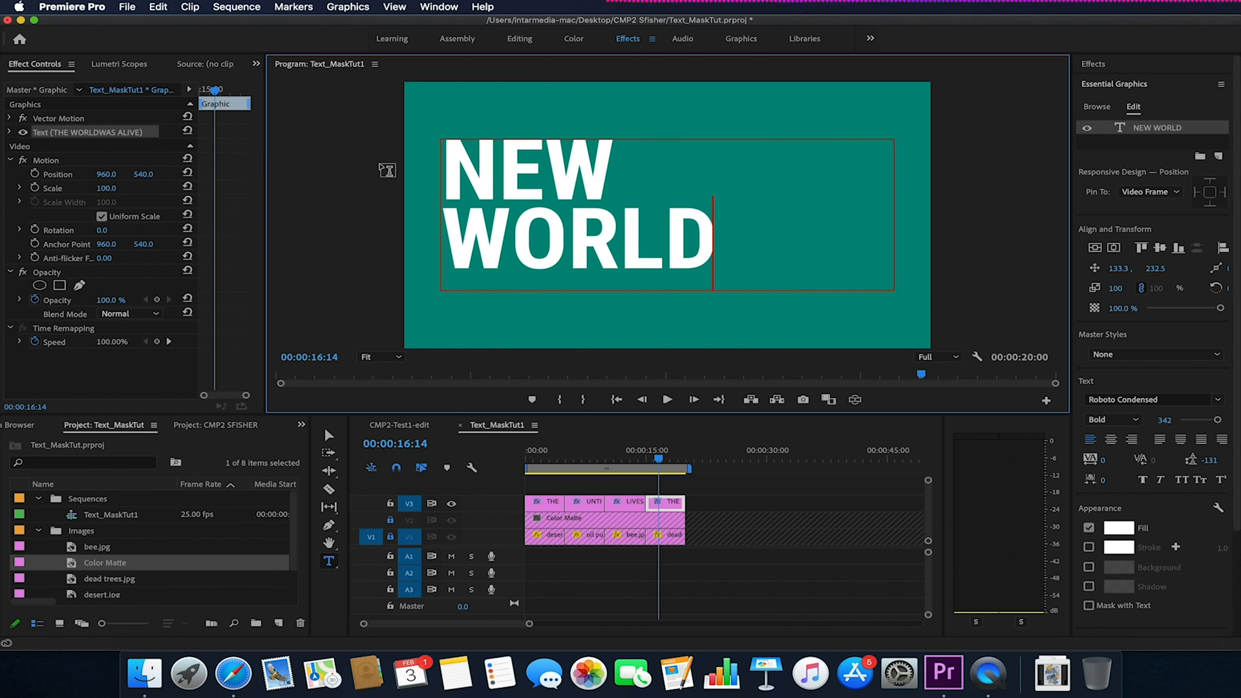
{"action": "type", "text": "?"}
{"action": "left_click", "coordinate": [1161, 418]}
{"action": "type", "text": "400"}
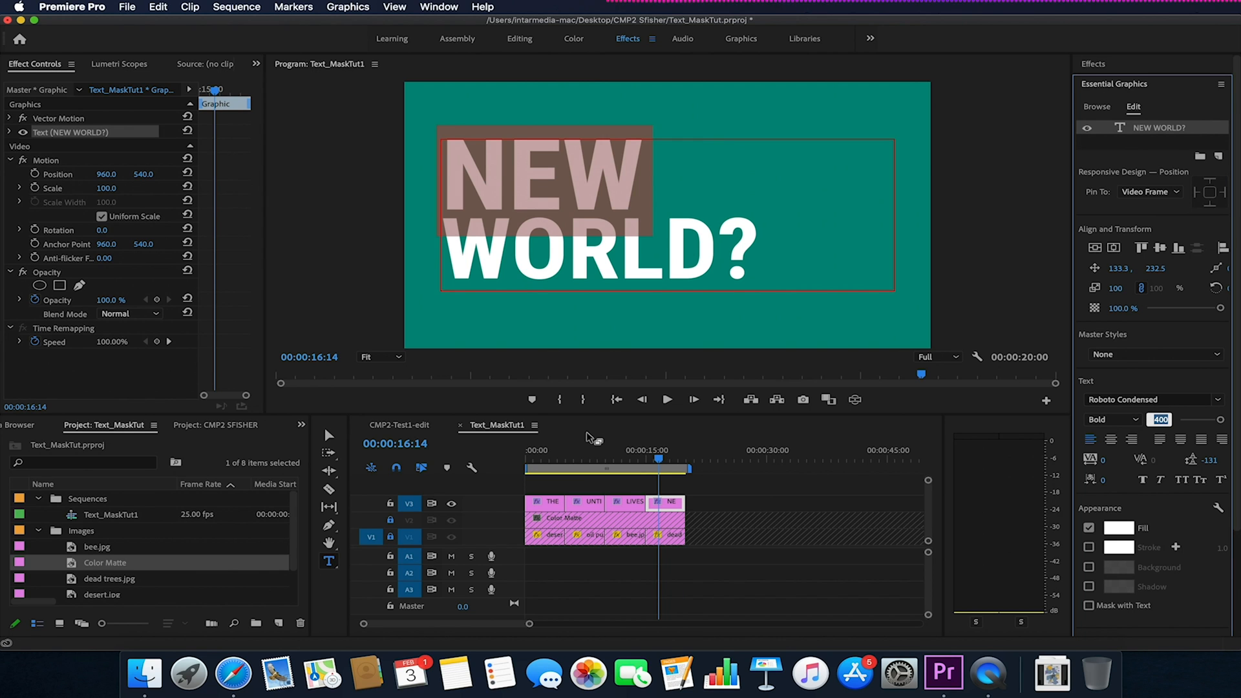
{"action": "left_click_drag", "start_coordinate": [658, 461], "coordinate": [560, 462]}
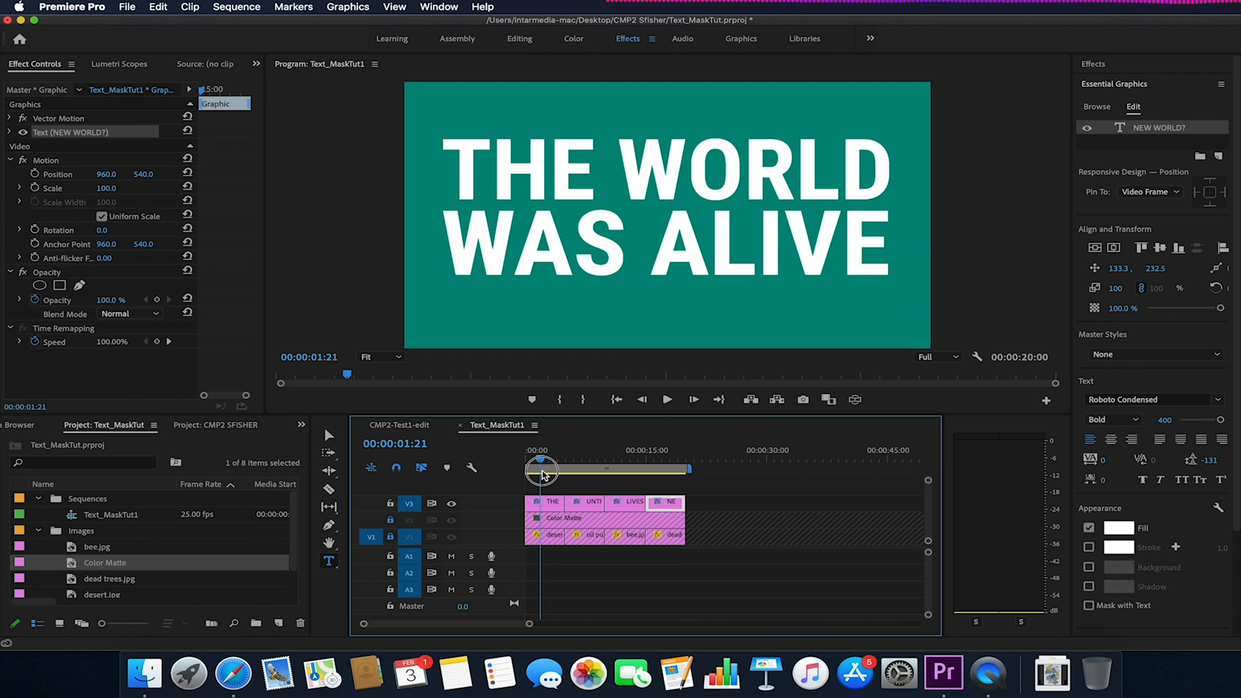
Step: Re-enable V2 and apply Track Matte Key to the Color Matte clip
{"action": "left_click_drag", "start_coordinate": [541, 468], "coordinate": [556, 467]}
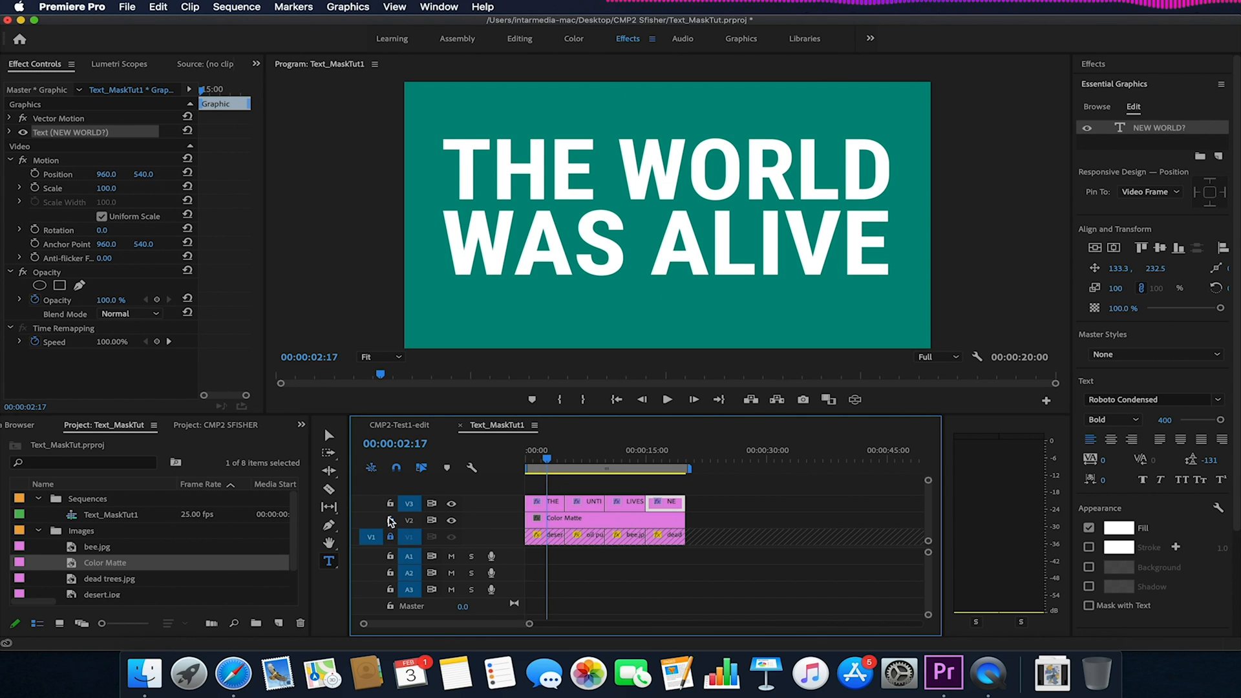
{"action": "left_click", "coordinate": [564, 517]}
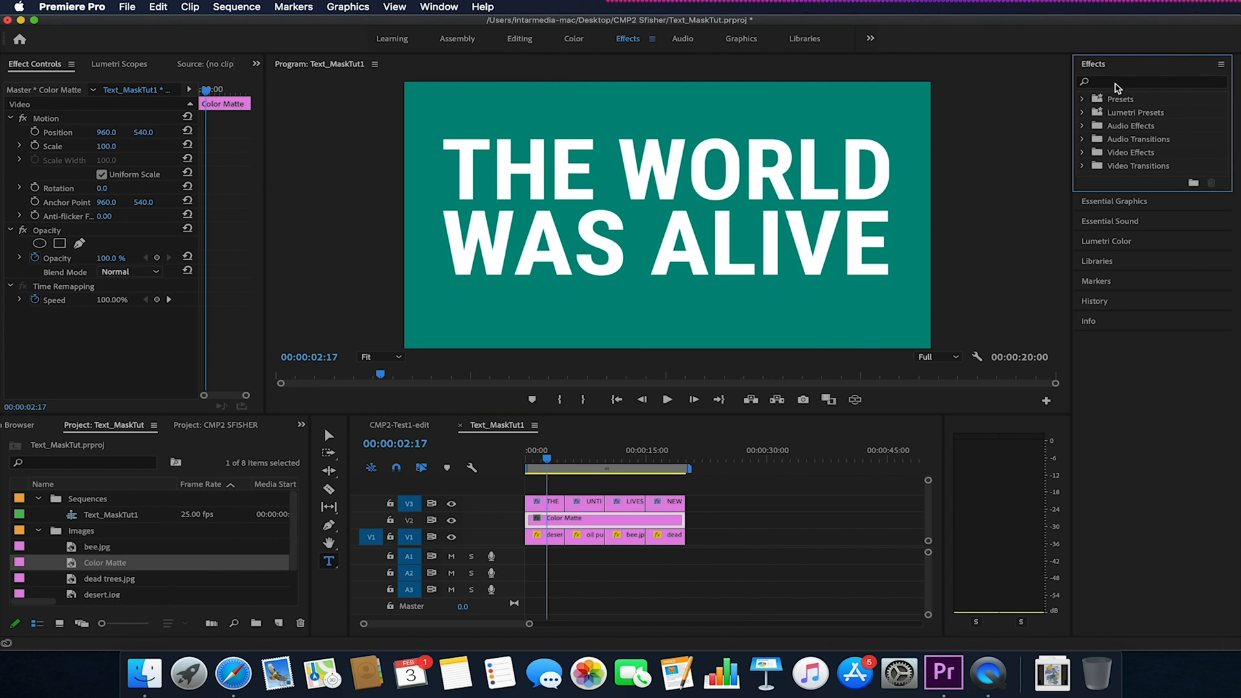
{"action": "type", "text": "TRACK"}
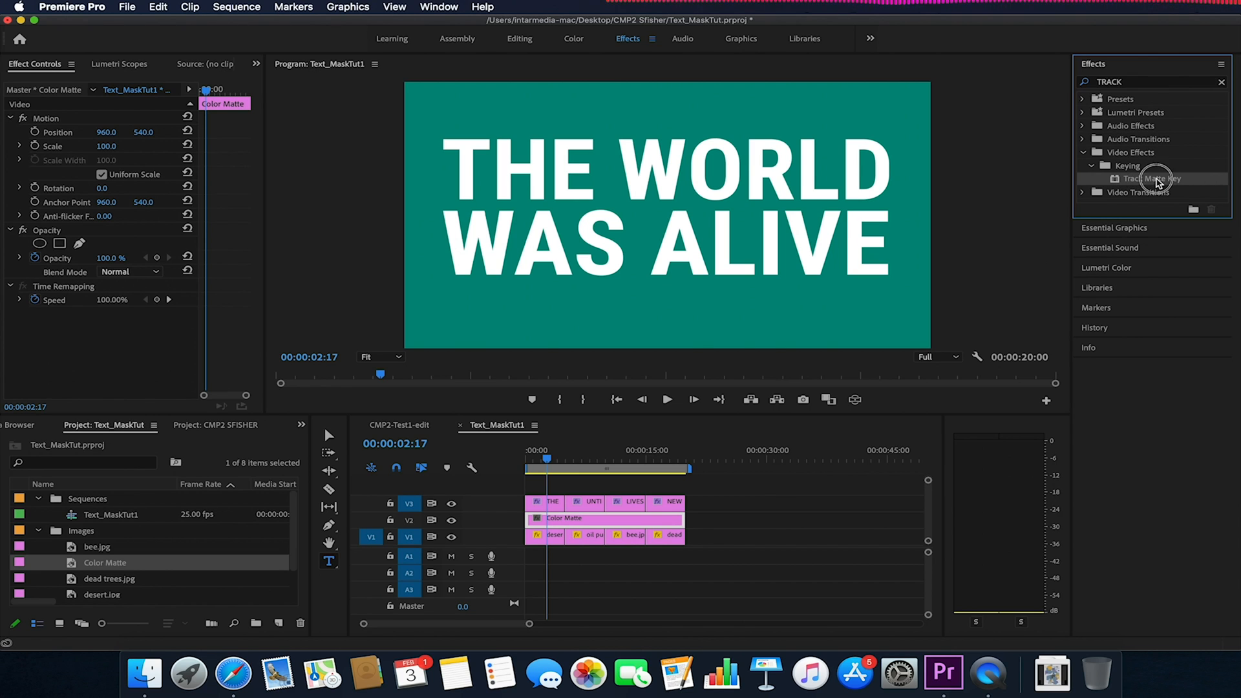
{"action": "double_click", "coordinate": [1150, 179]}
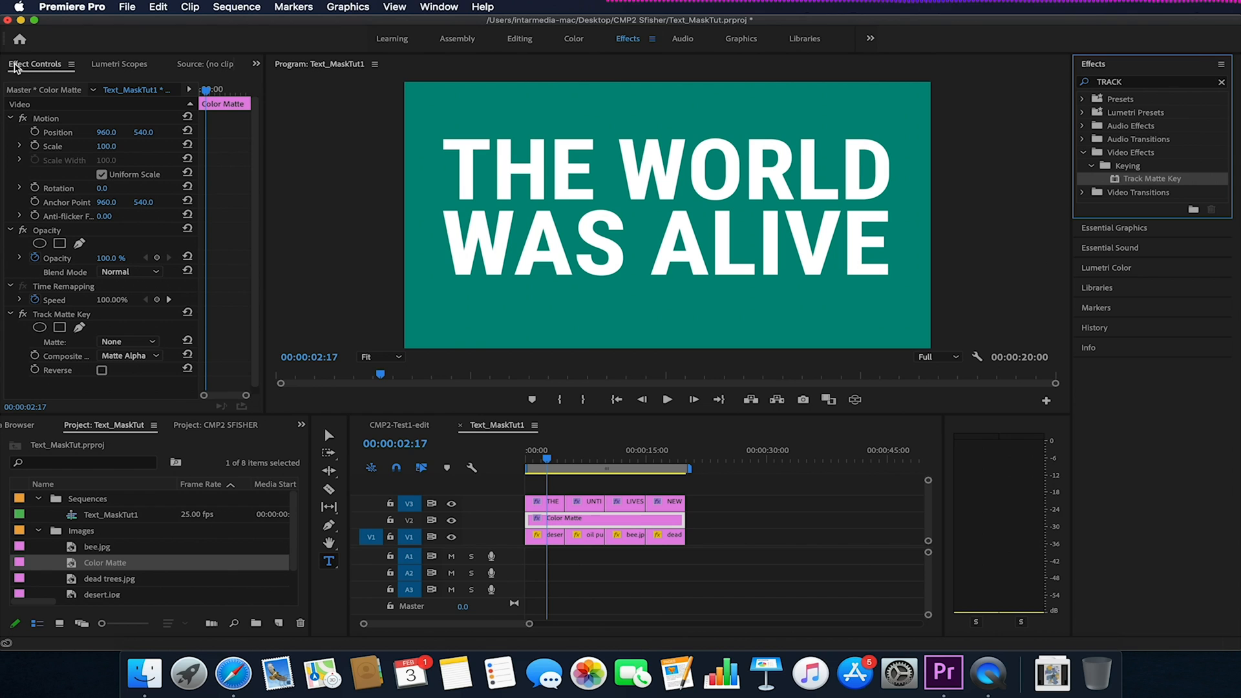
{"action": "mouse_move", "coordinate": [33, 76]}
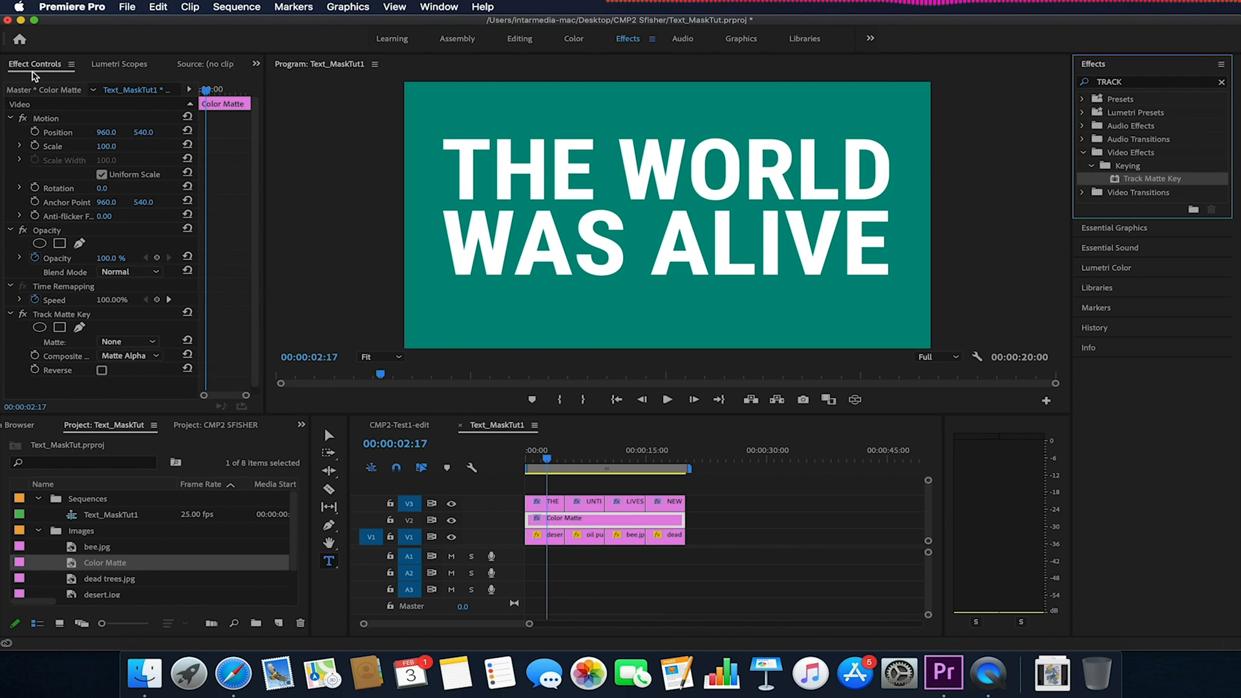
Step: Set the Track Matte Key's matte source to Video 3, the title track
{"action": "left_click", "coordinate": [438, 8]}
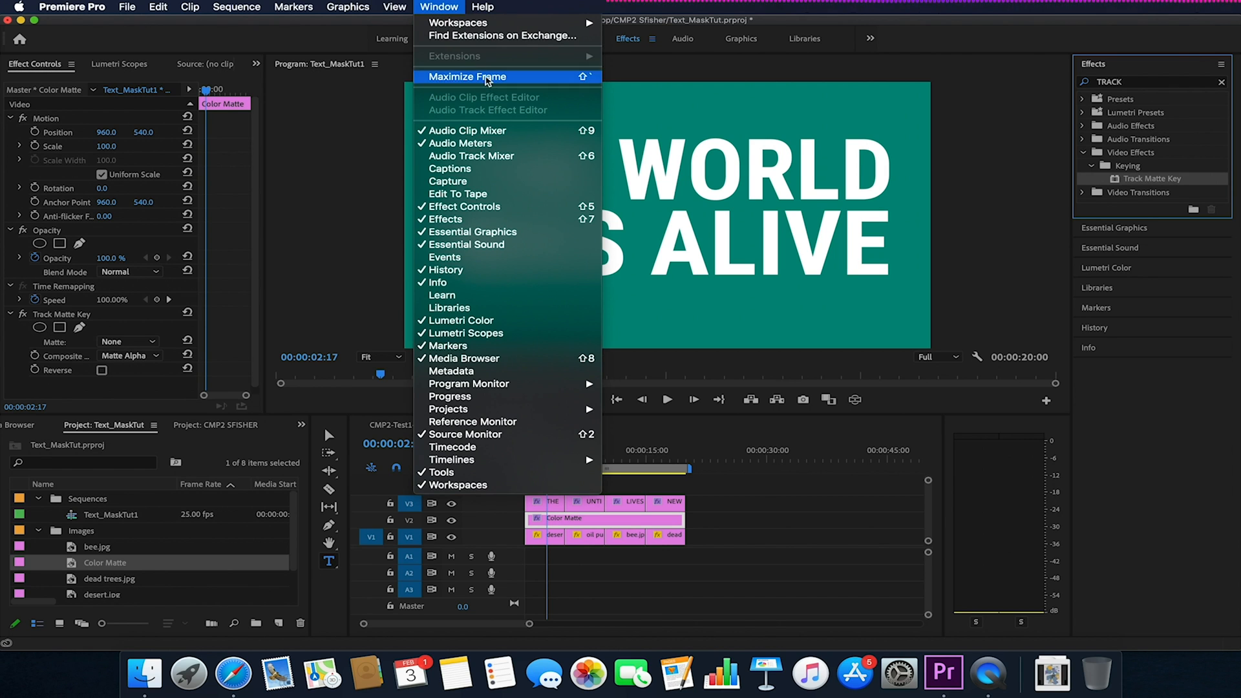
{"action": "mouse_move", "coordinate": [495, 207]}
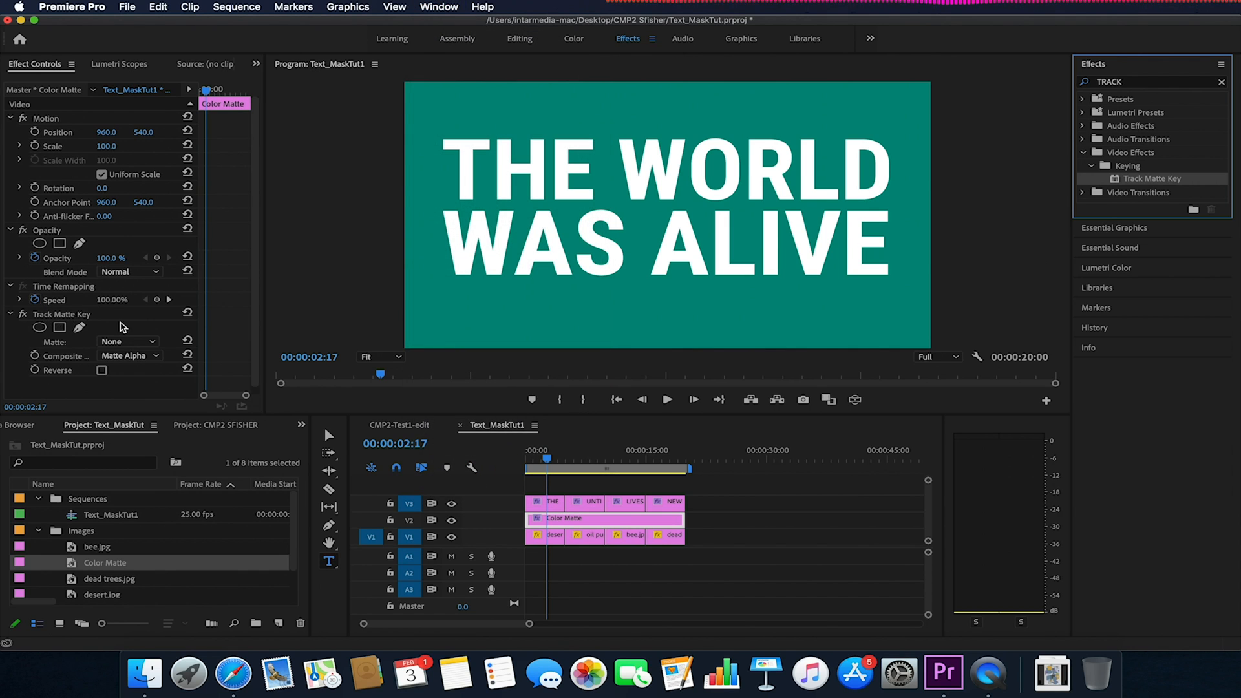
{"action": "left_click", "coordinate": [129, 354]}
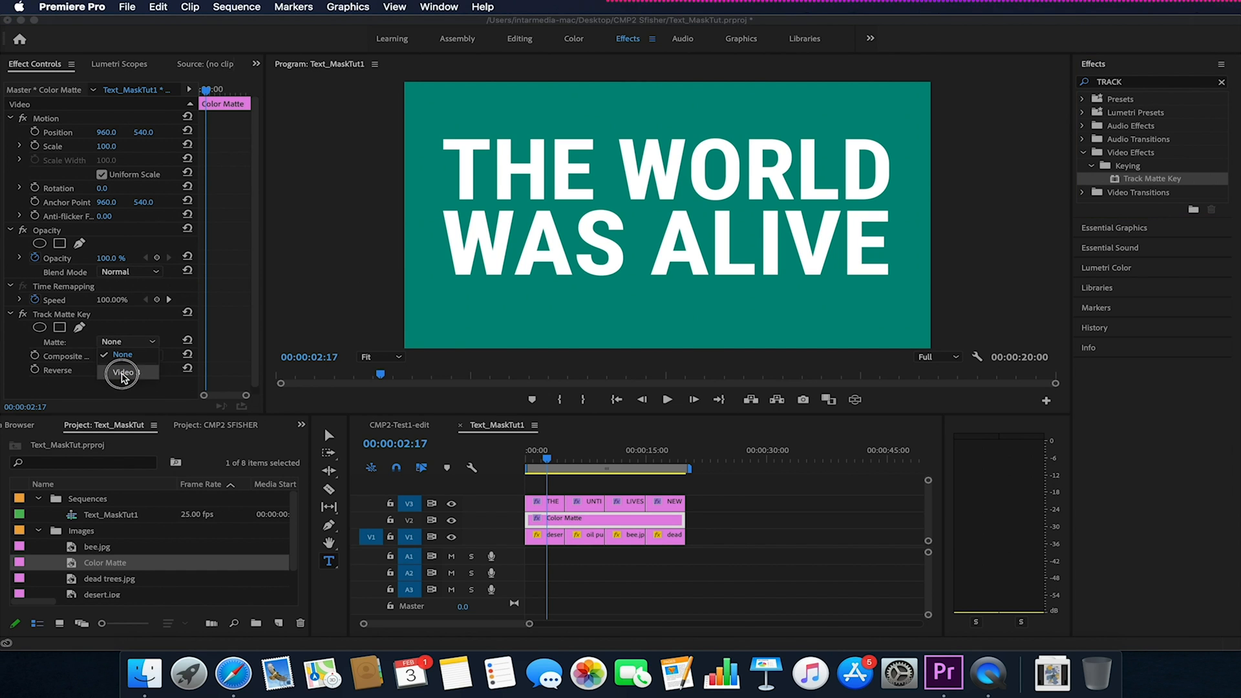
{"action": "left_click", "coordinate": [122, 372]}
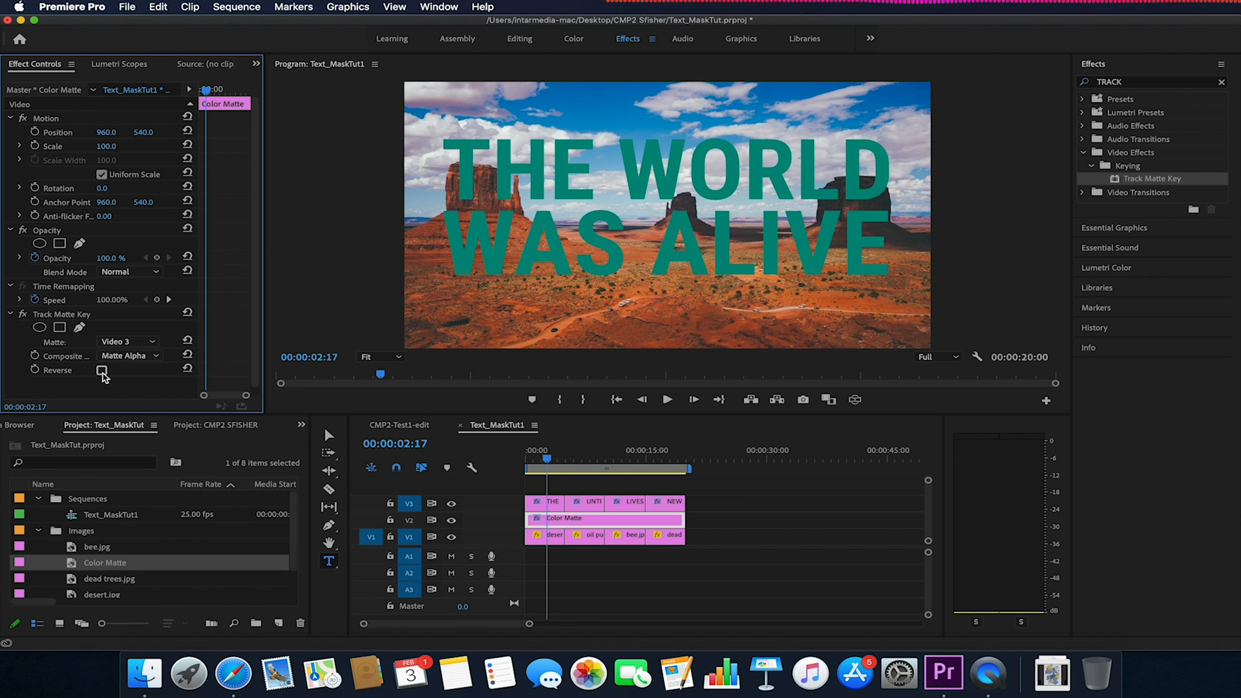
{"action": "left_click", "coordinate": [101, 371]}
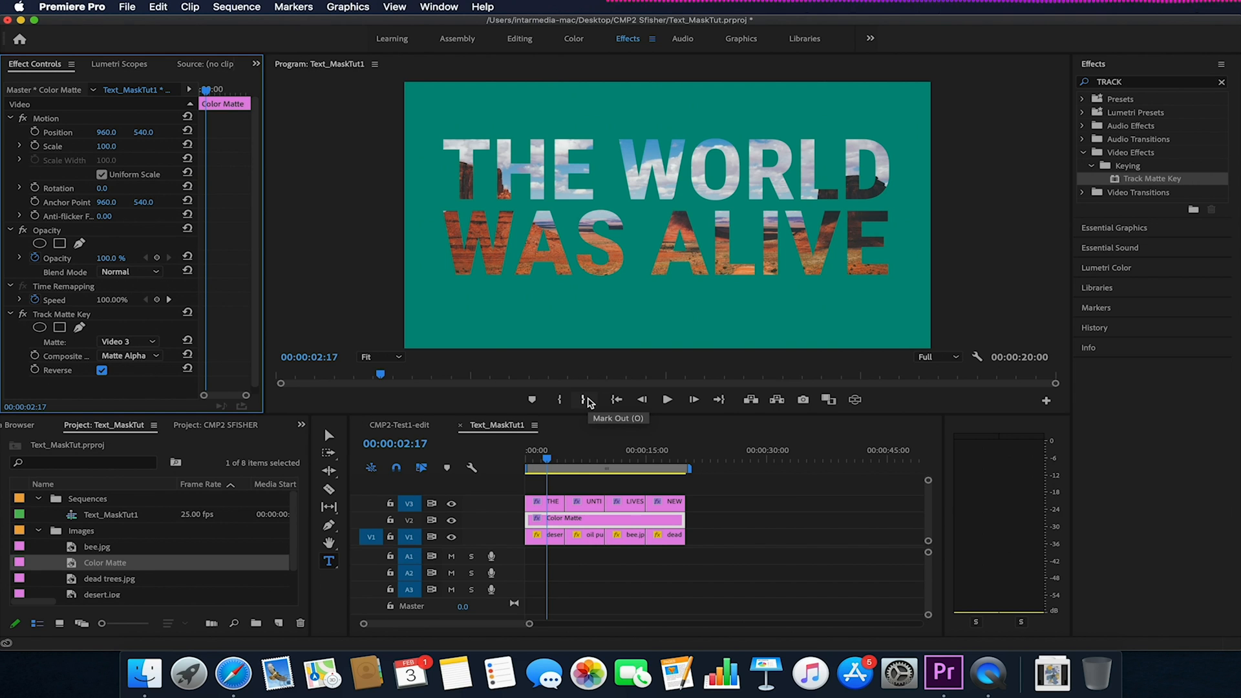
{"action": "left_click_drag", "start_coordinate": [545, 458], "coordinate": [562, 458]}
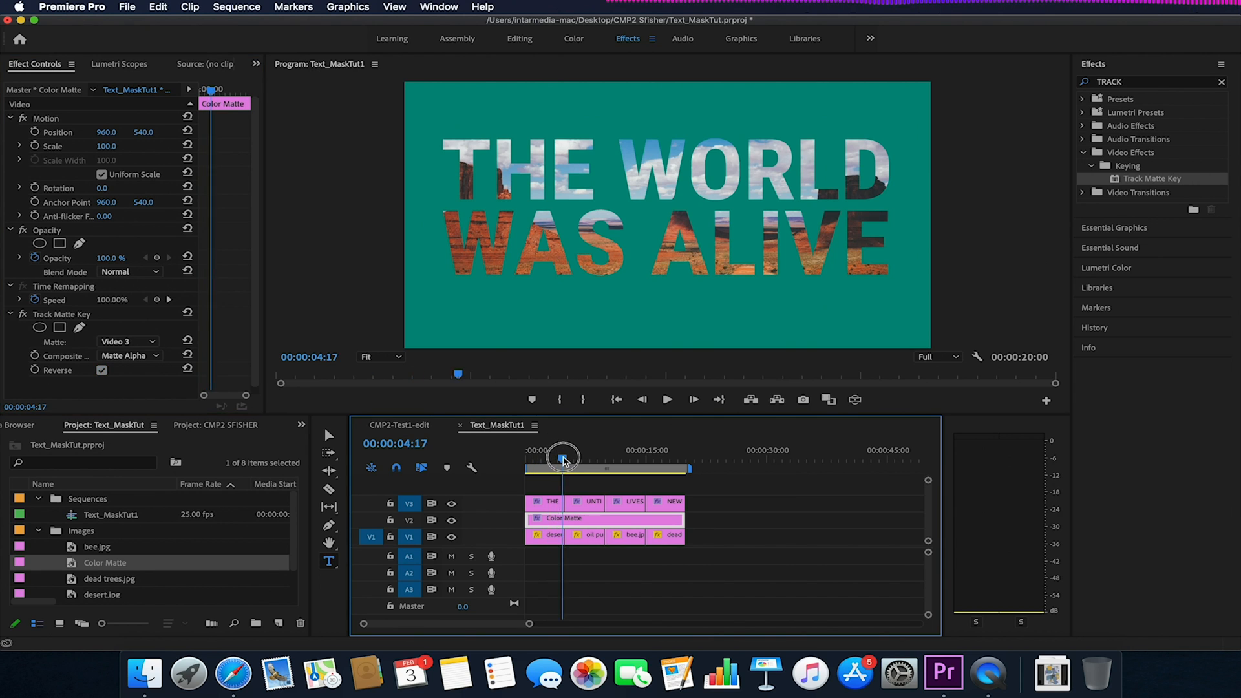
{"action": "left_click_drag", "start_coordinate": [562, 457], "coordinate": [641, 462]}
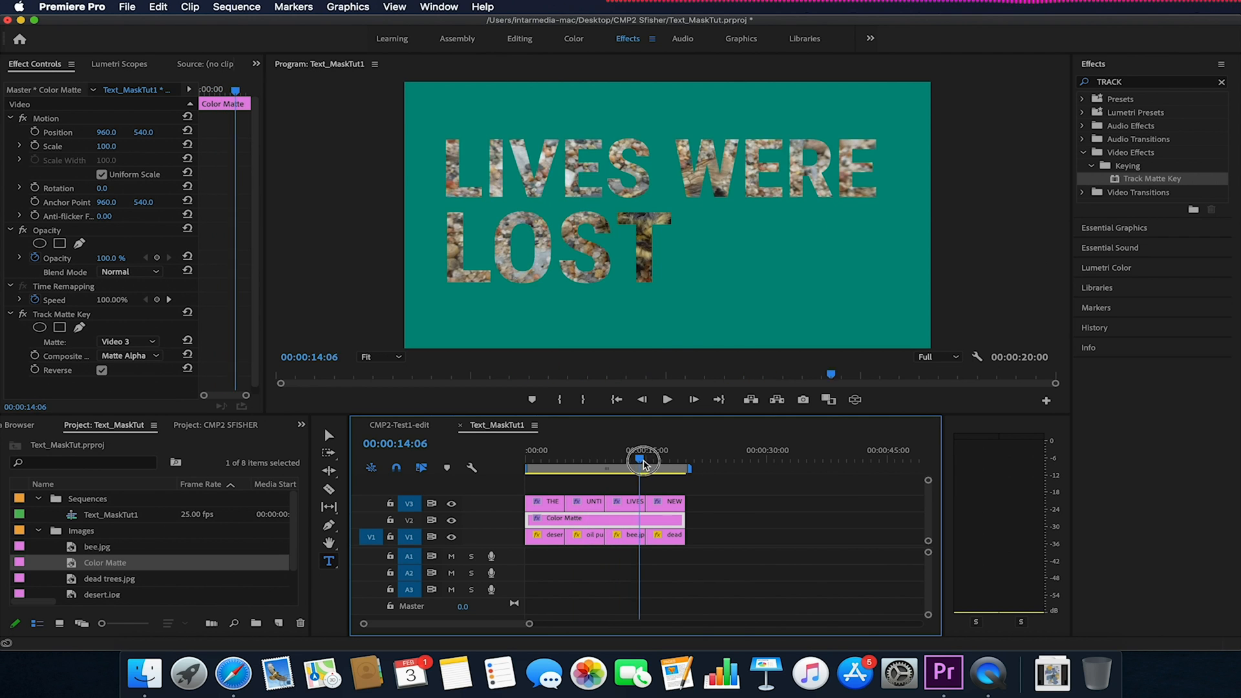
{"action": "left_click_drag", "start_coordinate": [641, 461], "coordinate": [564, 462]}
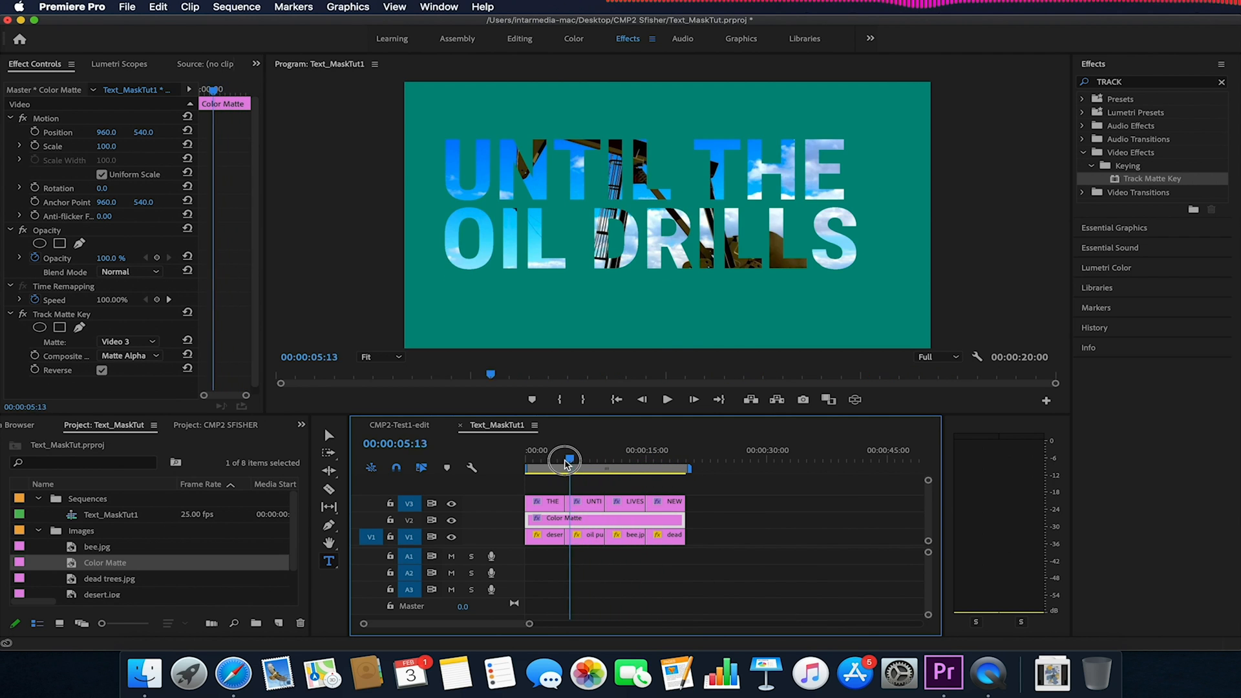
{"action": "left_click_drag", "start_coordinate": [564, 463], "coordinate": [646, 480]}
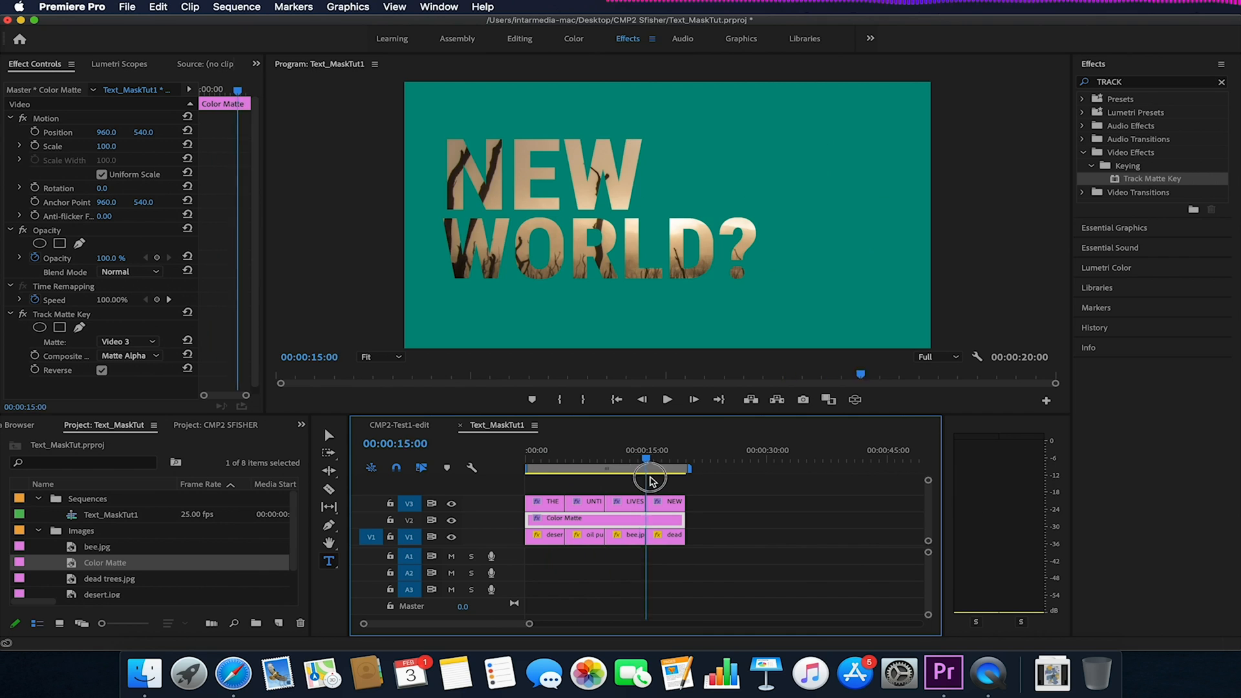
{"action": "left_click_drag", "start_coordinate": [647, 460], "coordinate": [569, 460]}
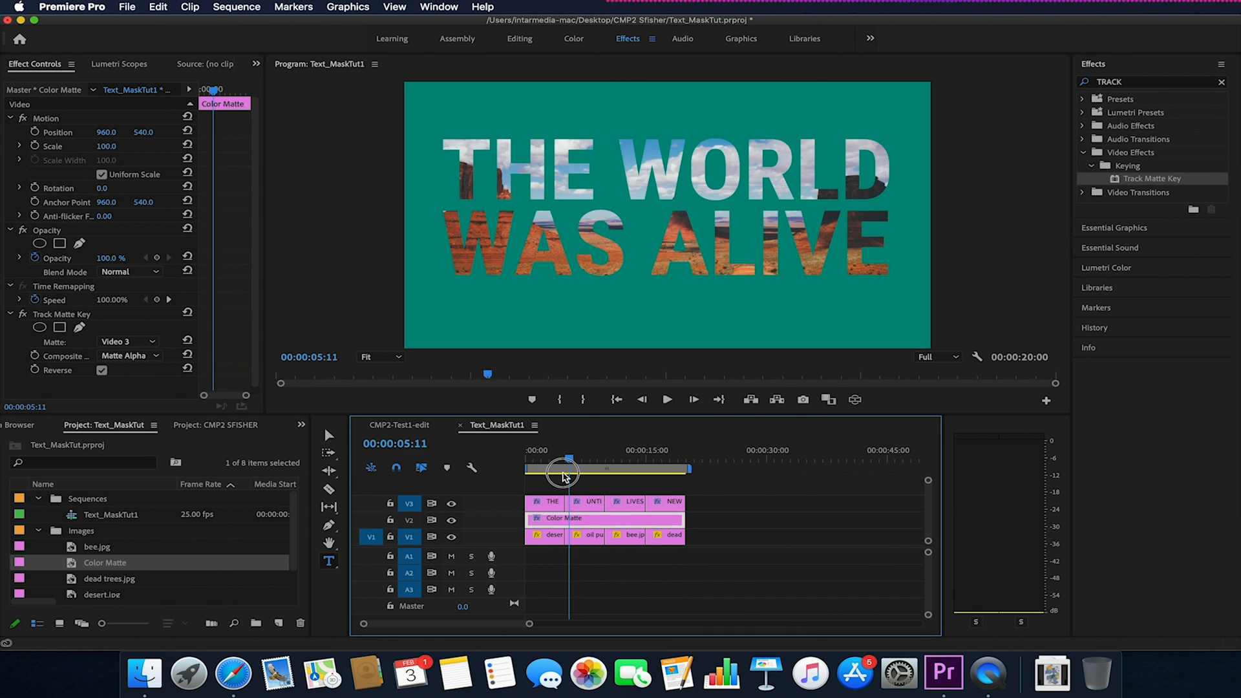
{"action": "left_click_drag", "start_coordinate": [569, 460], "coordinate": [542, 460]}
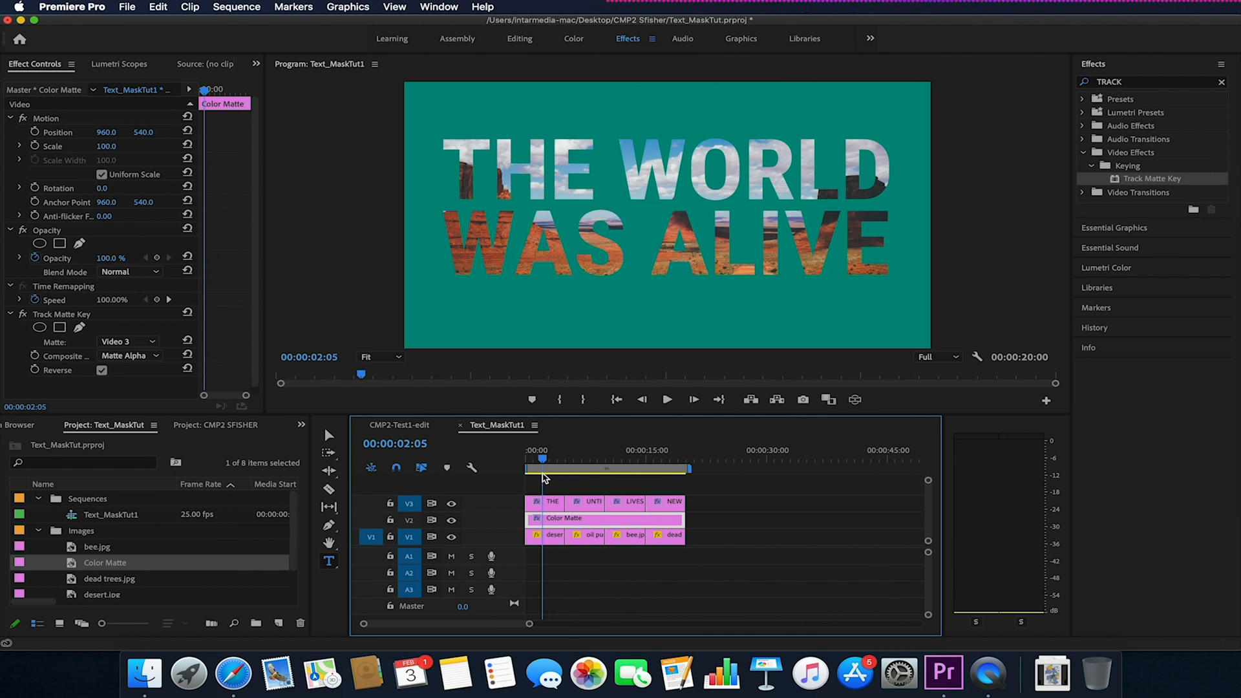
{"action": "mouse_move", "coordinate": [608, 354]}
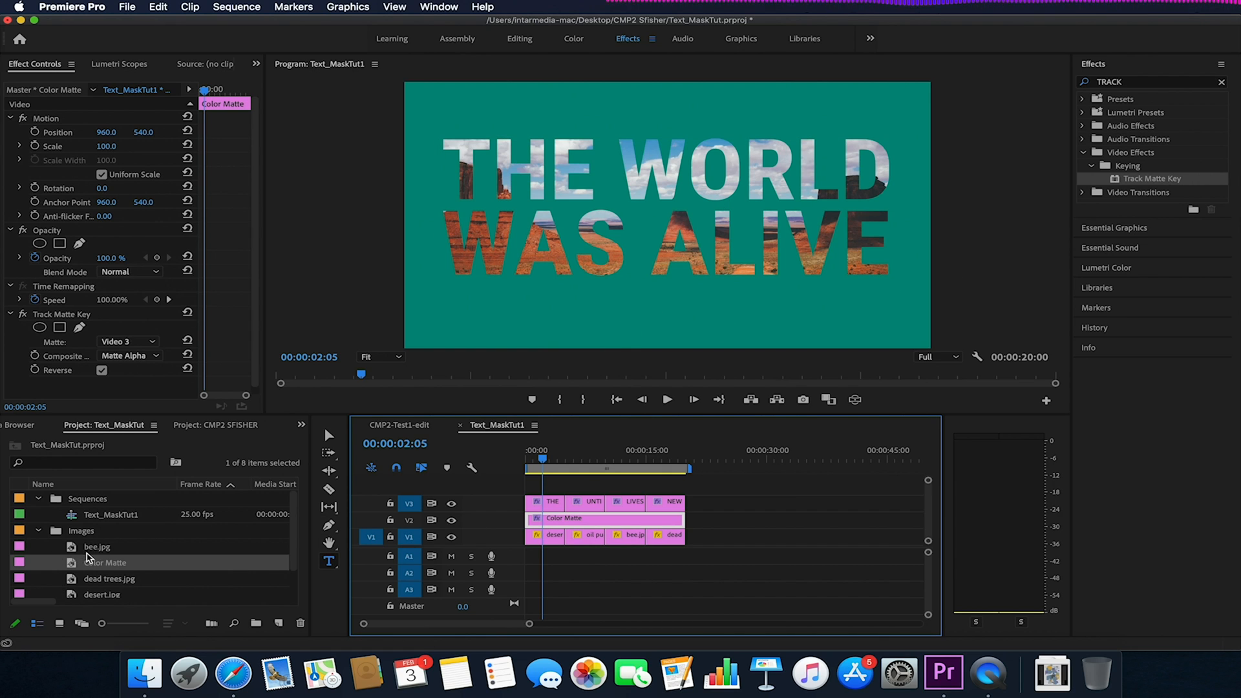
{"action": "mouse_move", "coordinate": [103, 563]}
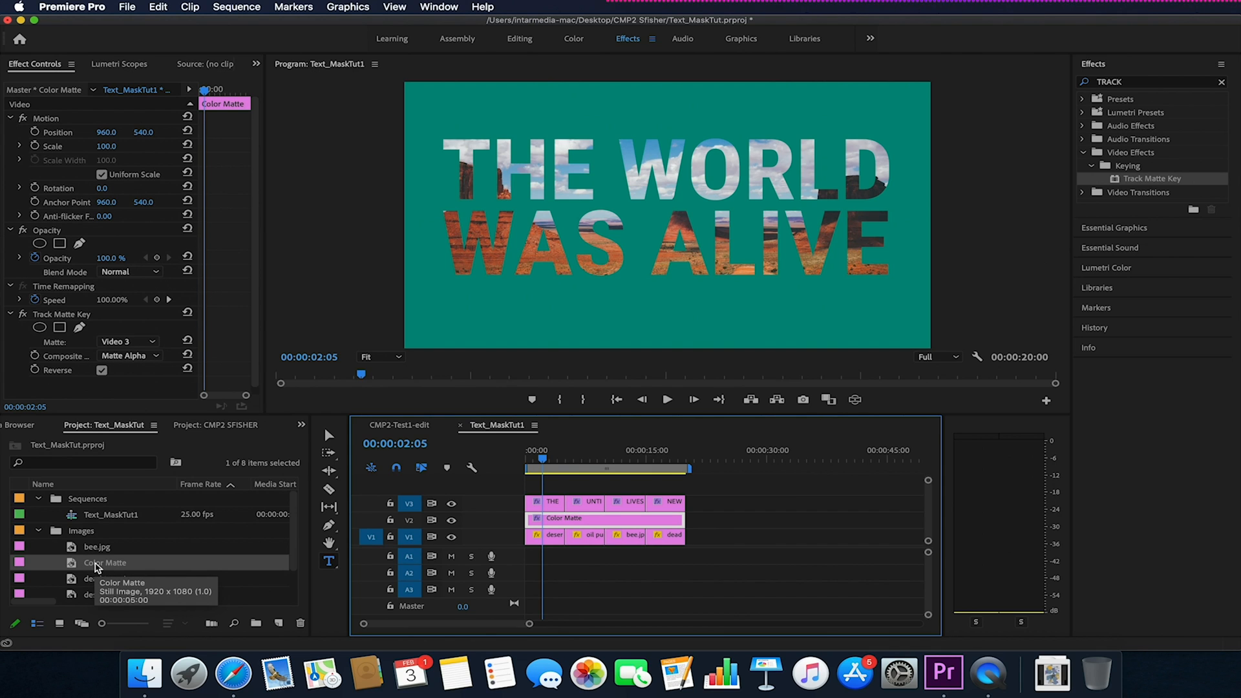
Step: Change the Color Matte to black (hex 000000) and preview the titles against it
{"action": "right_click", "coordinate": [104, 562]}
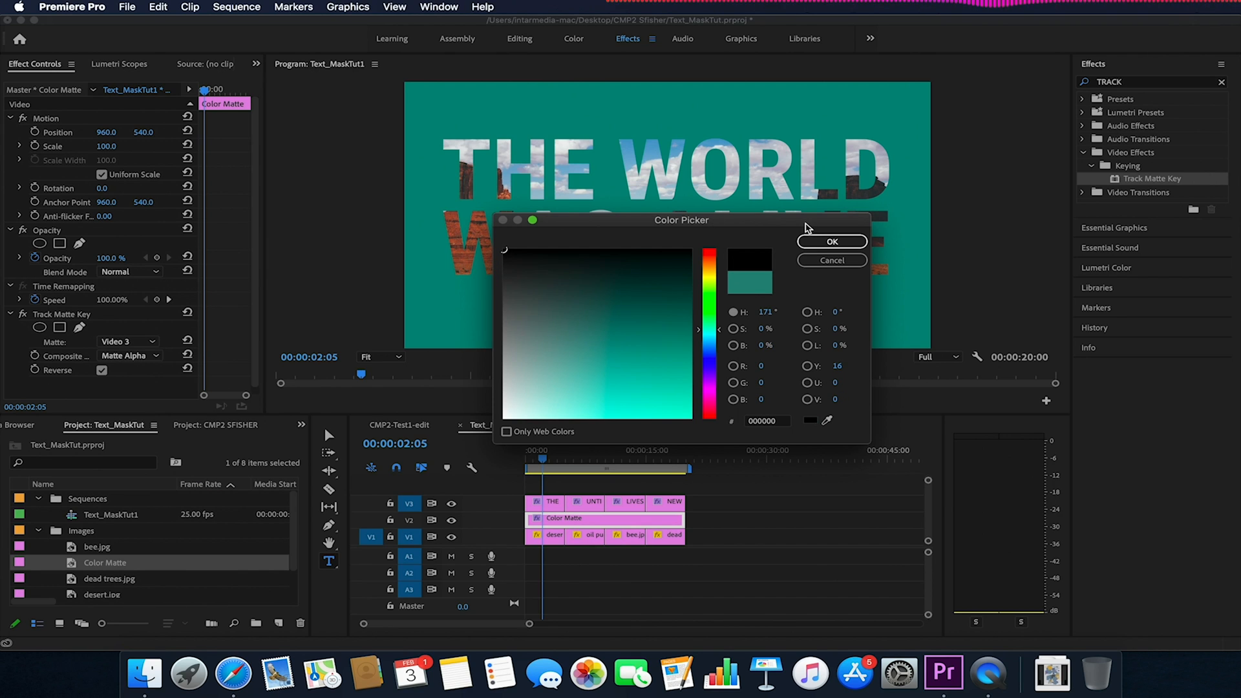
{"action": "left_click", "coordinate": [830, 242]}
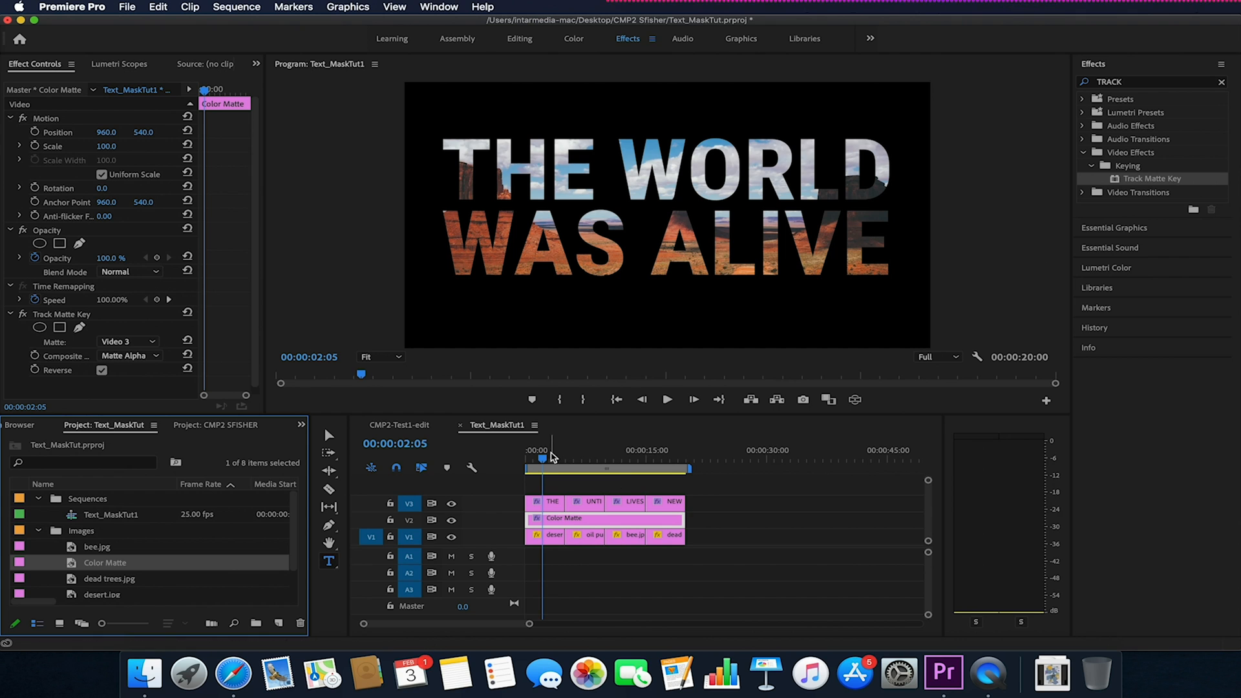
{"action": "left_click_drag", "start_coordinate": [550, 462], "coordinate": [634, 461]}
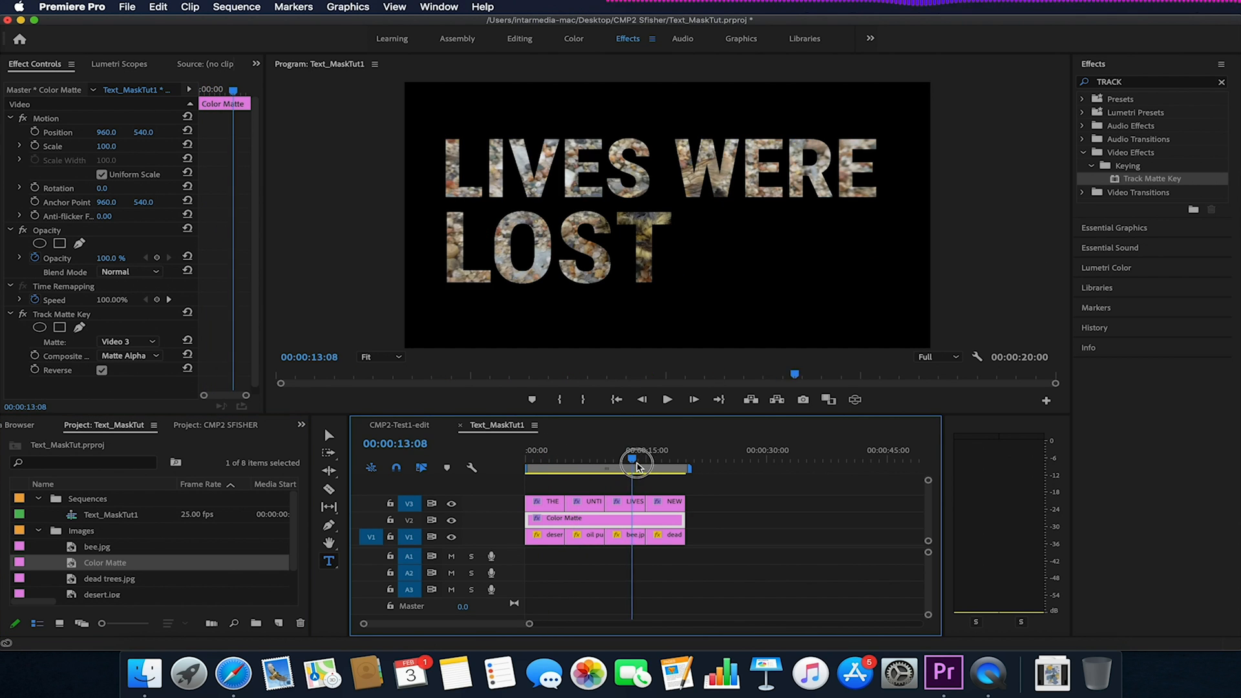
{"action": "left_click", "coordinate": [554, 459]}
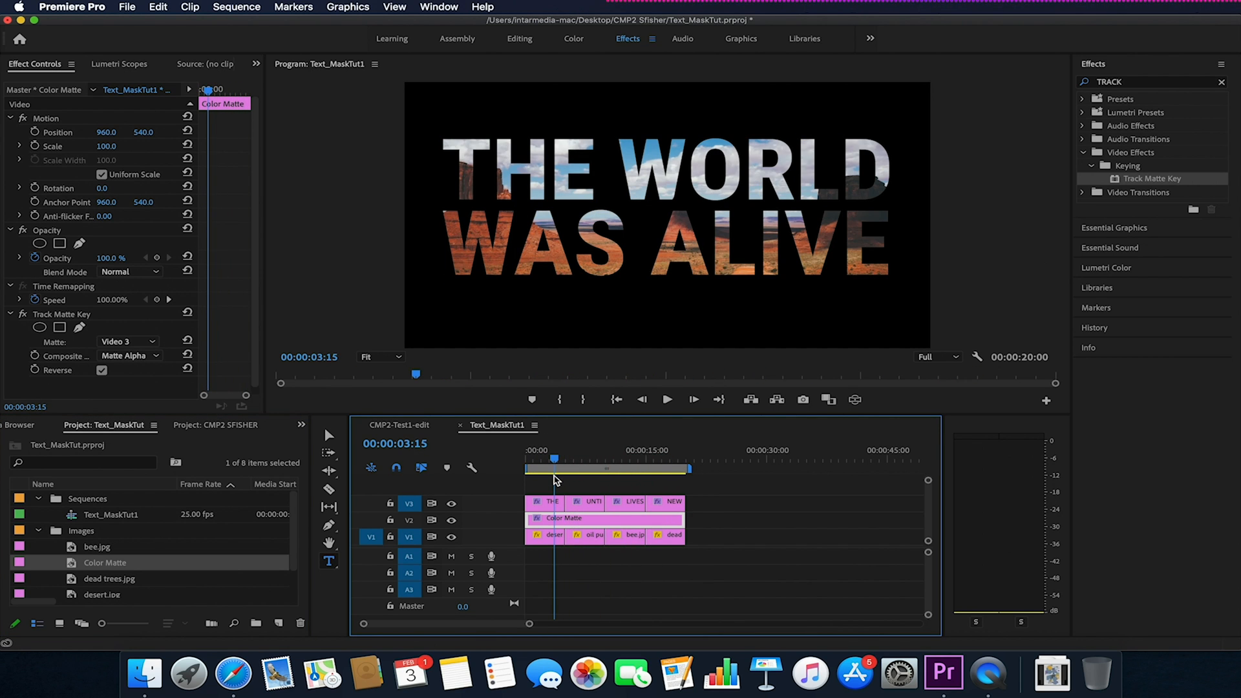
{"action": "left_click", "coordinate": [555, 537]}
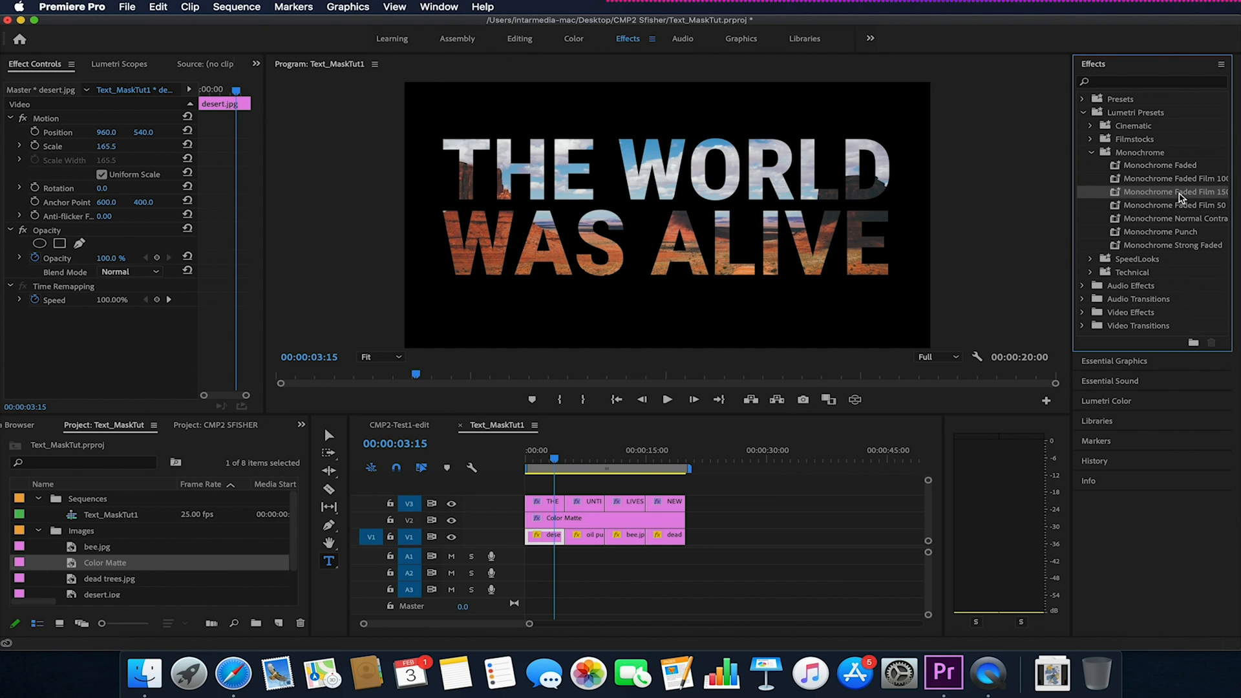
Step: Apply the Monochrome Faded Film Lumetri preset to each image clip on V1
{"action": "left_click_drag", "start_coordinate": [1175, 192], "coordinate": [548, 536]}
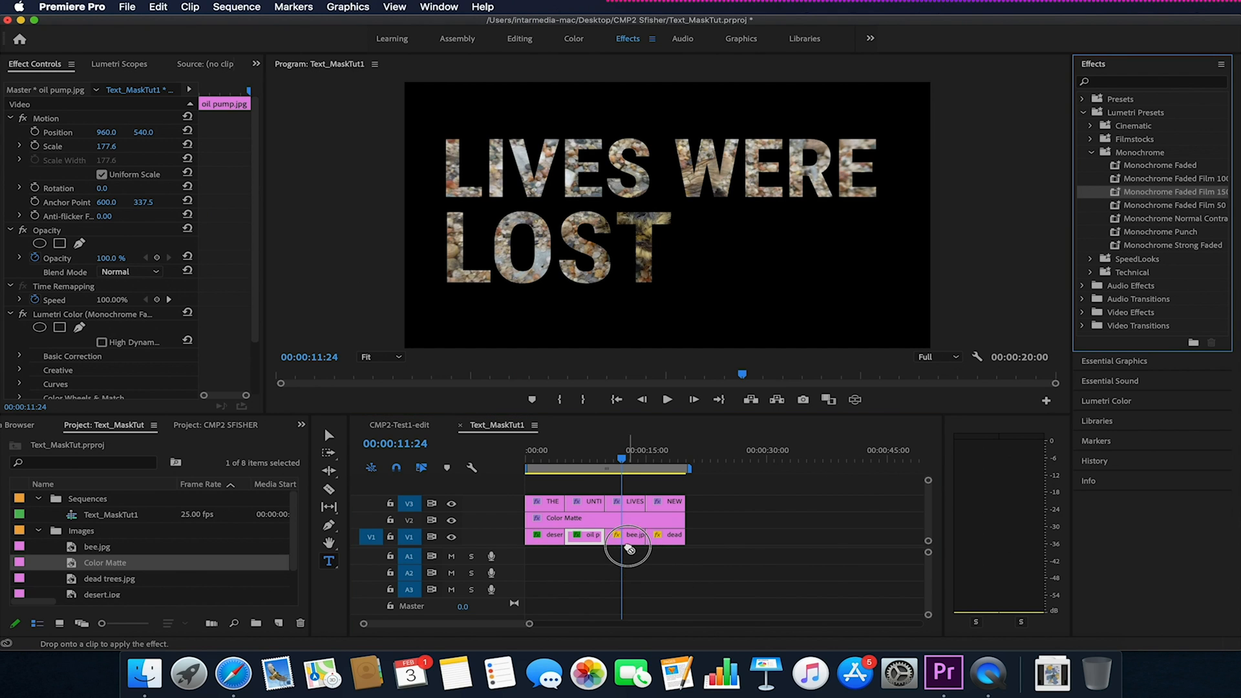
{"action": "left_click", "coordinate": [631, 534]}
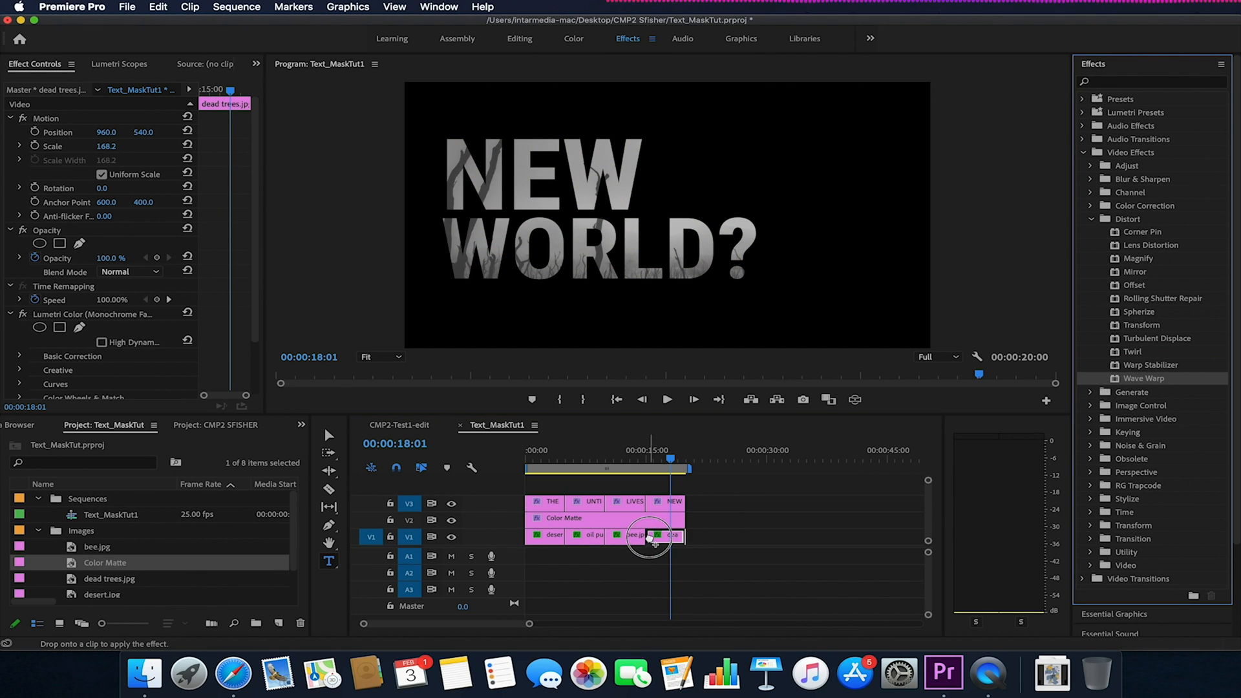
Step: Add Wave Warp to dead trees.jpg and set its Wave Height to -23
{"action": "left_click", "coordinate": [665, 535]}
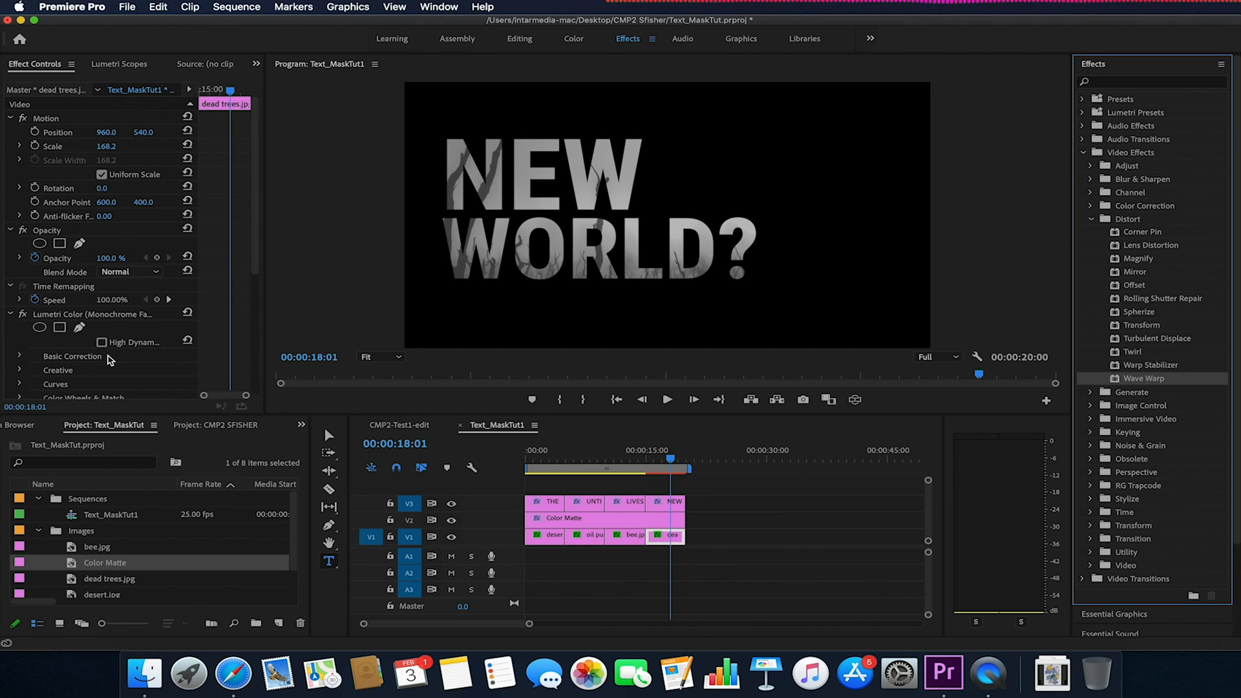
{"action": "scroll", "scroll_direction": "down", "scroll_amount": 3}
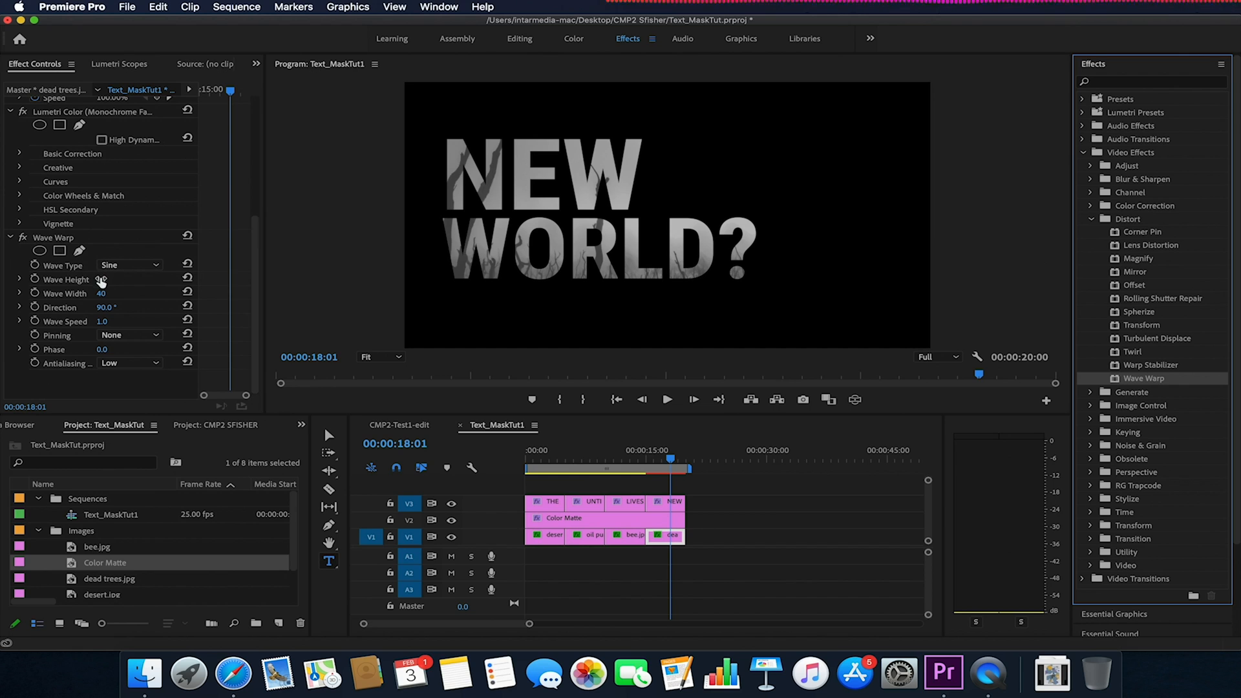
{"action": "left_click_drag", "start_coordinate": [104, 279], "coordinate": [103, 279]}
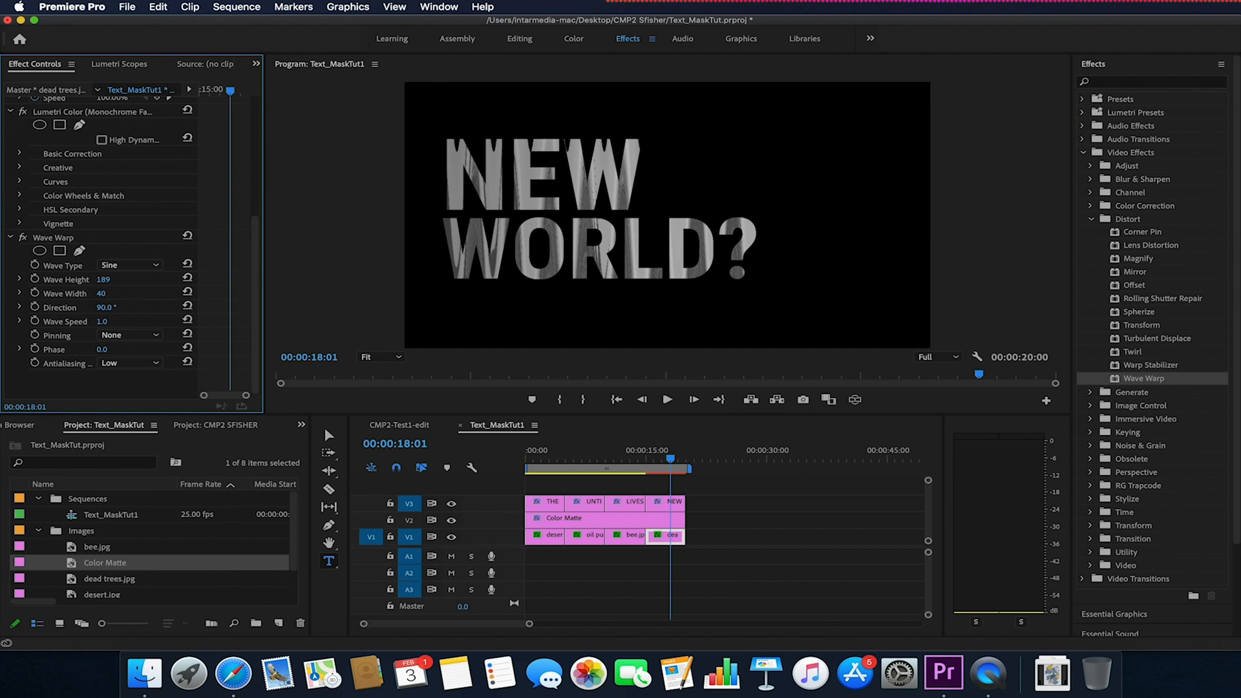
{"action": "left_click", "coordinate": [103, 279]}
{"action": "type", "text": "-23"}
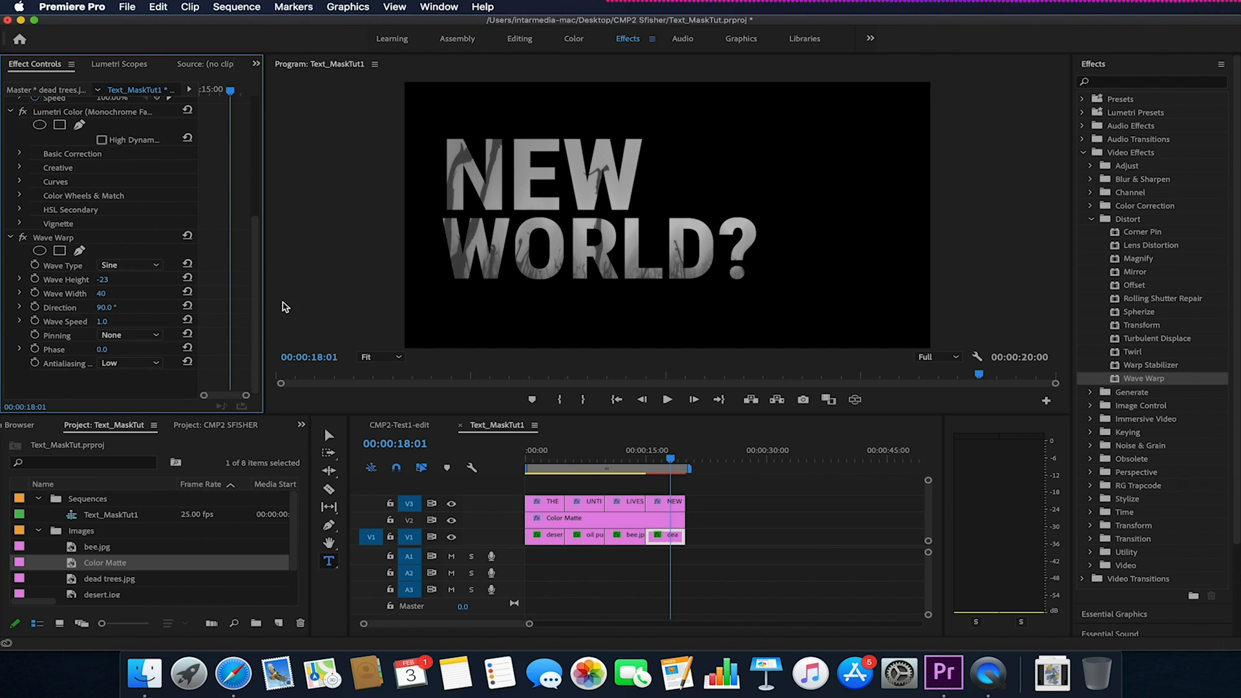
{"action": "left_click", "coordinate": [543, 462]}
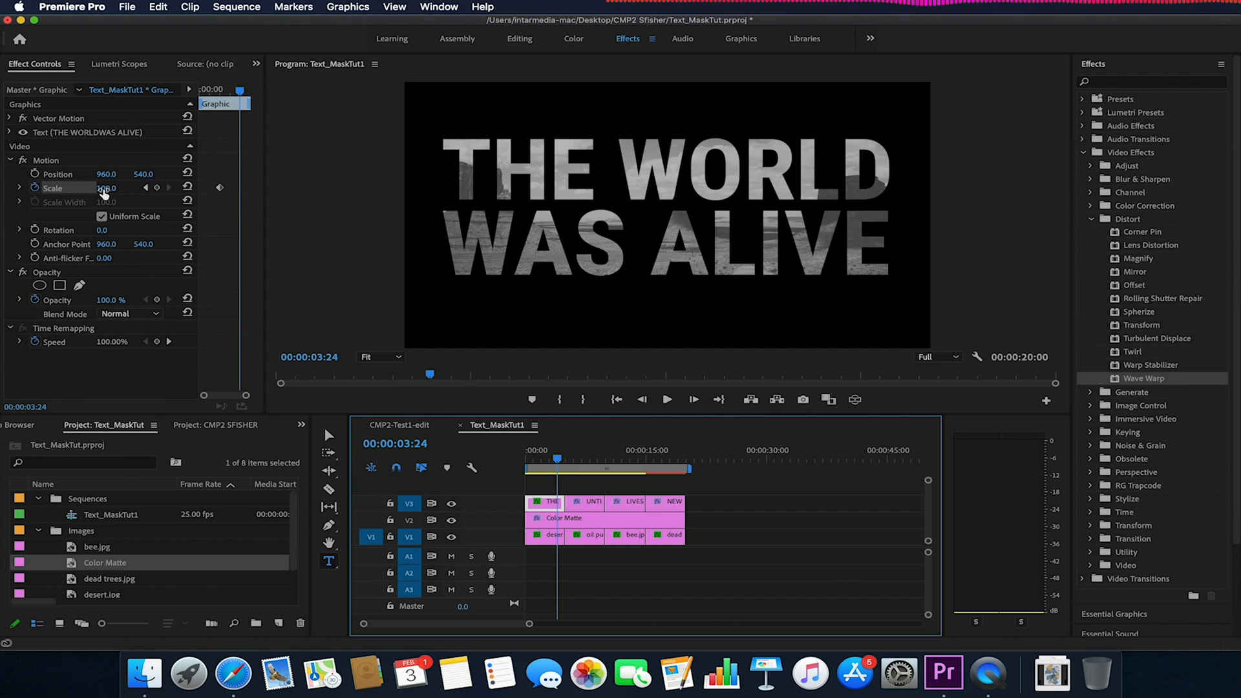
Step: Scale the THE WORLD WAS ALIVE title down to 2.0 at 00:00:03:24
{"action": "left_click_drag", "start_coordinate": [106, 188], "coordinate": [126, 187]}
{"action": "type", "text": "18"}
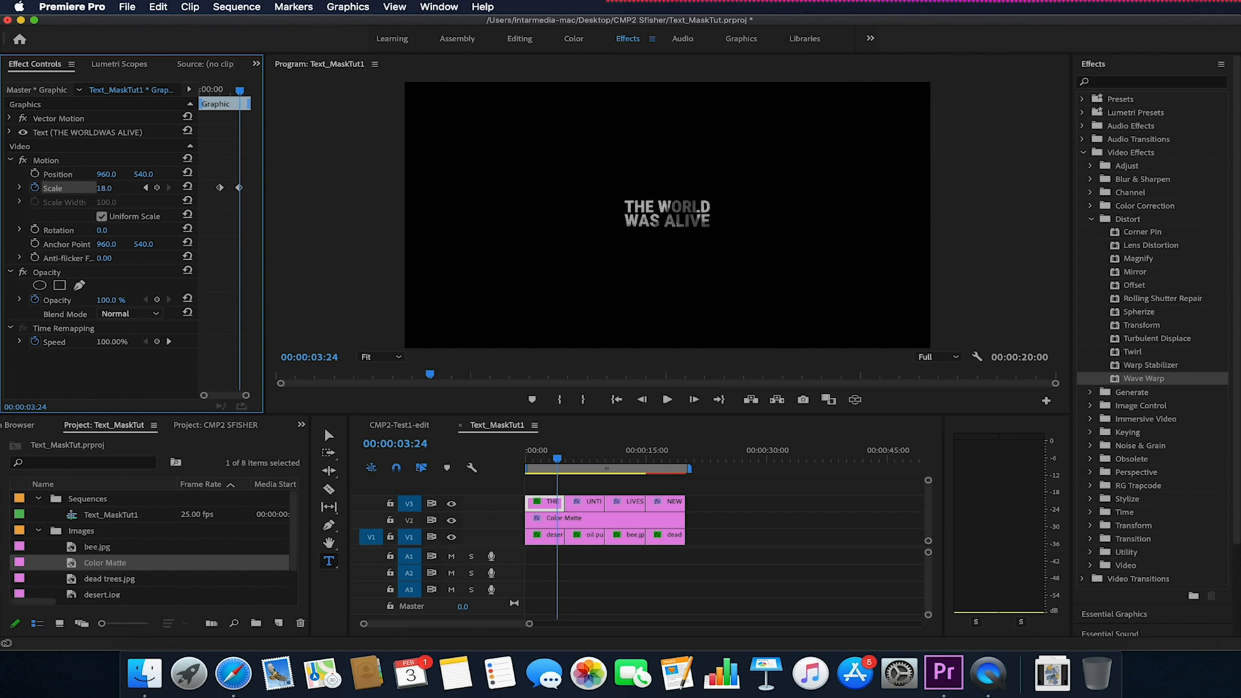
{"action": "type", "text": "2.0"}
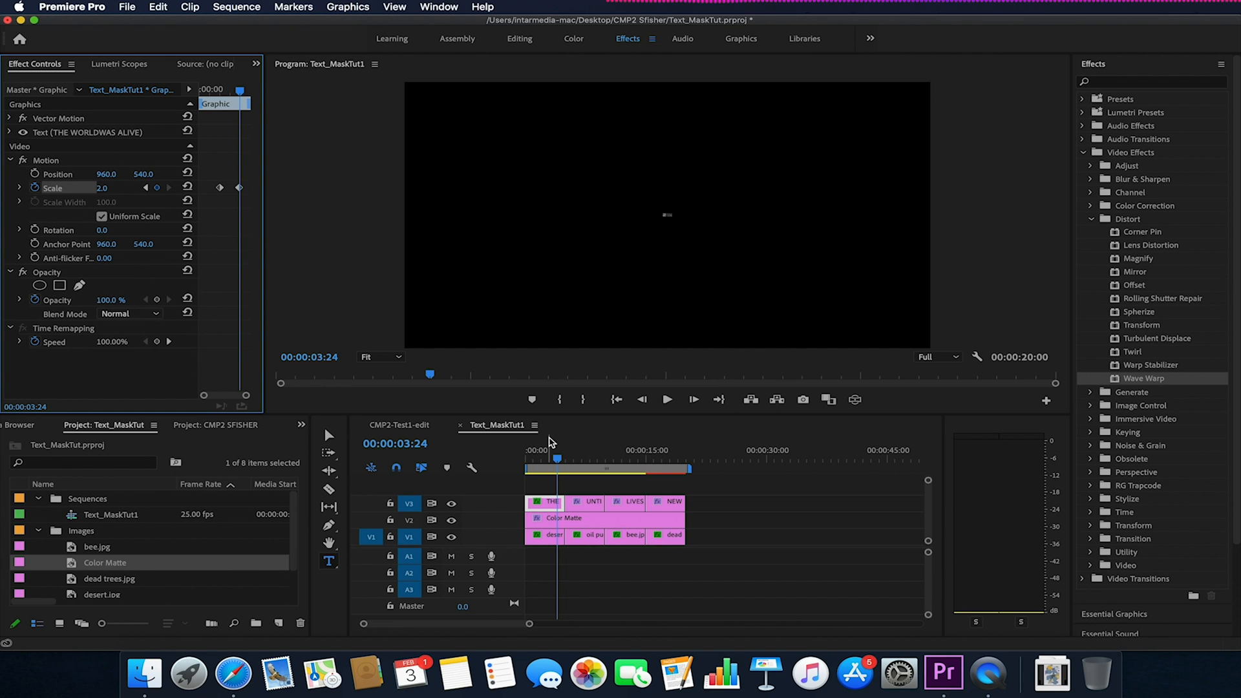
{"action": "left_click", "coordinate": [666, 399]}
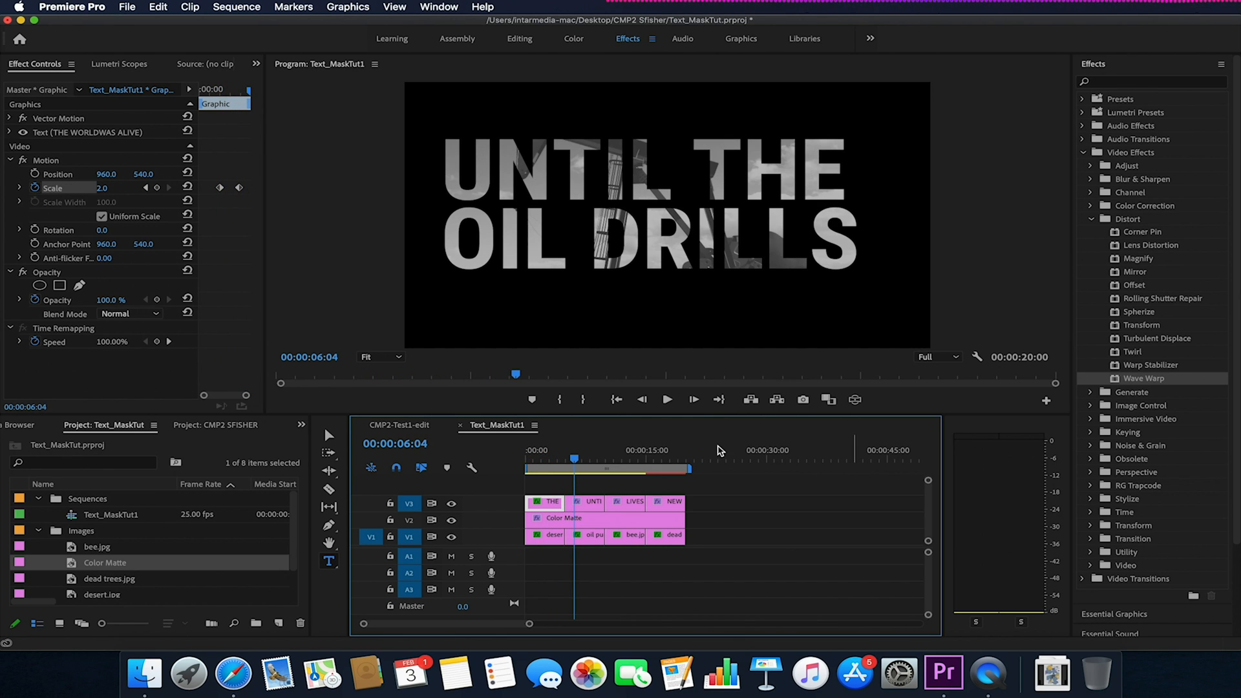
{"action": "mouse_move", "coordinate": [395, 400]}
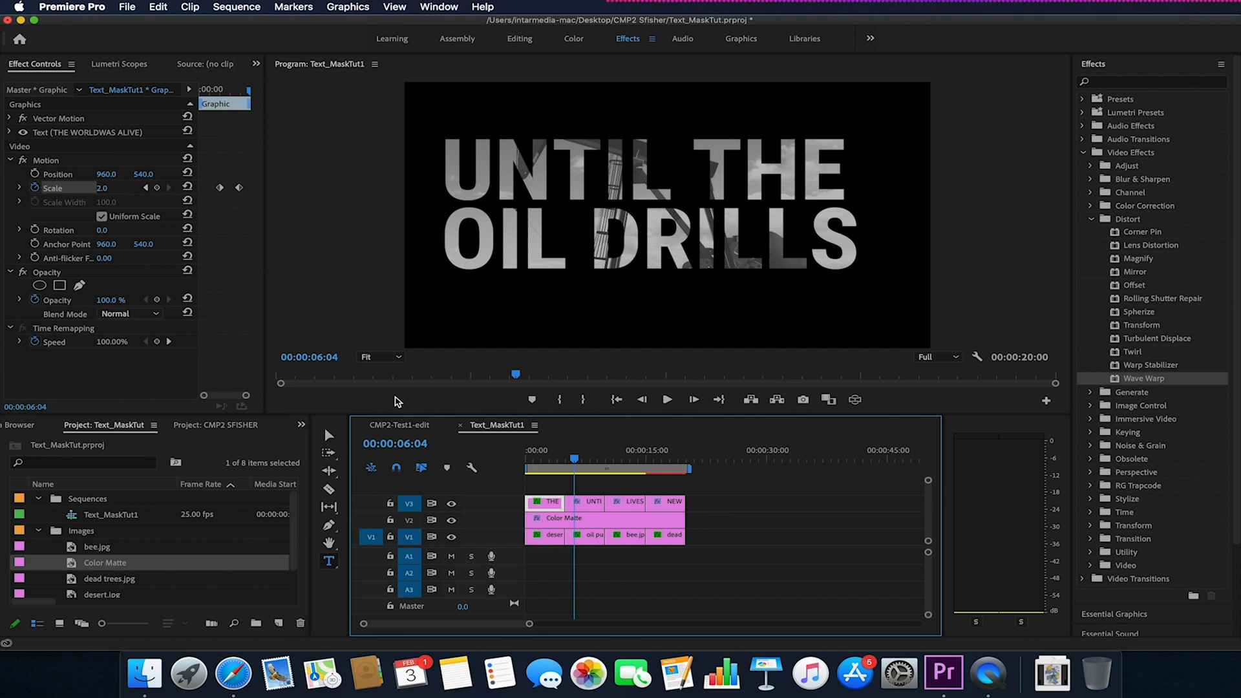
Step: Return to the CMP2-Test1-edit sequence and preview the glitching END OF WORLD title
{"action": "left_click", "coordinate": [400, 425]}
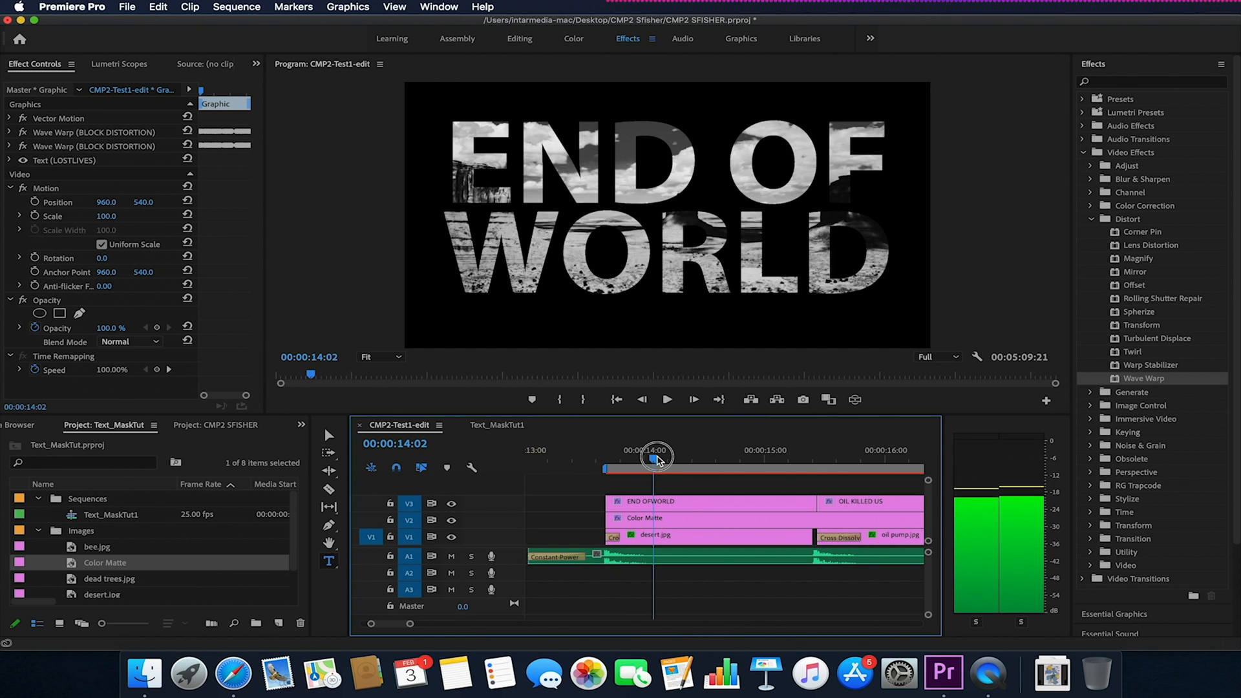
{"action": "left_click_drag", "start_coordinate": [655, 458], "coordinate": [633, 461]}
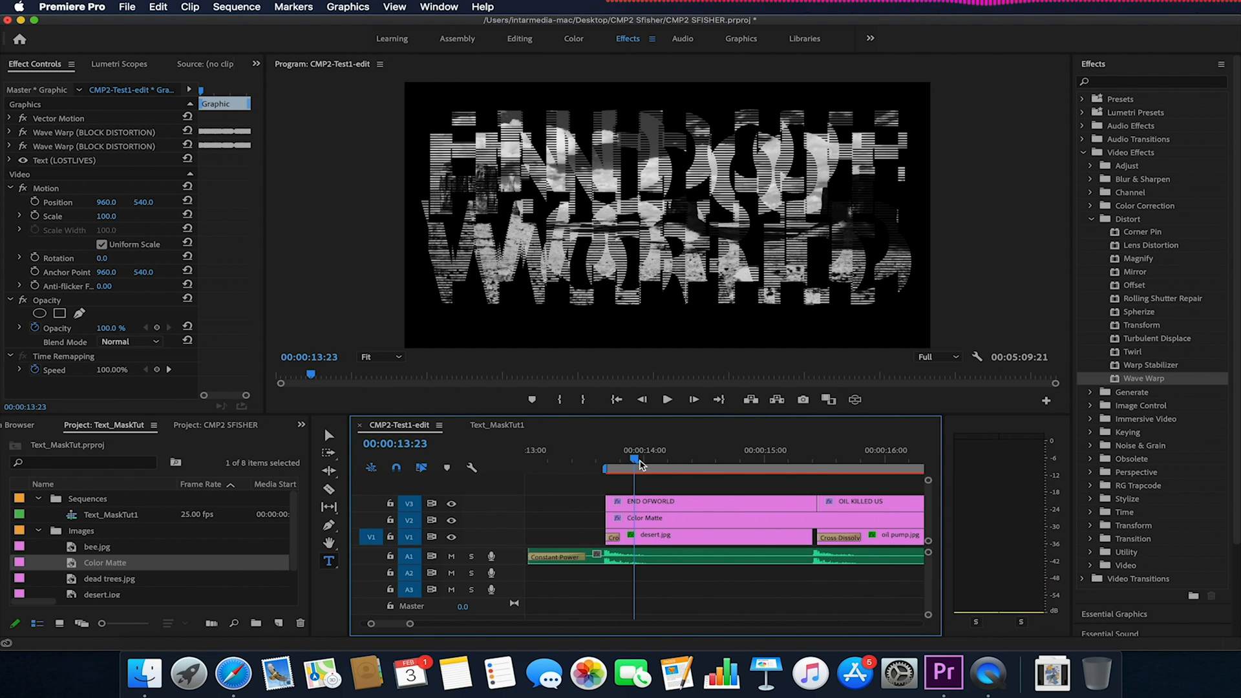